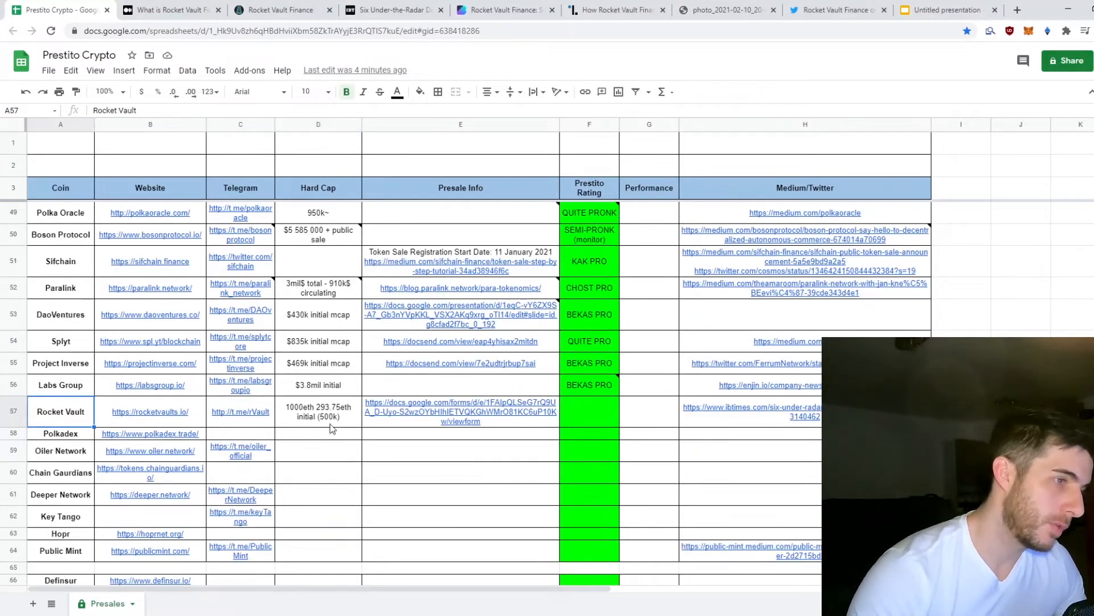
Check the Rocket Vault hard cap entry, then open the Medium article on Rocket Vault Finance
click(318, 411)
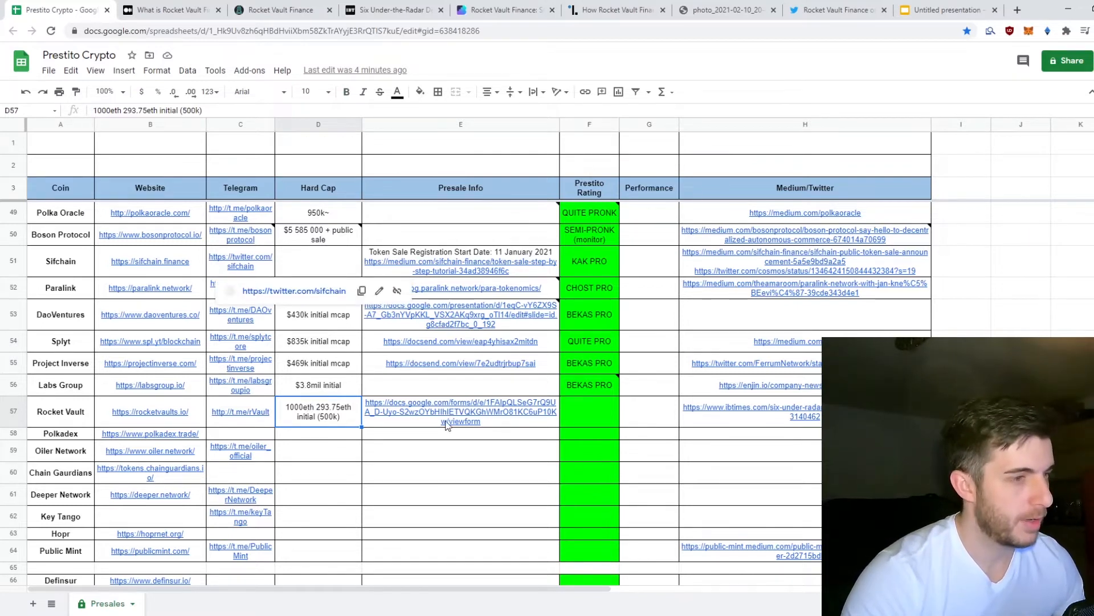
click(318, 433)
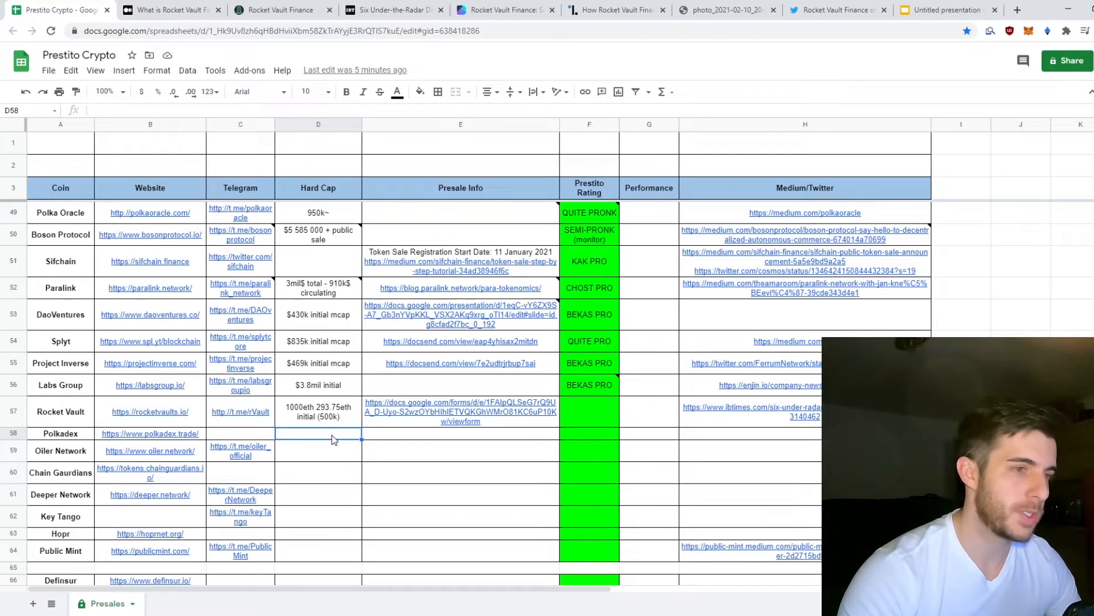
mouse_move(541, 438)
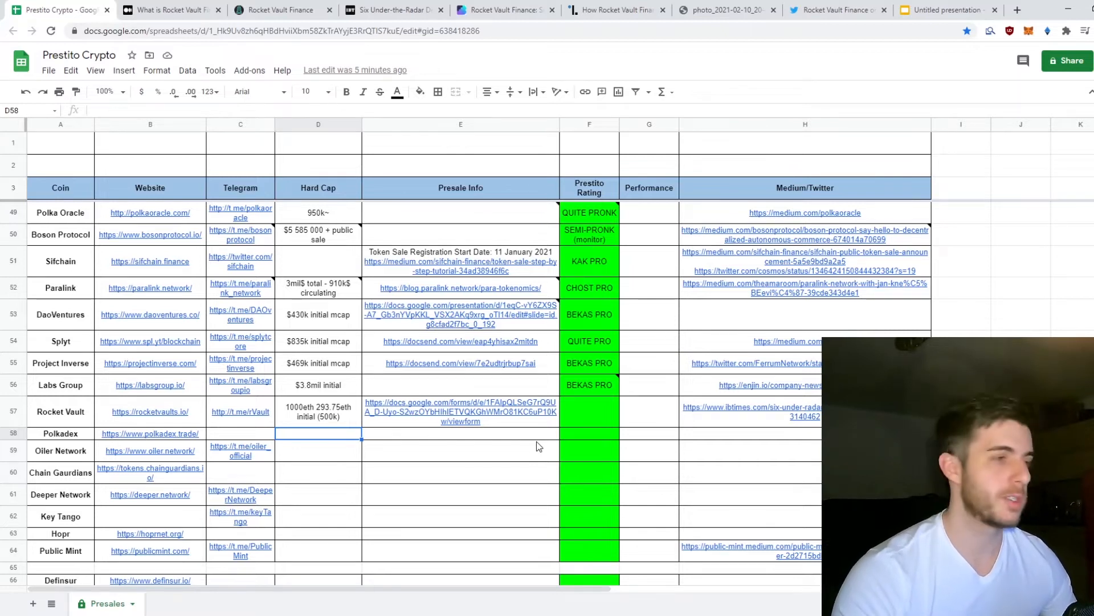
click(168, 10)
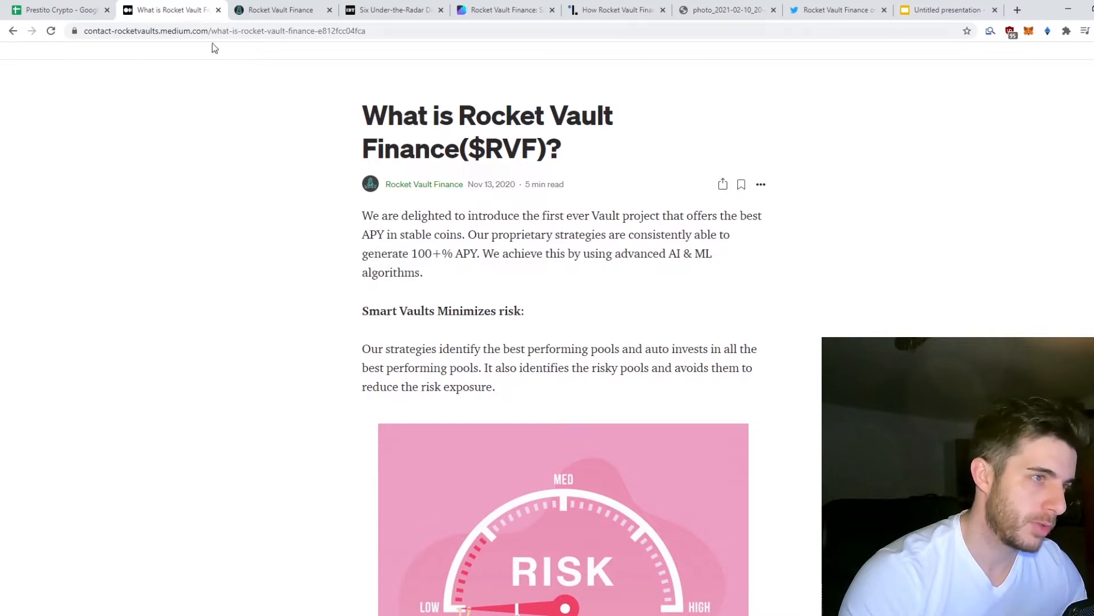
mouse_move(655, 256)
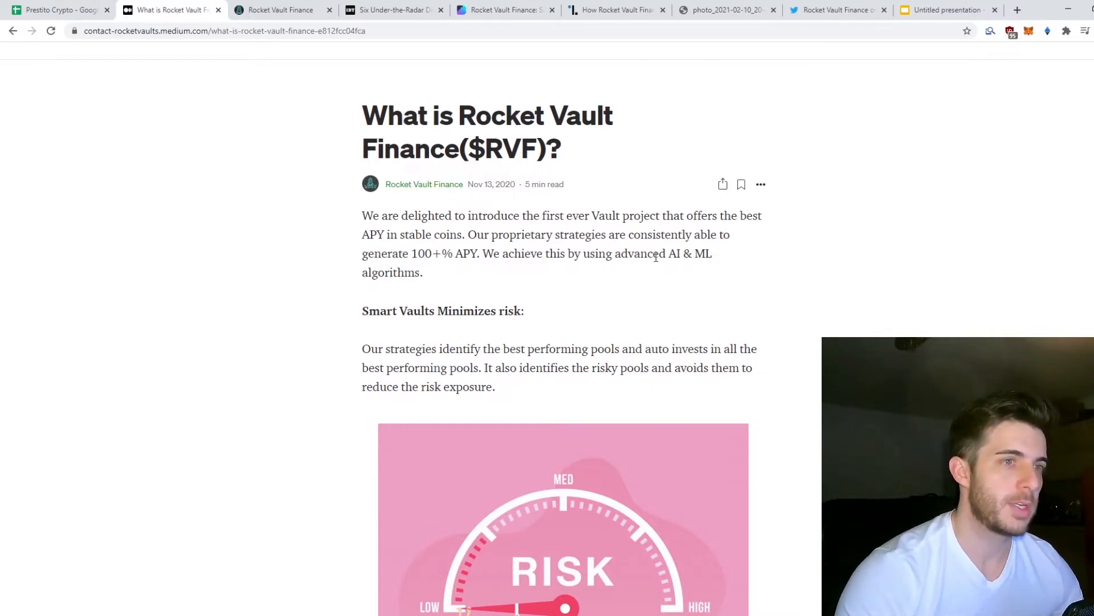
mouse_move(612, 249)
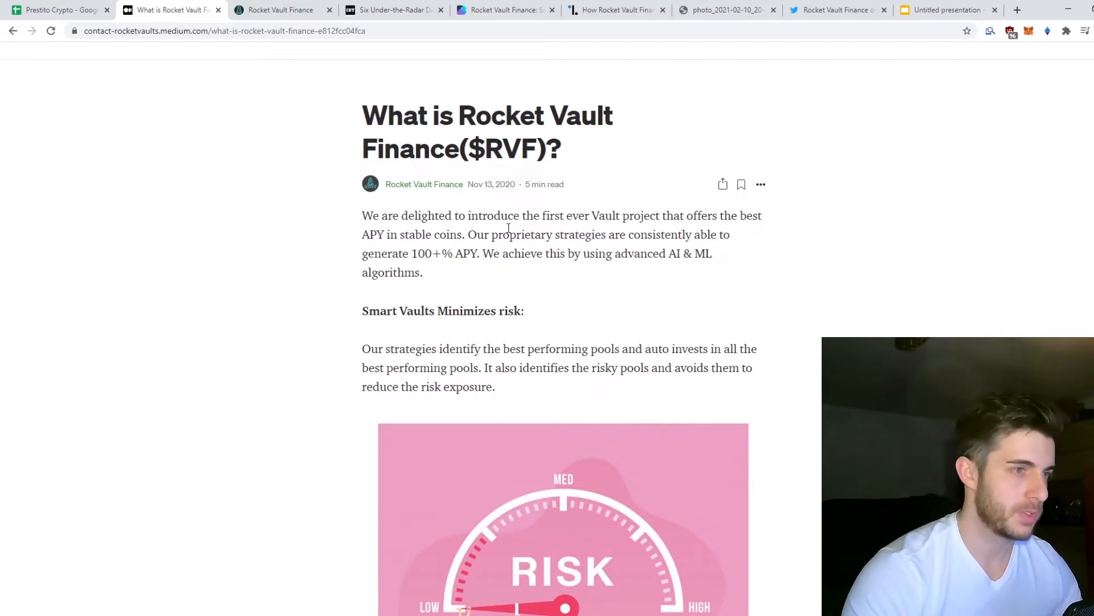
scroll(down, 3)
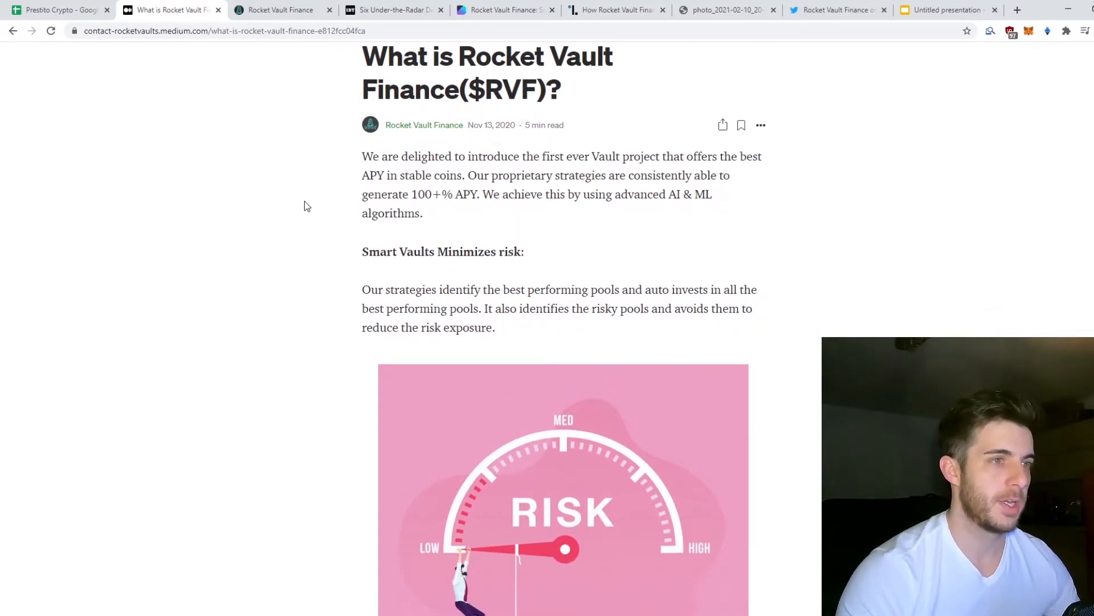
scroll(down, 3)
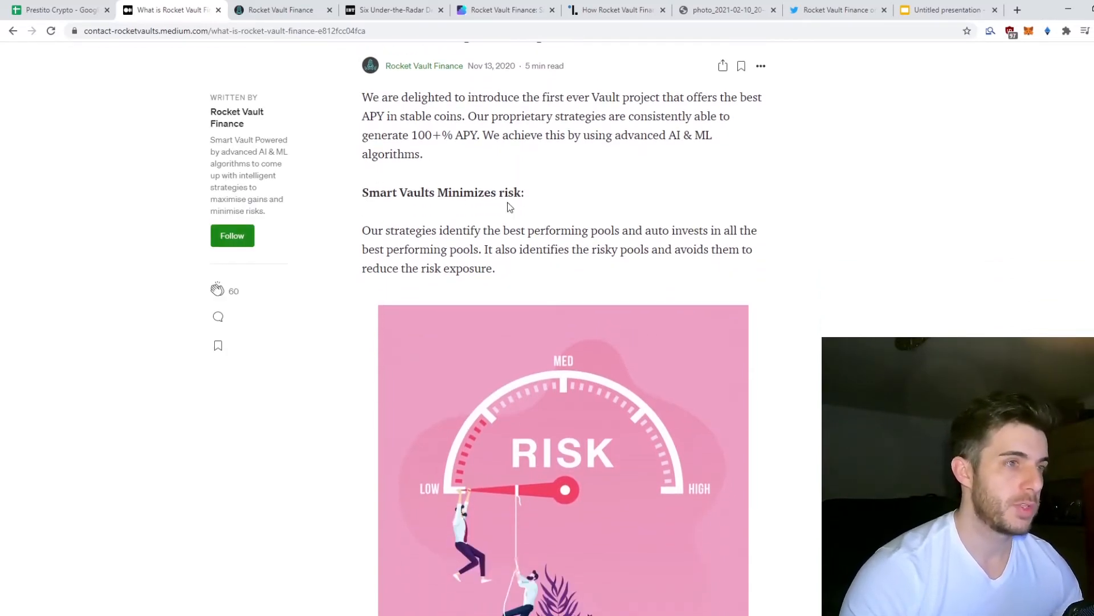
scroll(down, 3)
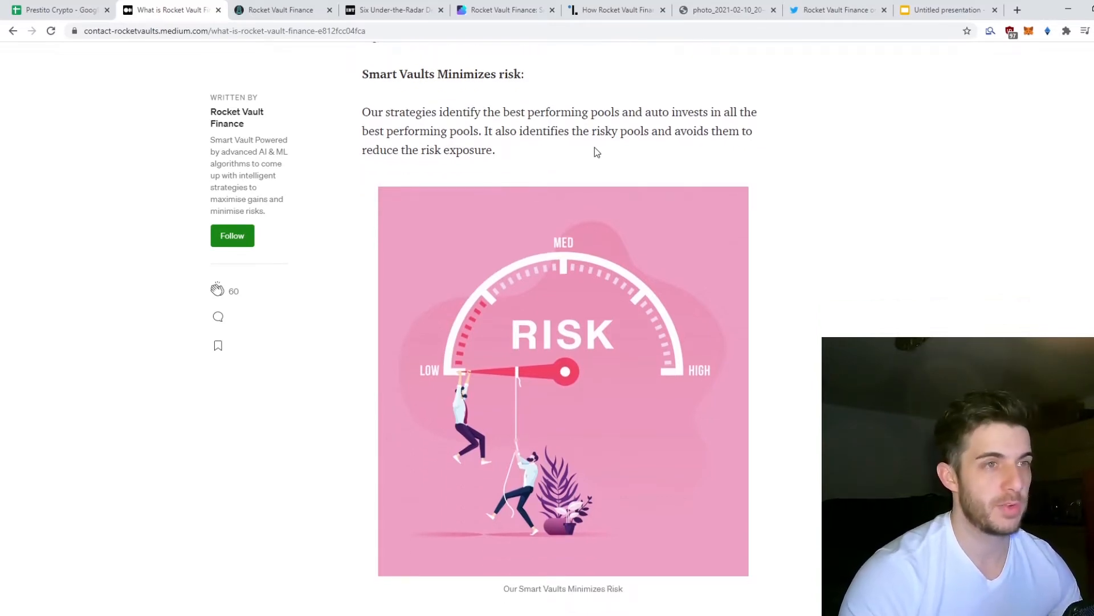
scroll(down, 3)
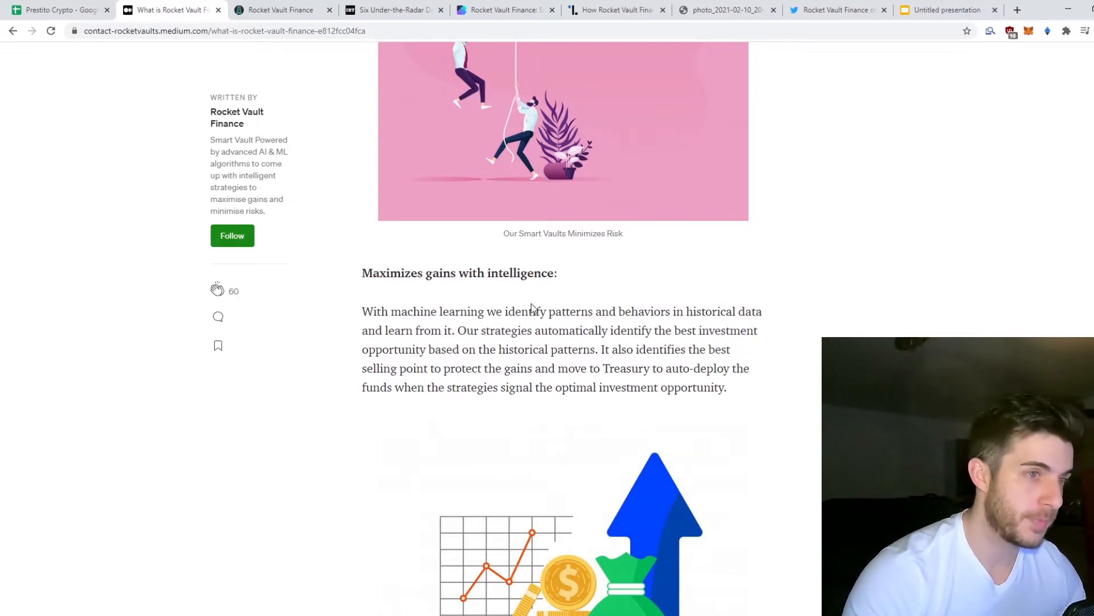
scroll(down, 3)
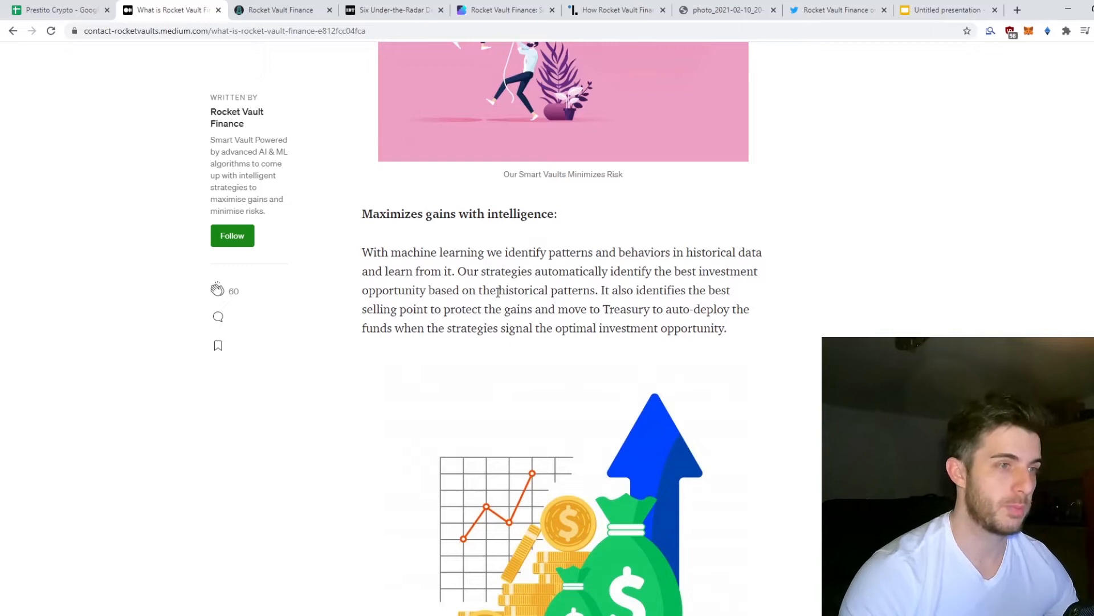
Read through strategies, prediction rate and rewards to the 'Are there any fees' section
scroll(down, 3)
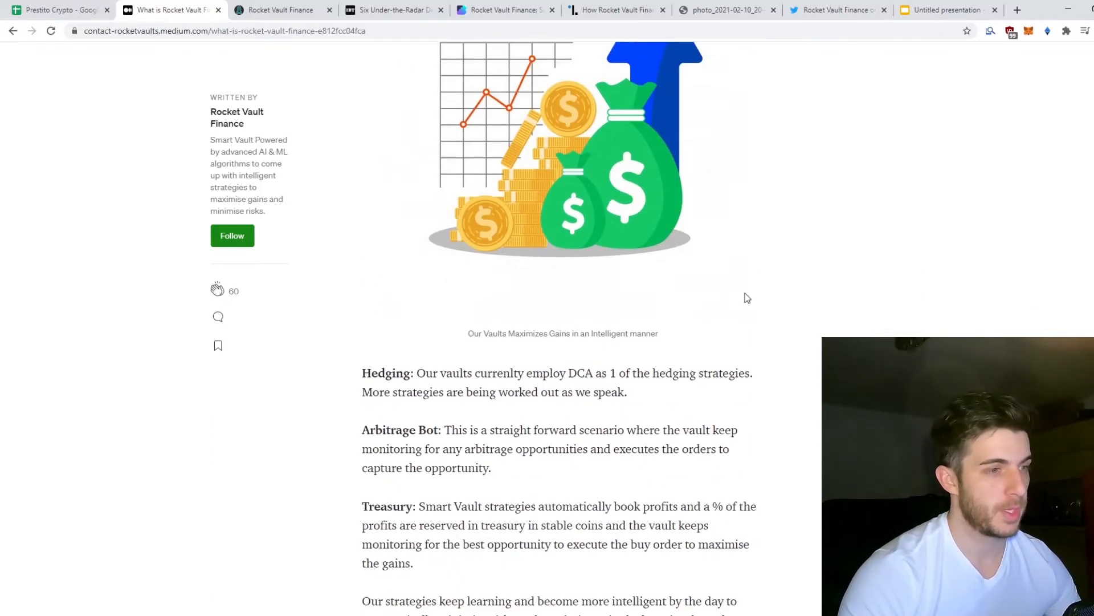
scroll(down, 3)
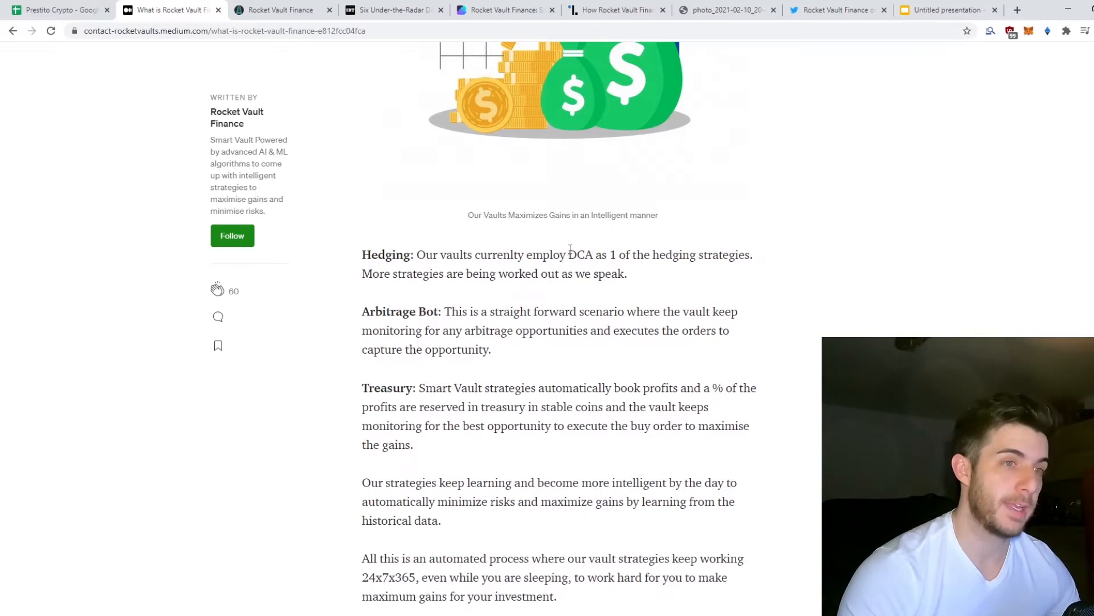
scroll(down, 3)
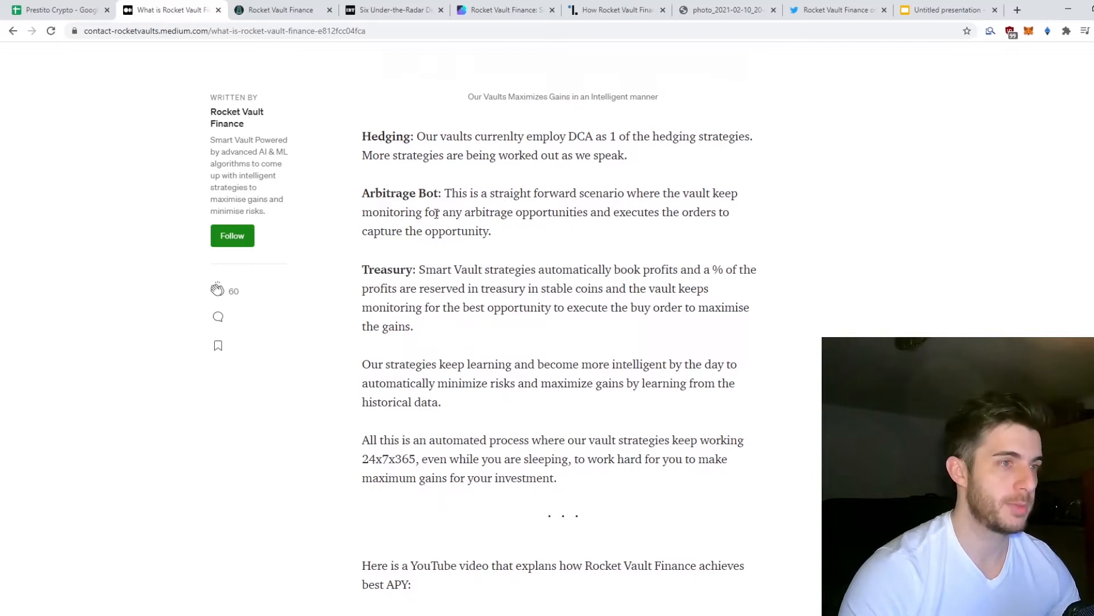
mouse_move(547, 227)
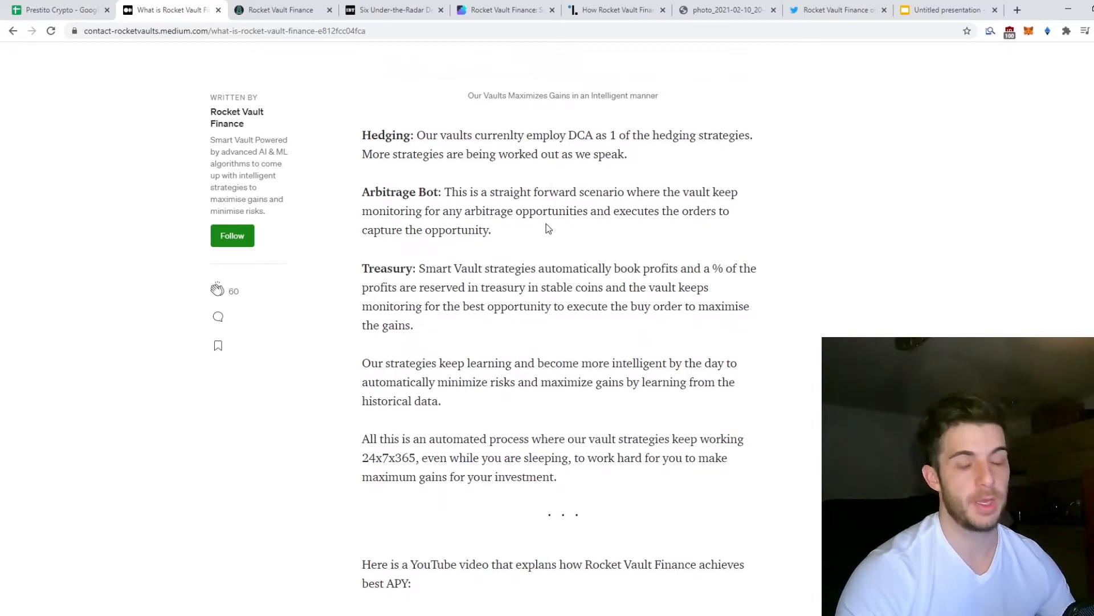
scroll(down, 3)
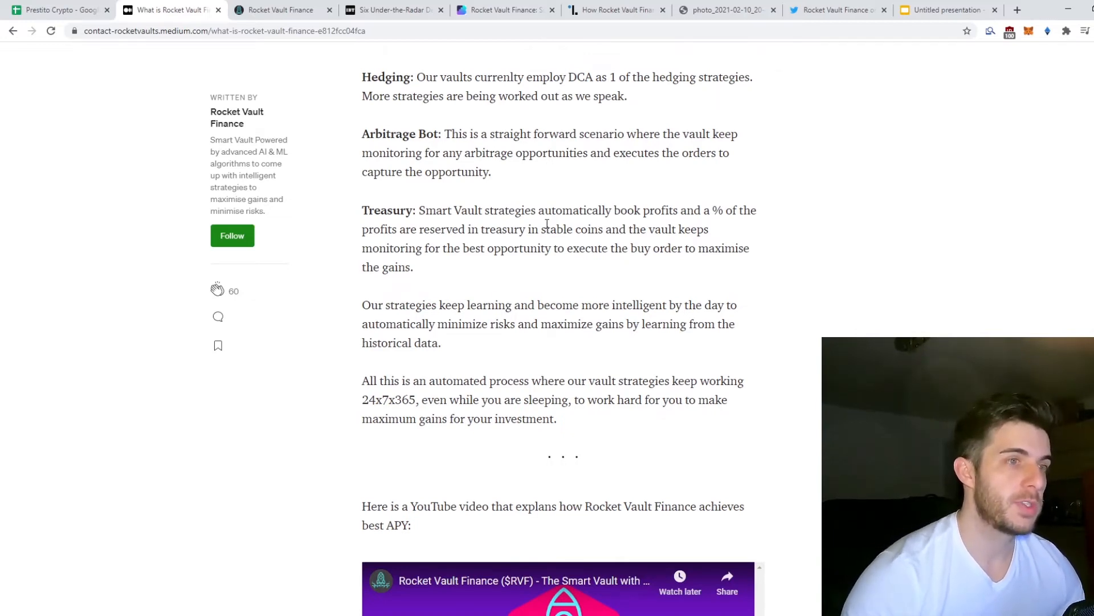
mouse_move(547, 222)
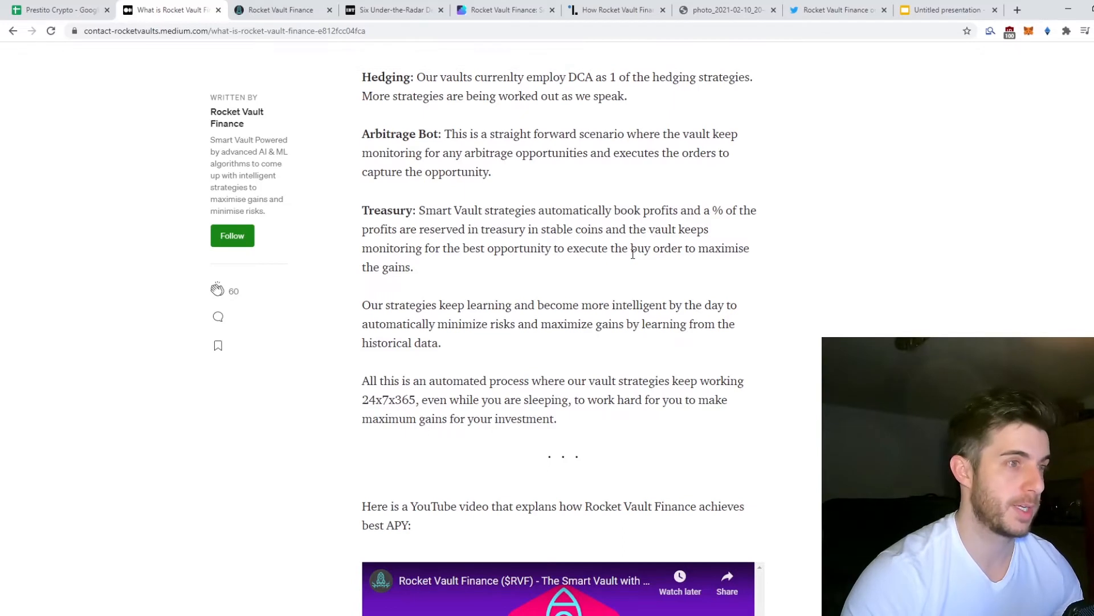
scroll(down, 3)
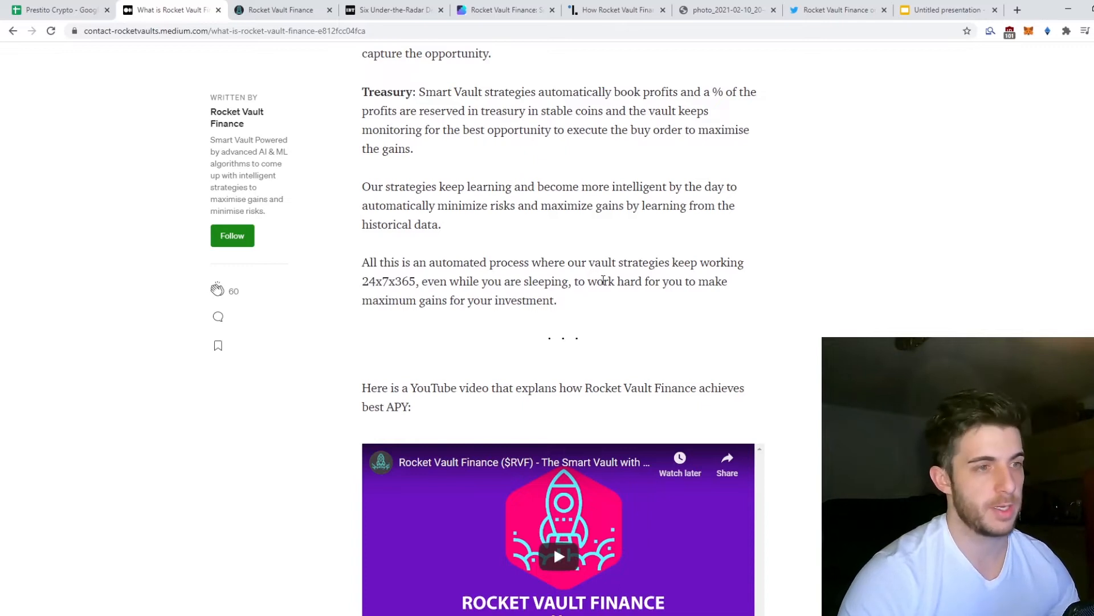
scroll(down, 3)
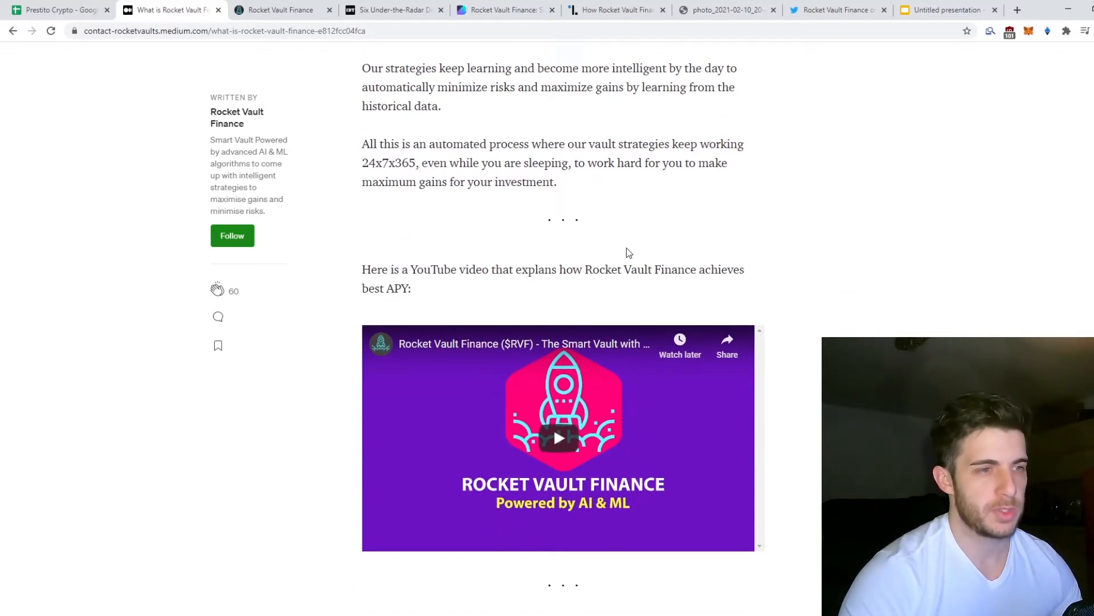
mouse_move(585, 221)
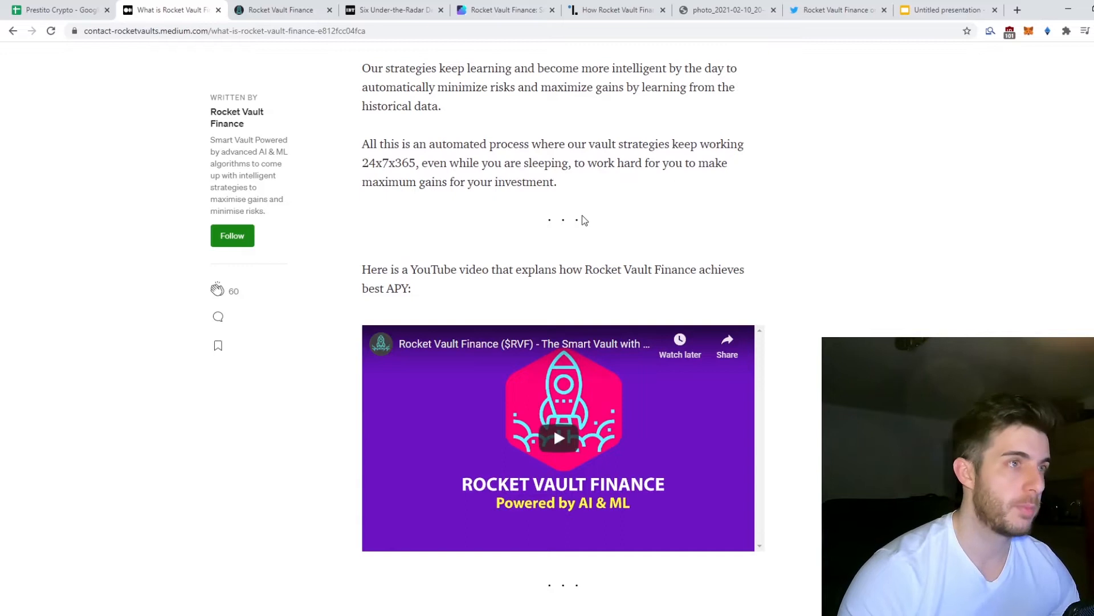
scroll(down, 3)
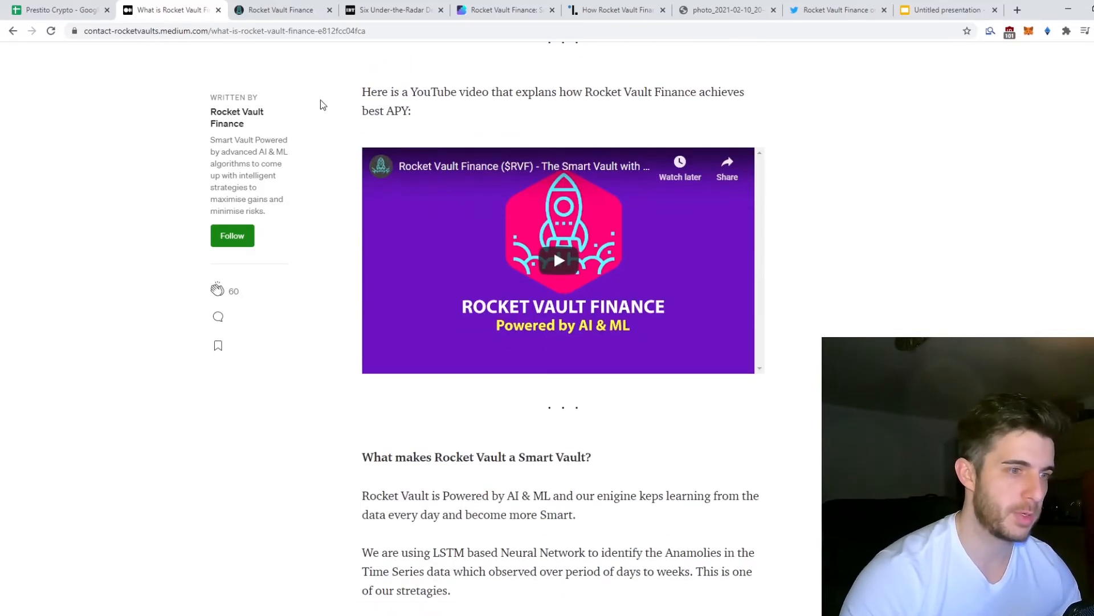
scroll(down, 3)
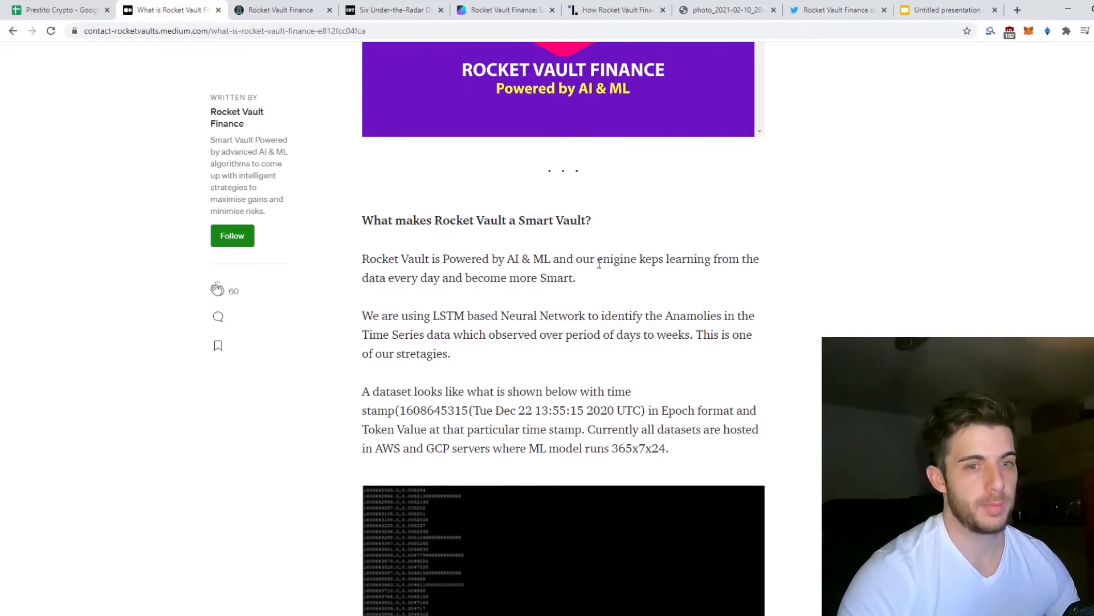
scroll(down, 3)
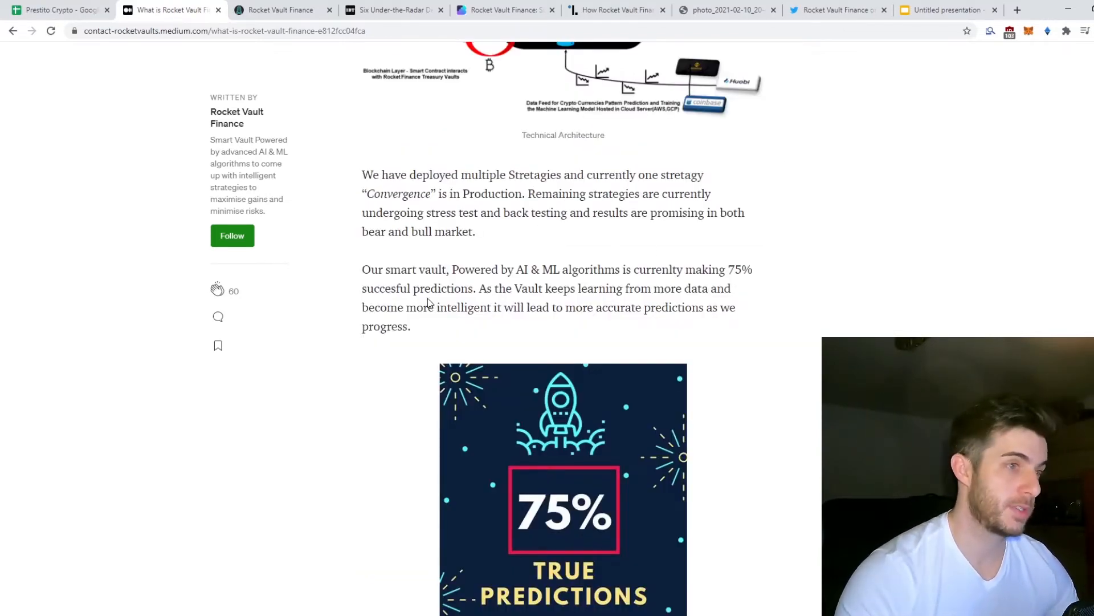
scroll(down, 3)
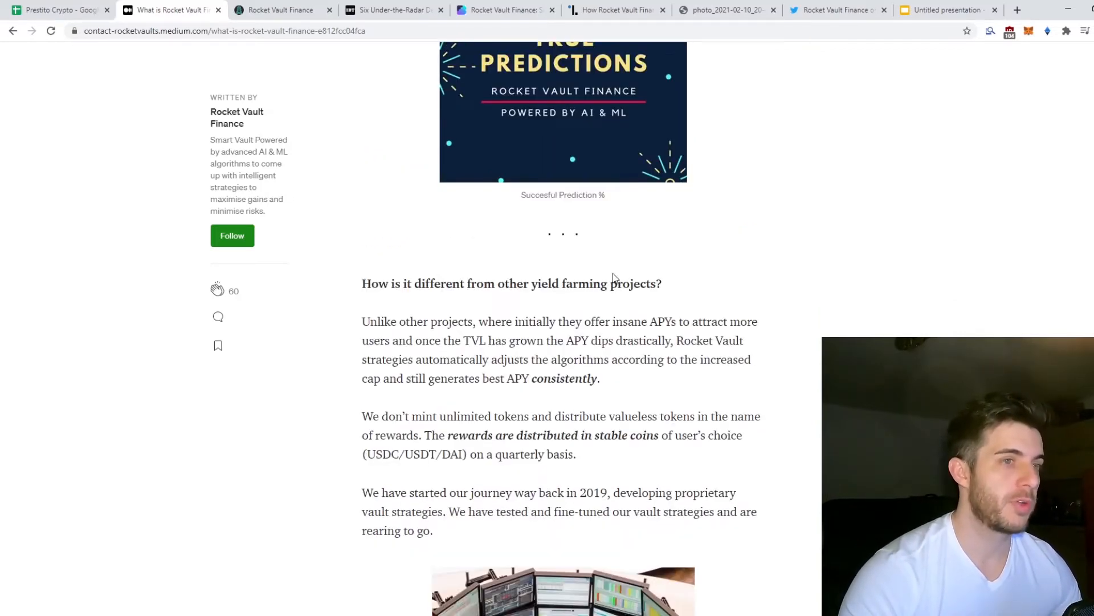
scroll(down, 3)
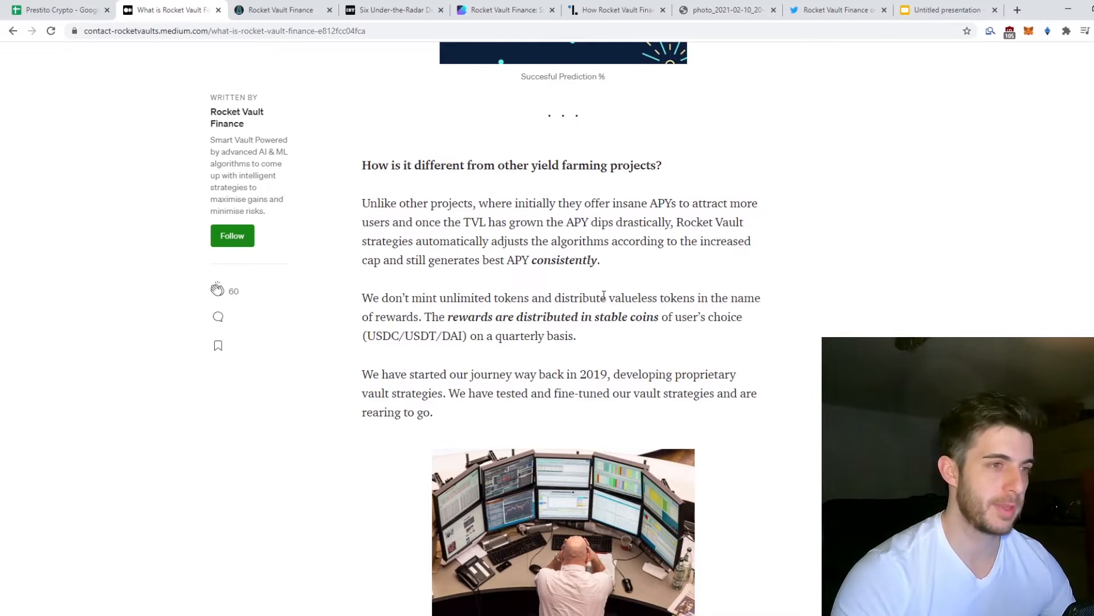
scroll(down, 3)
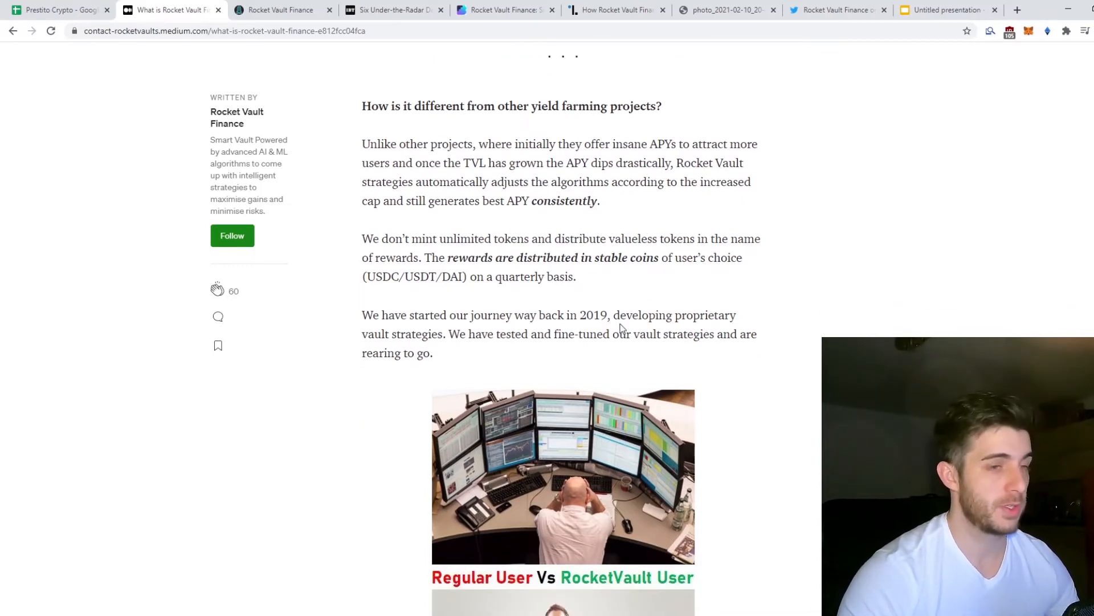
scroll(down, 3)
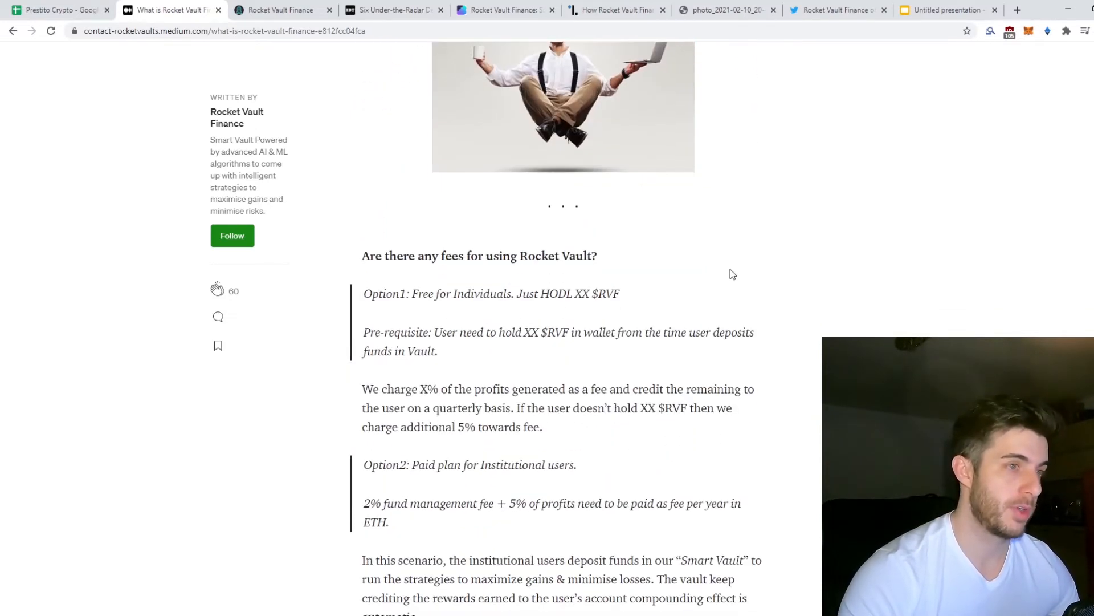
Read the iHODL 'How Does Rocket Vault Finance Work?' section on the algorithm and treasury
click(614, 10)
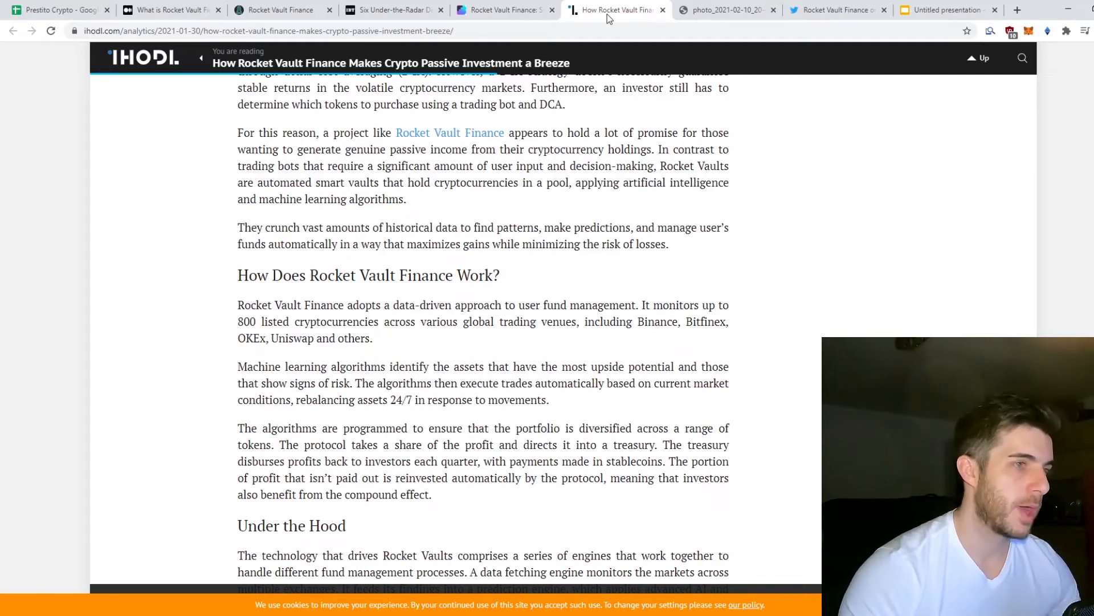
mouse_move(268, 298)
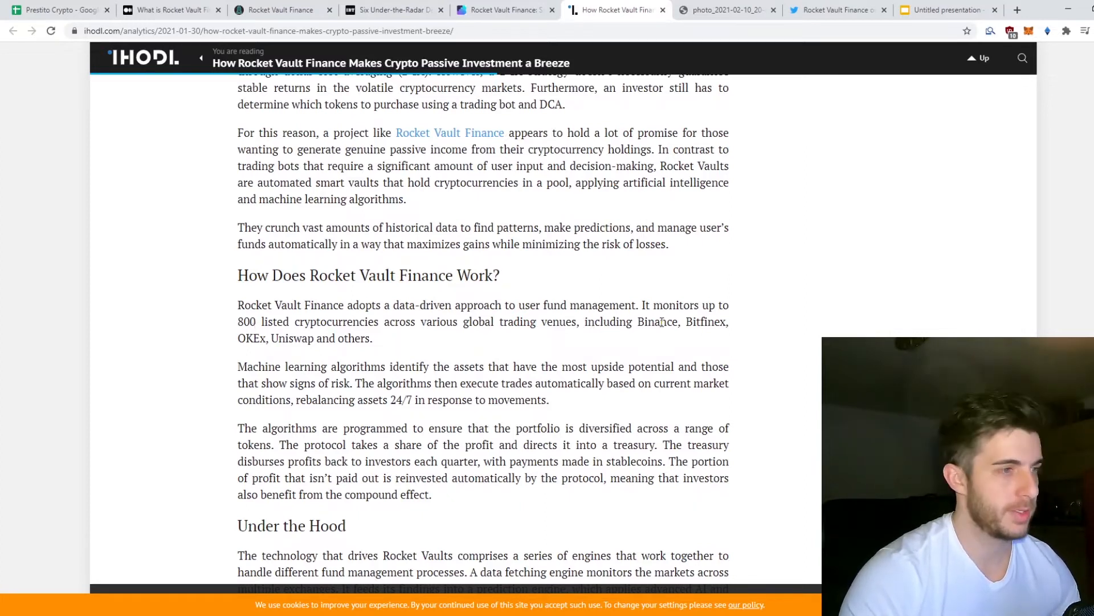
scroll(down, 3)
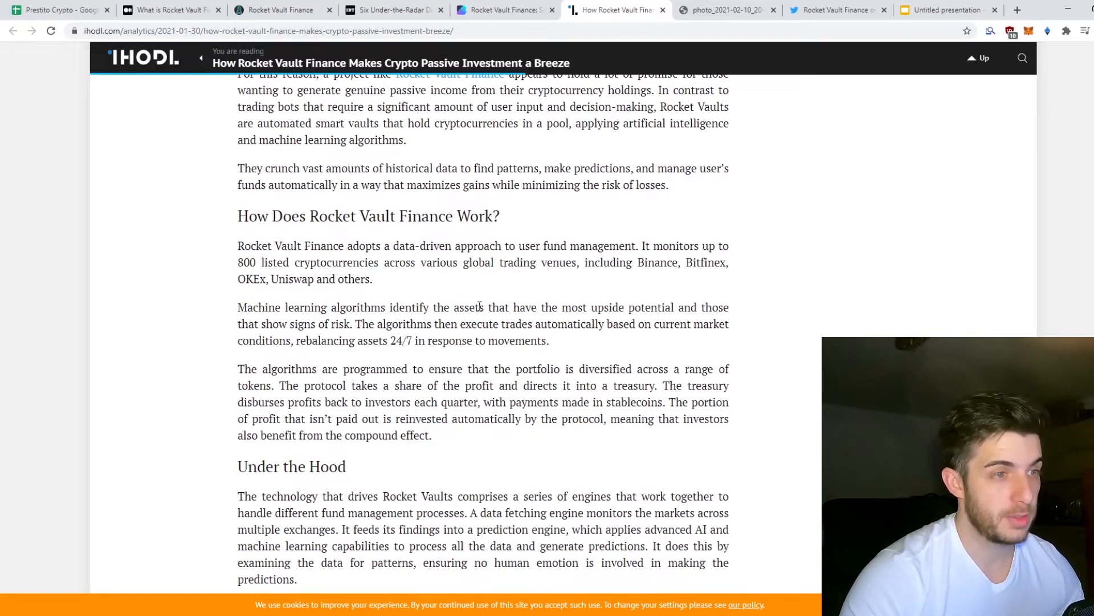
mouse_move(545, 307)
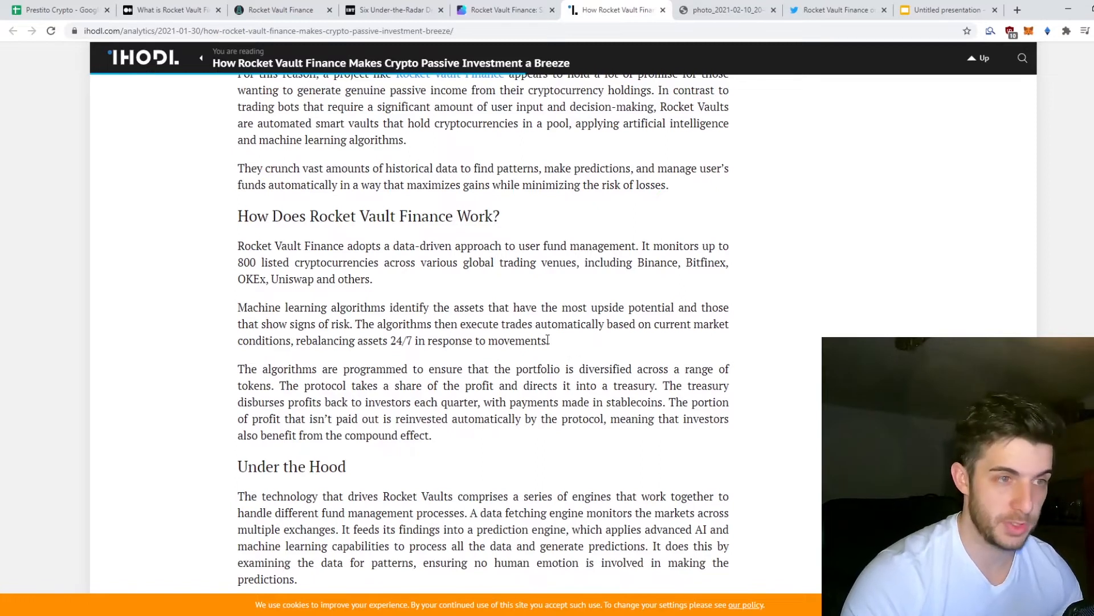
double_click(408, 324)
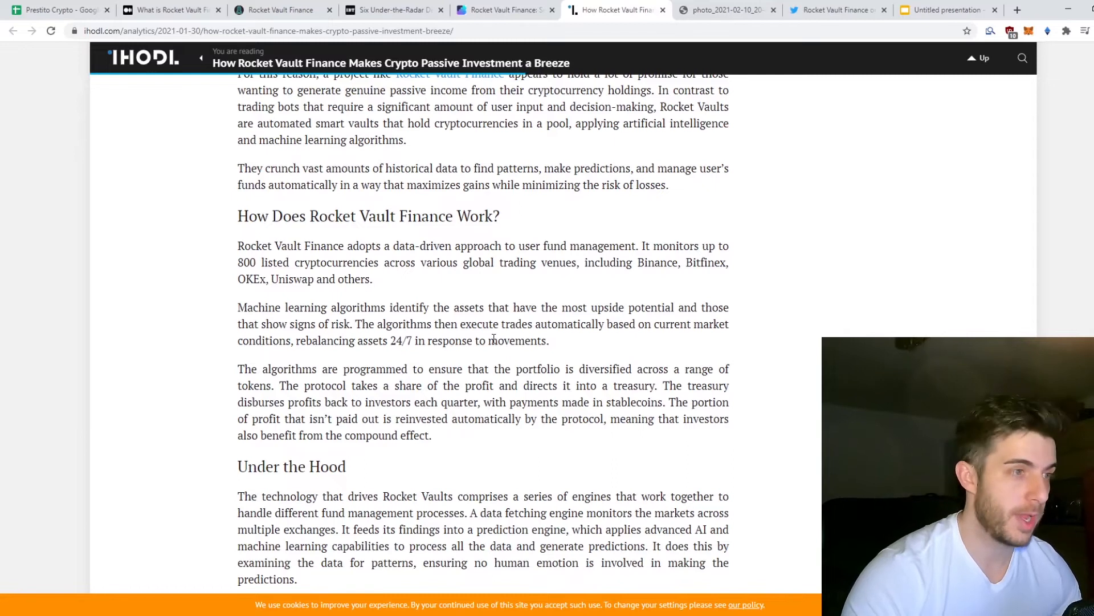
scroll(down, 3)
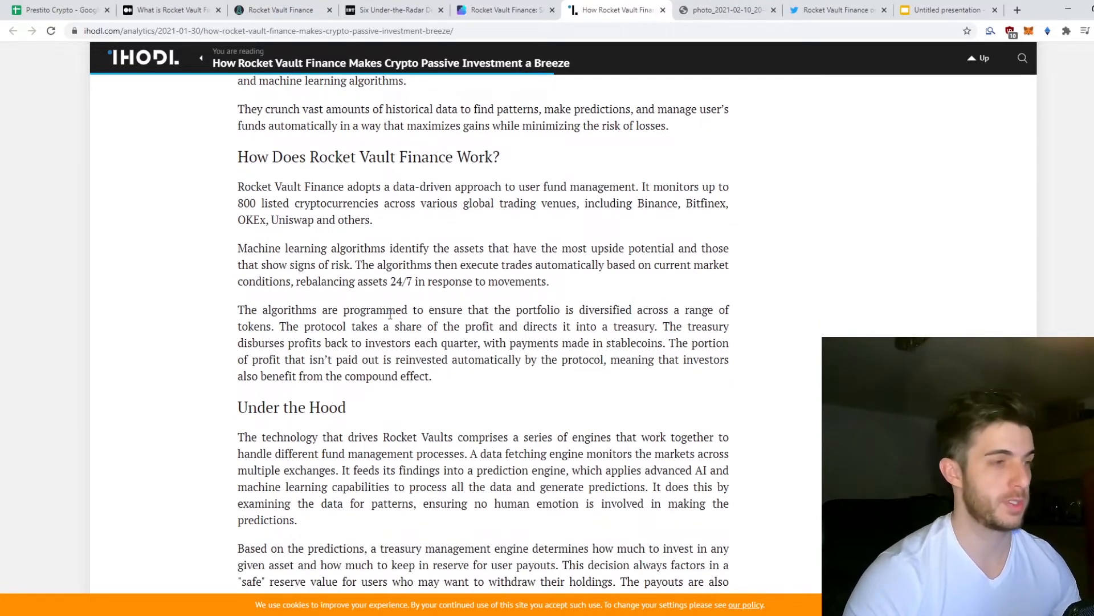
scroll(down, 3)
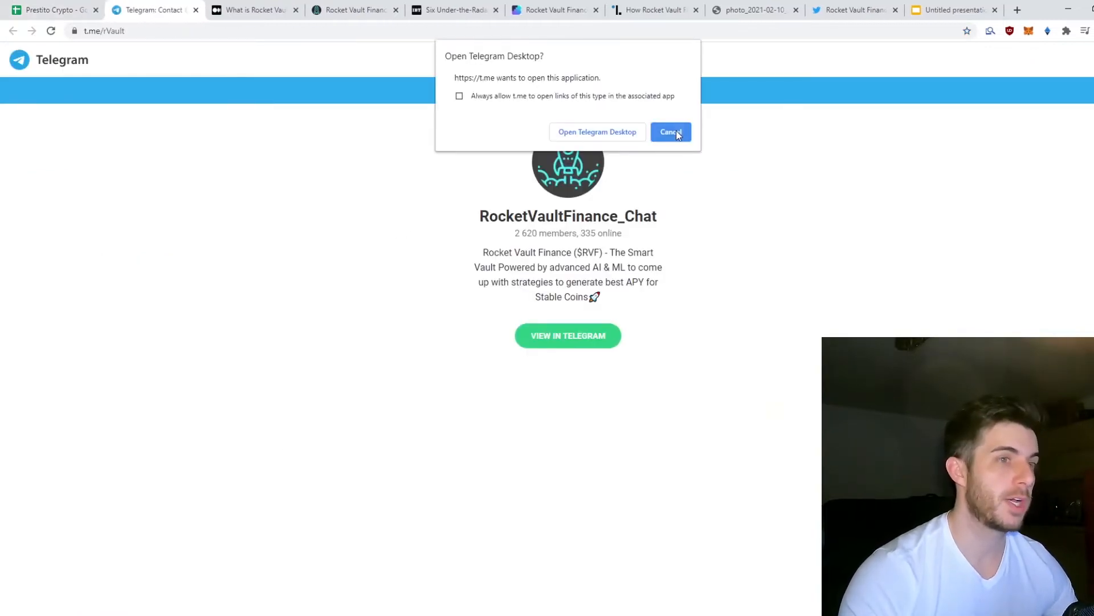
Decline the Telegram Desktop prompt and close the RocketVaultFinance_Chat page
click(669, 132)
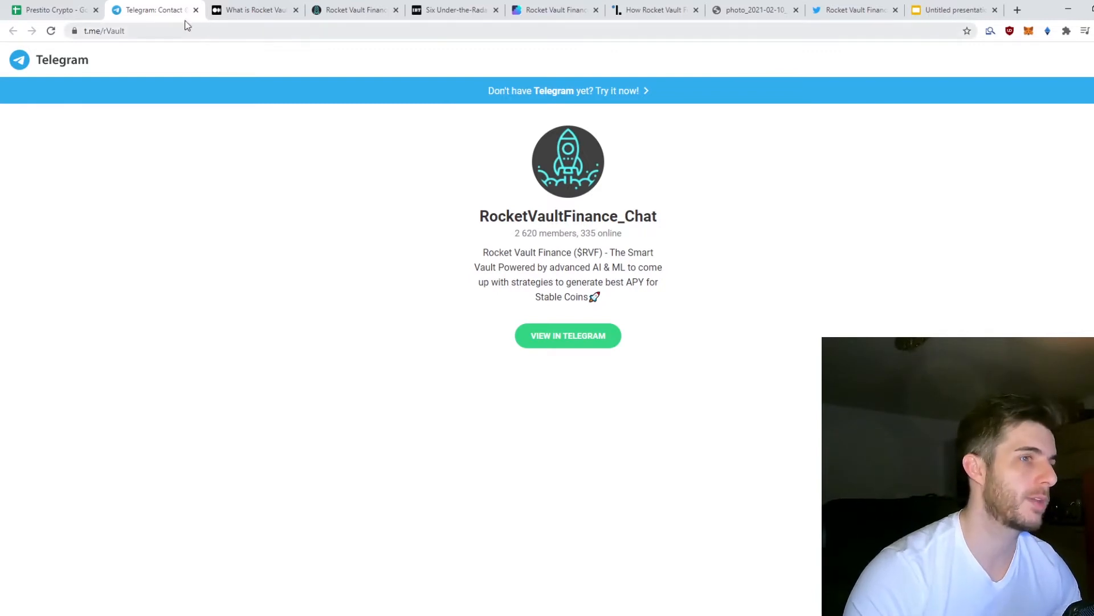
click(52, 10)
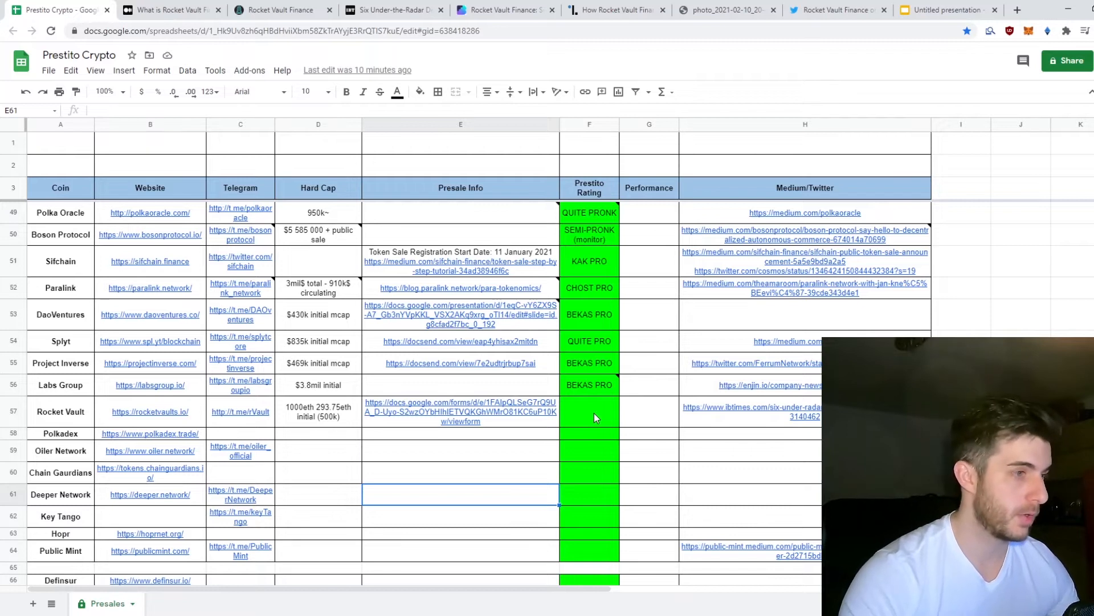
Select a cell in the Rocket Vault row (row 57) of the presales sheet
click(648, 411)
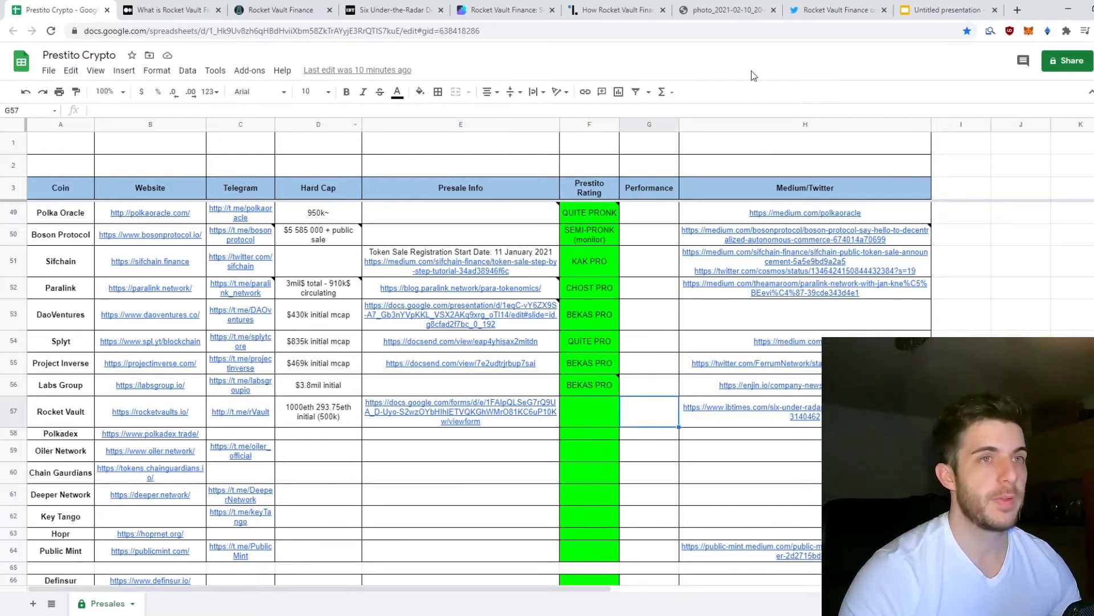
click(834, 9)
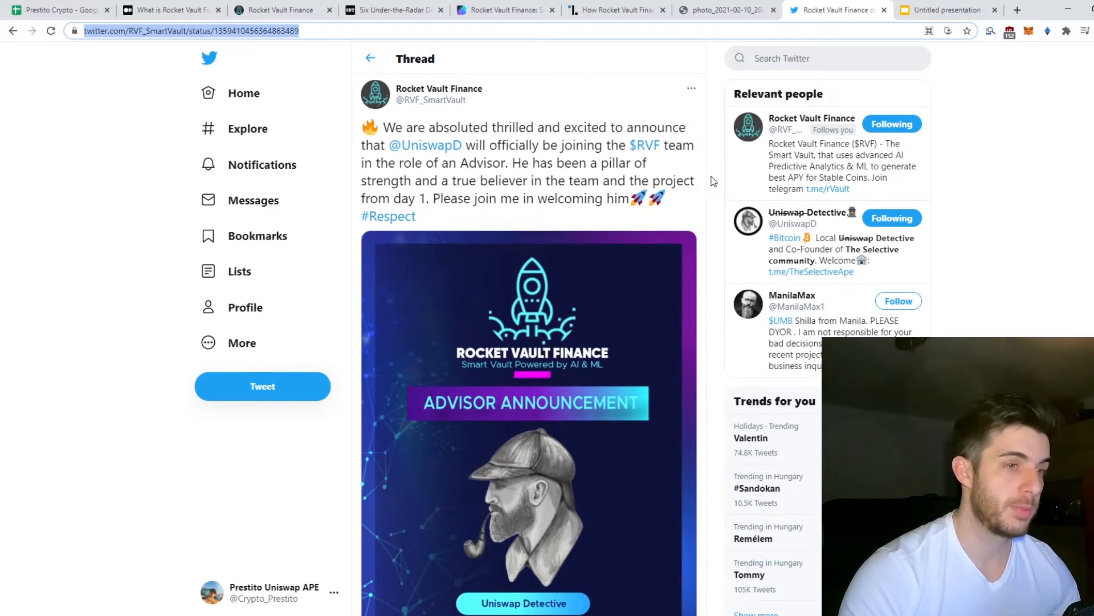
Leave the Uniswap Detective advisor tweet for the Rocket Vault Finance homepage
click(279, 9)
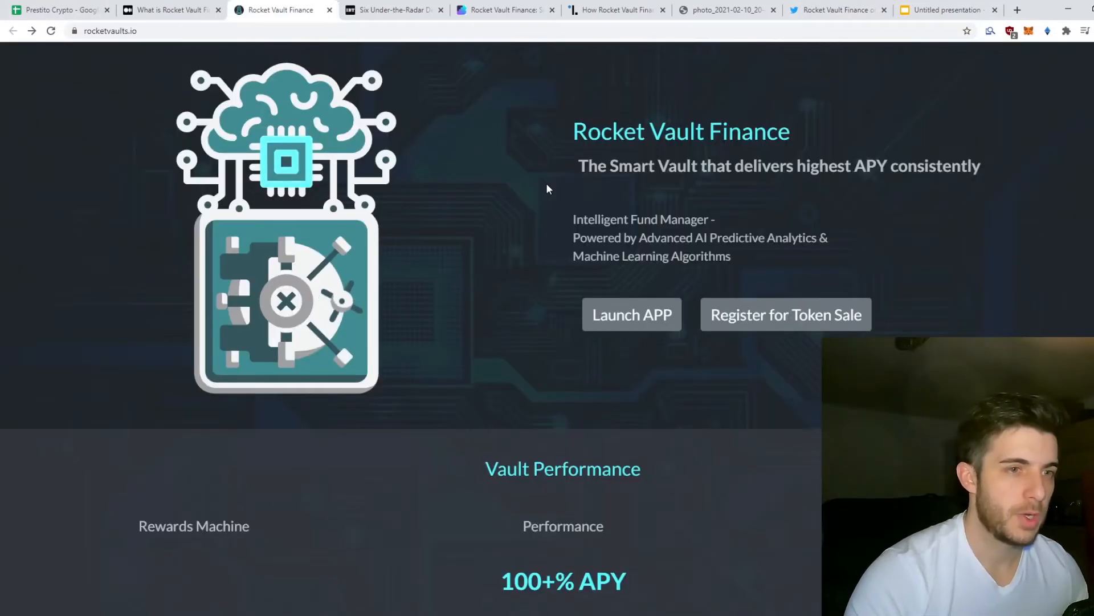
Launch the app and view Statistics: $108,864 locked and about 280% vault APY
click(631, 314)
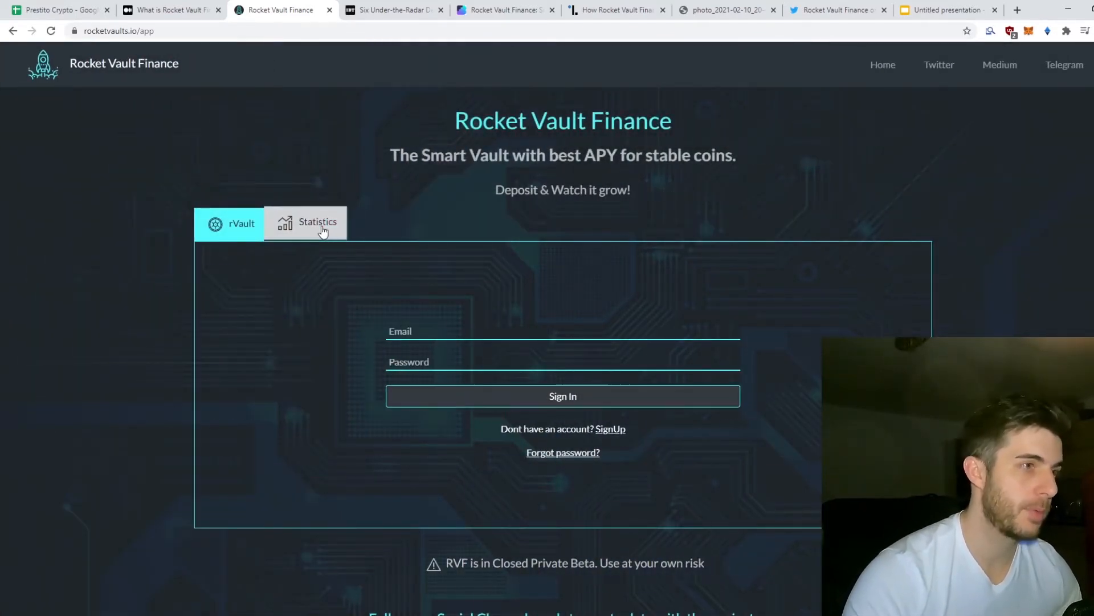
click(317, 221)
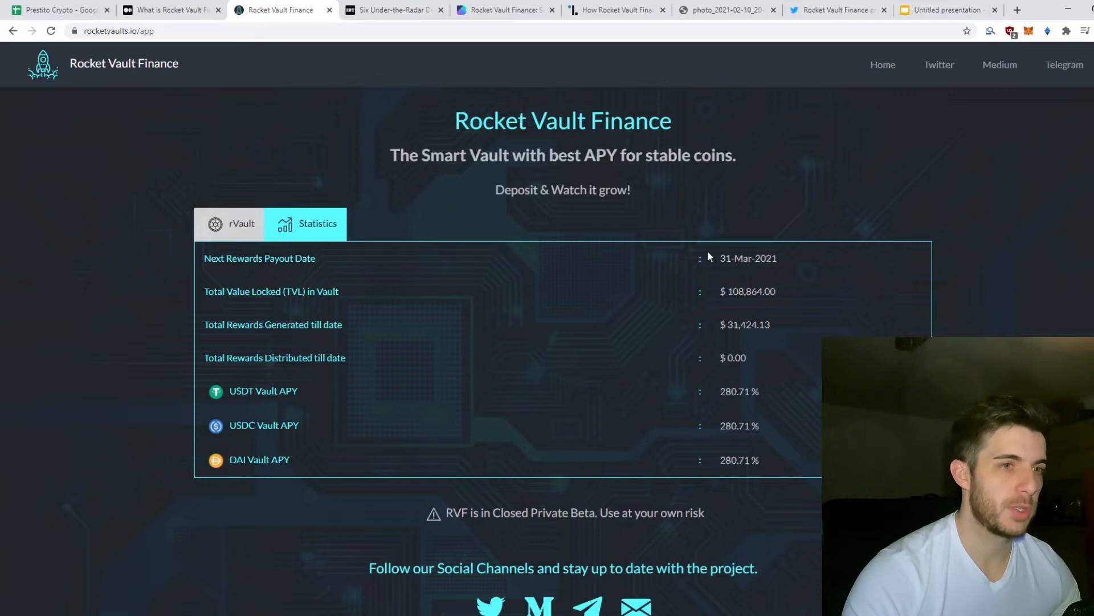
mouse_move(727, 339)
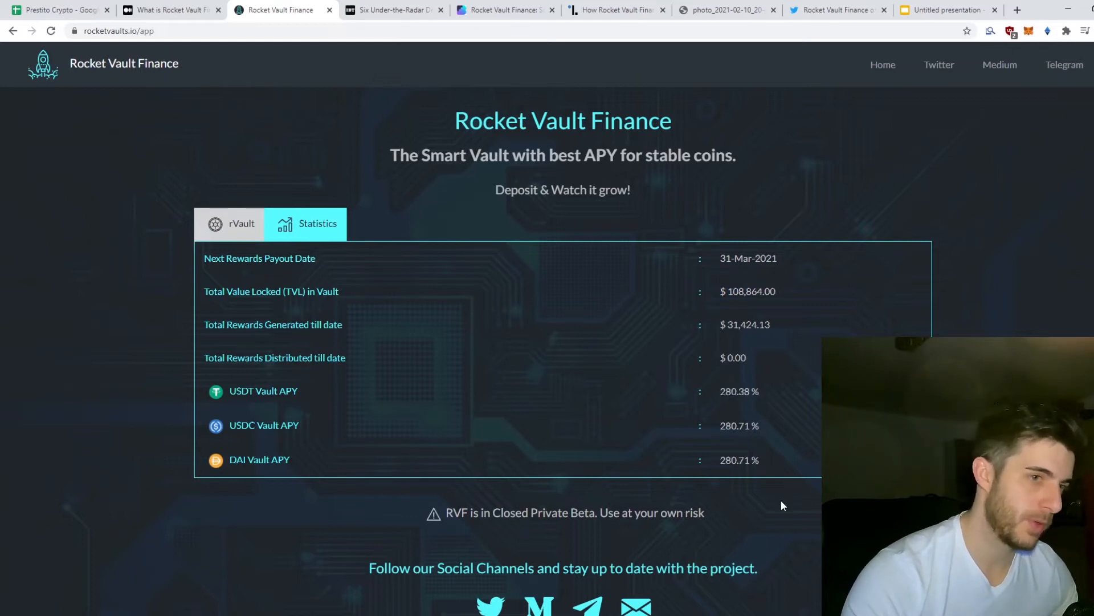
scroll(down, 3)
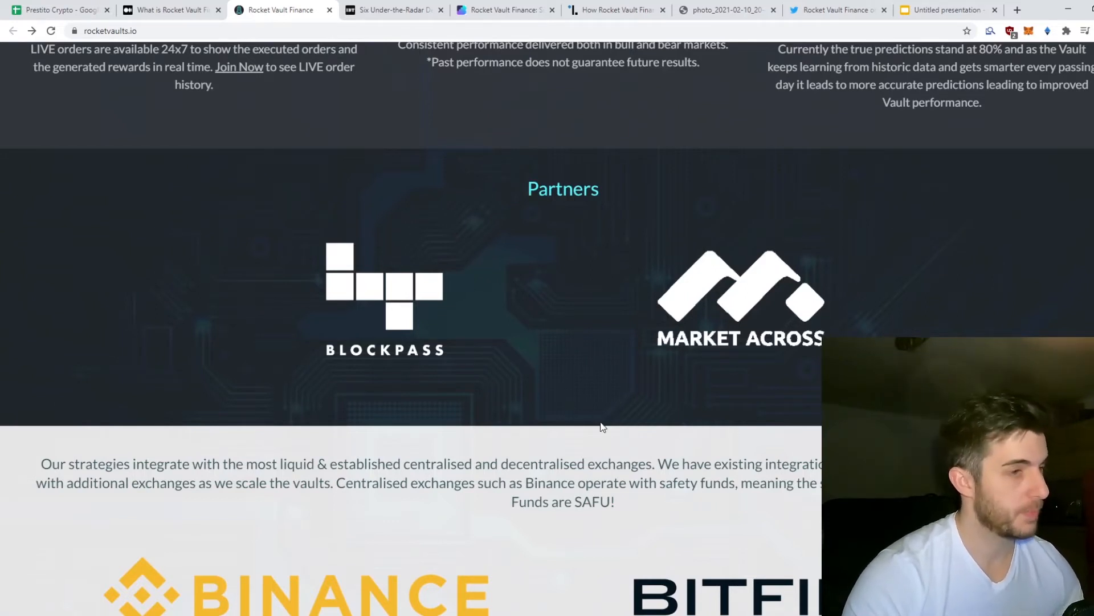
Scroll through Partners and In News, then glance at the IBT and iHODL articles
scroll(down, 3)
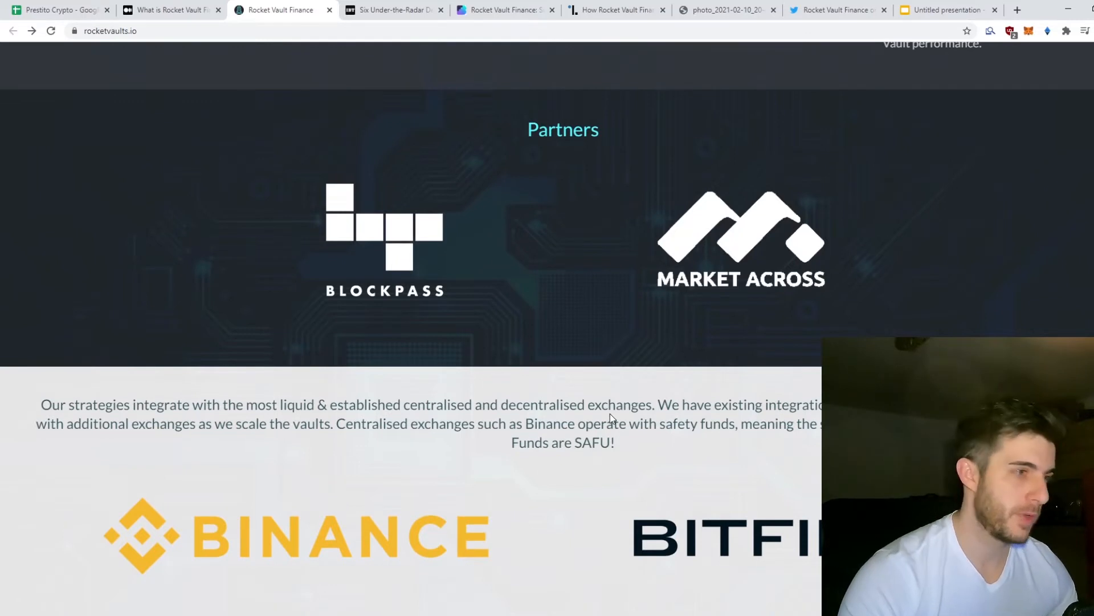
scroll(down, 3)
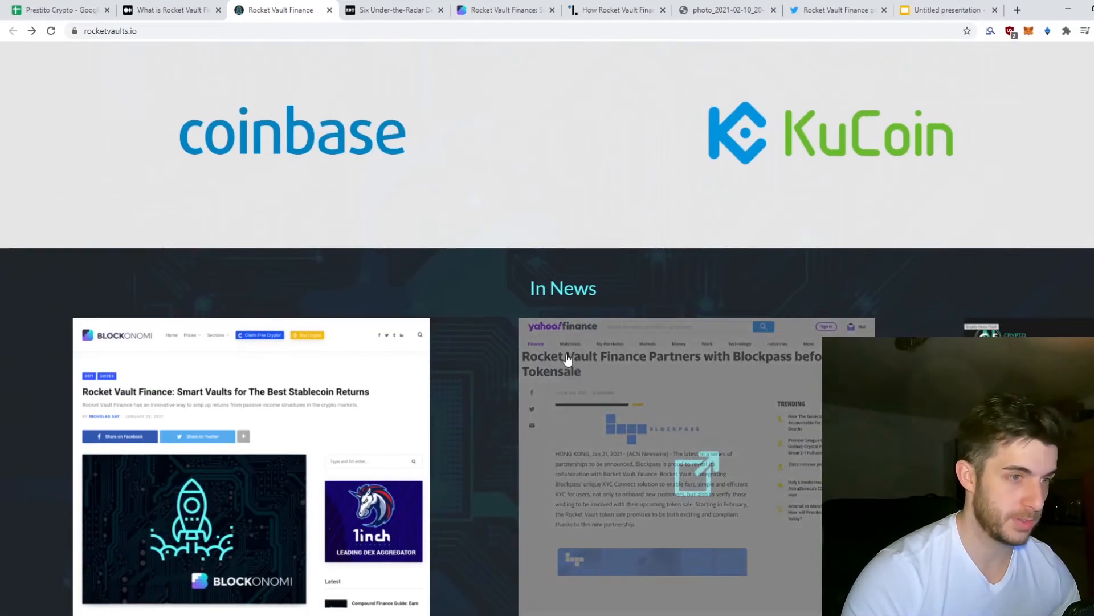
click(391, 10)
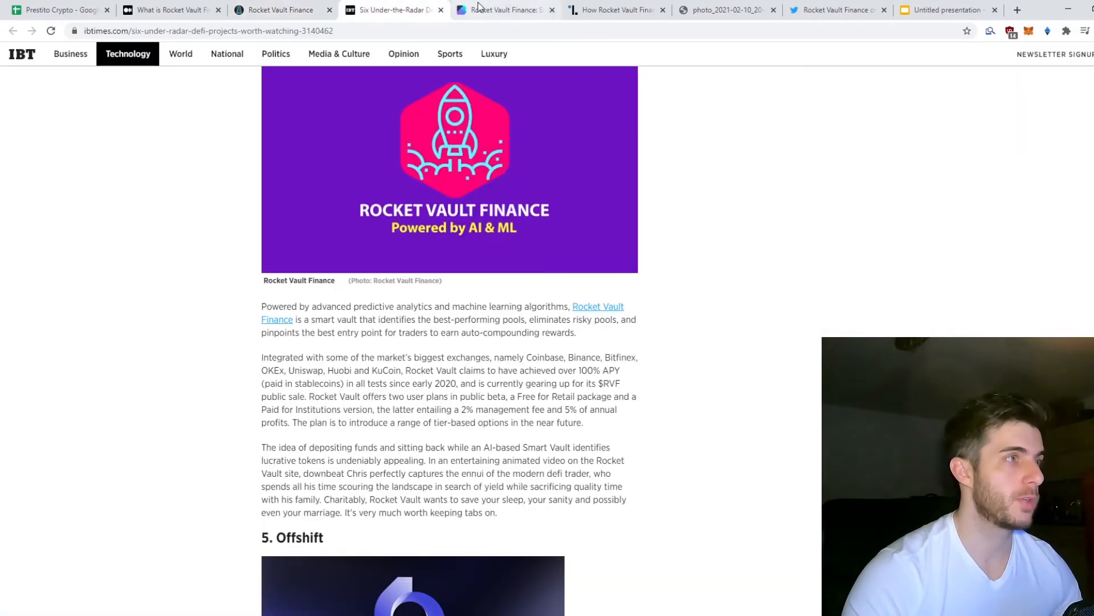
scroll(up, 3)
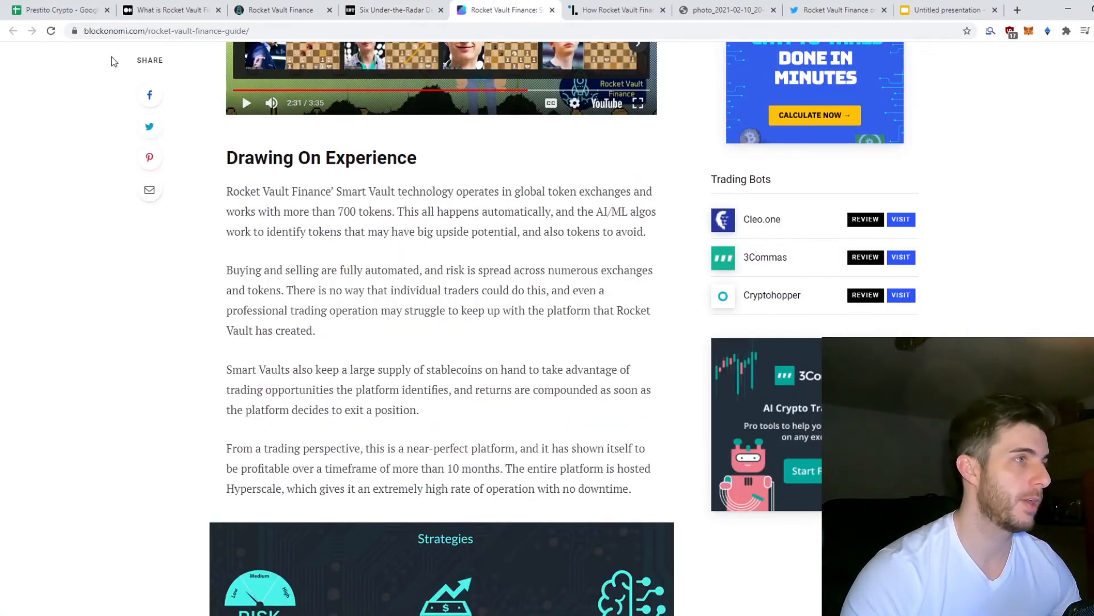
click(616, 10)
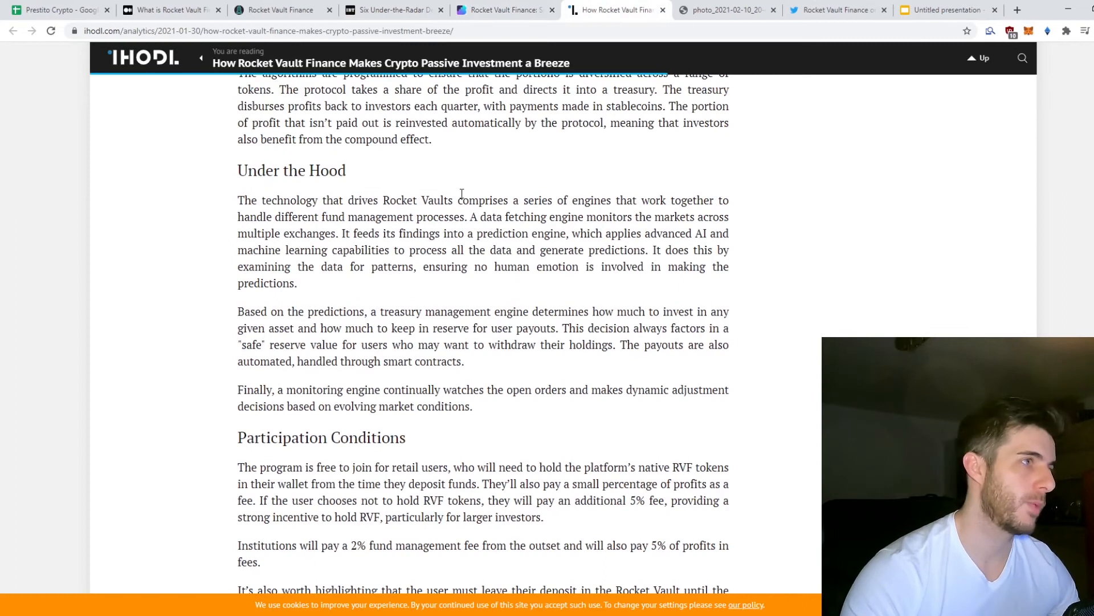
click(279, 9)
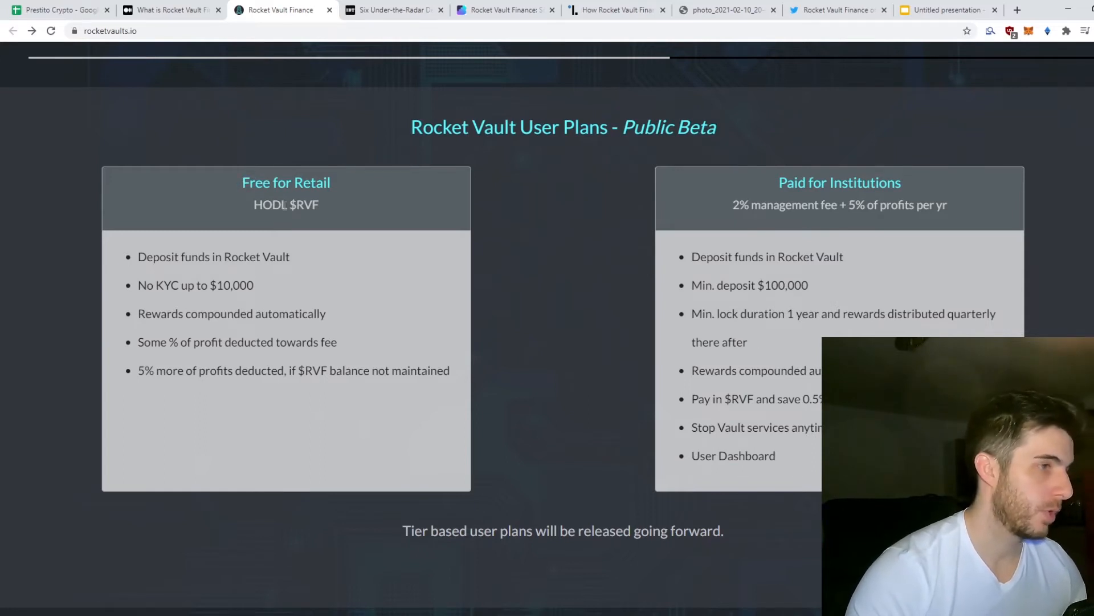
Highlight the $10,000 no-KYC limit and read the plan features down to the Roadmap
double_click(224, 285)
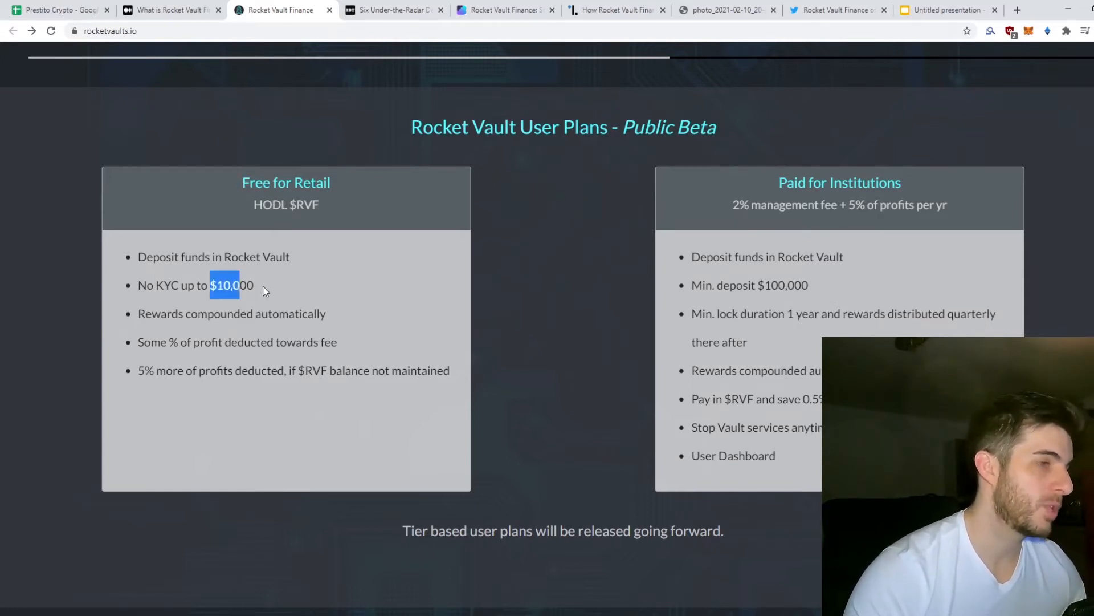
click(272, 288)
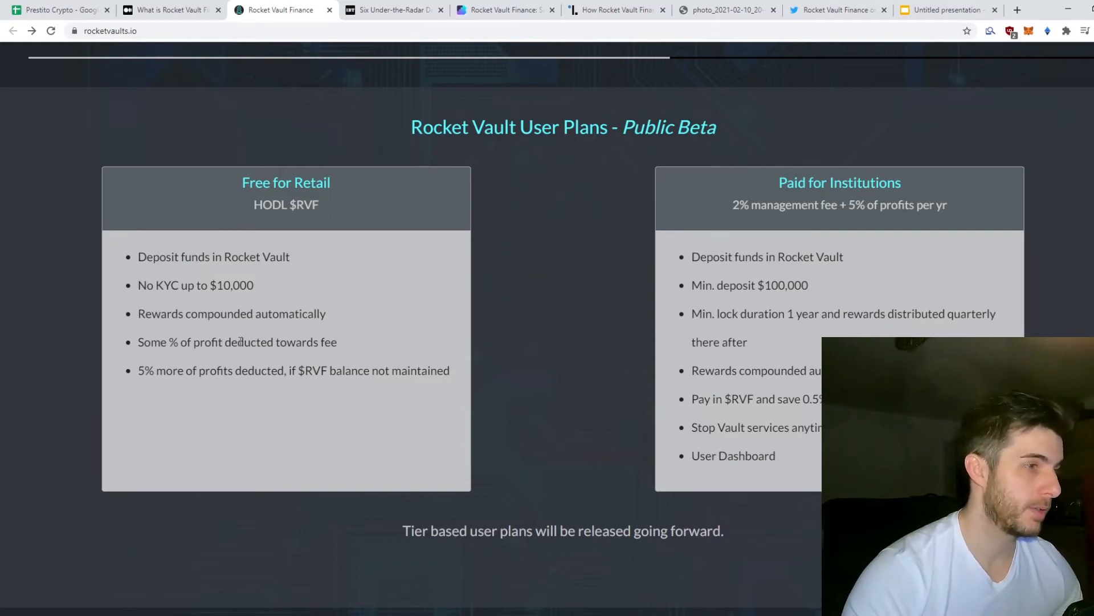
drag(143, 370, 206, 370)
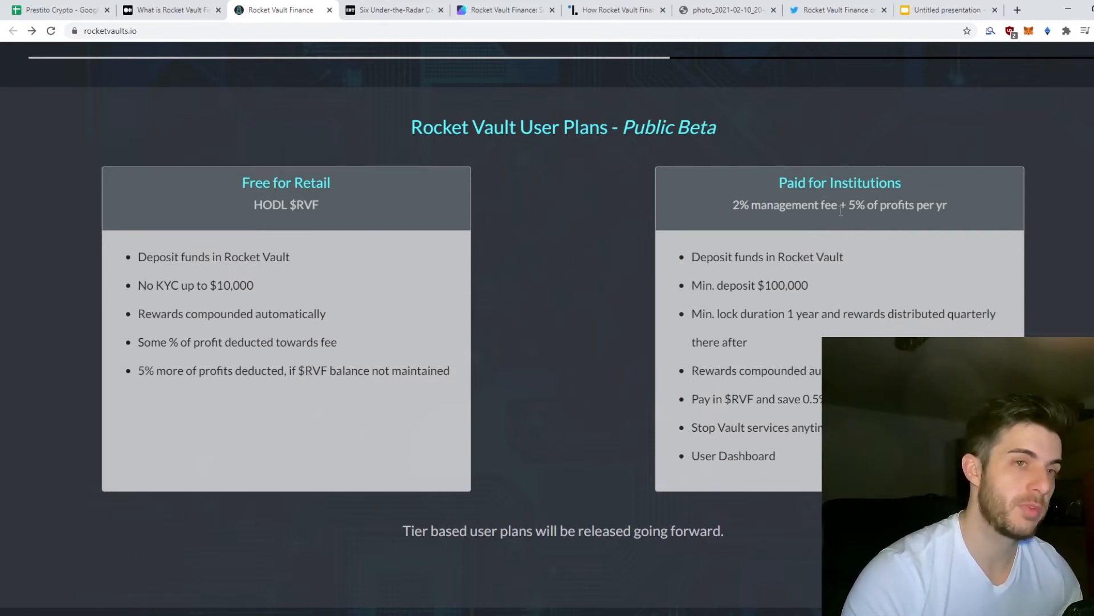
mouse_move(841, 306)
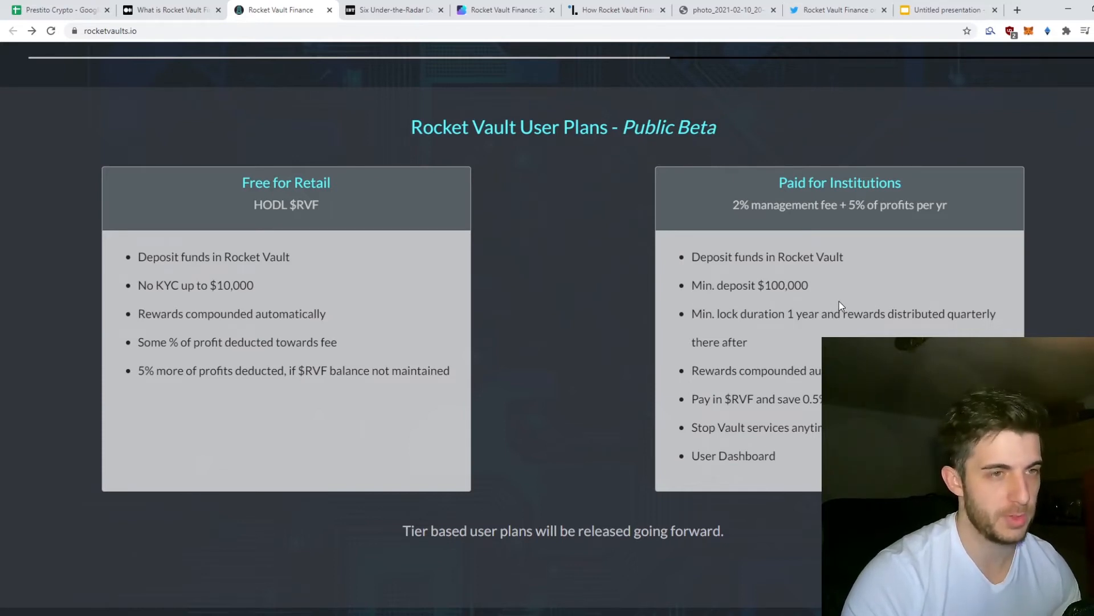
mouse_move(740, 327)
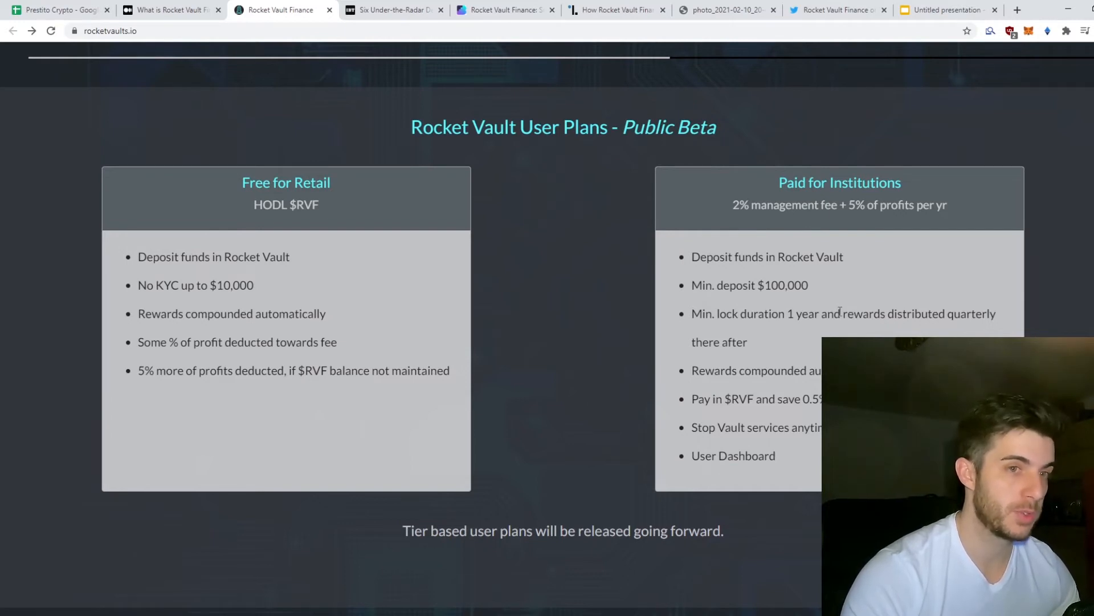
scroll(down, 3)
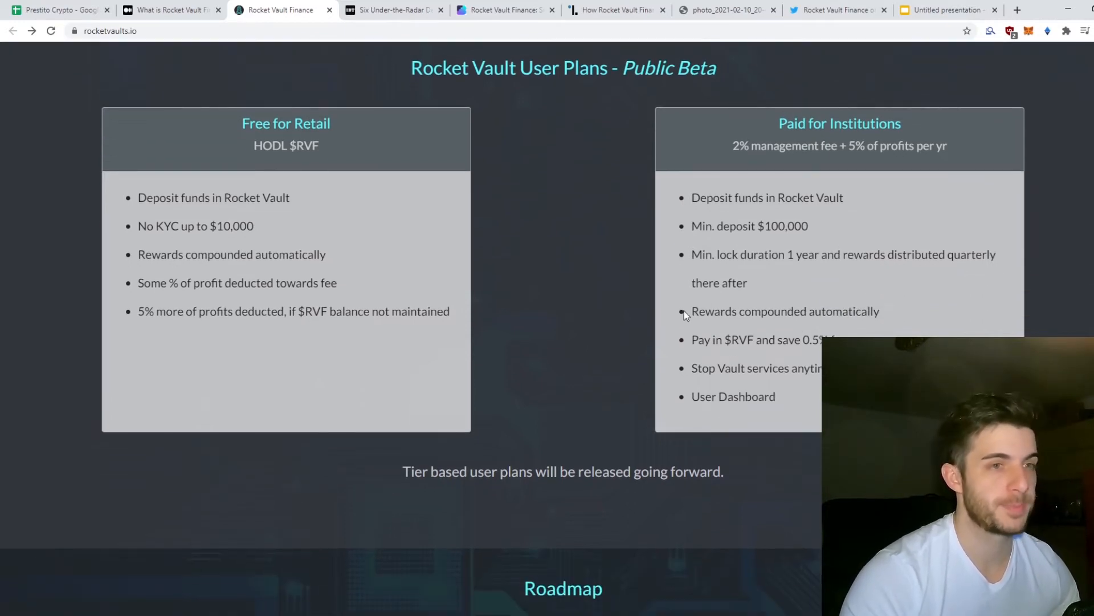
scroll(down, 3)
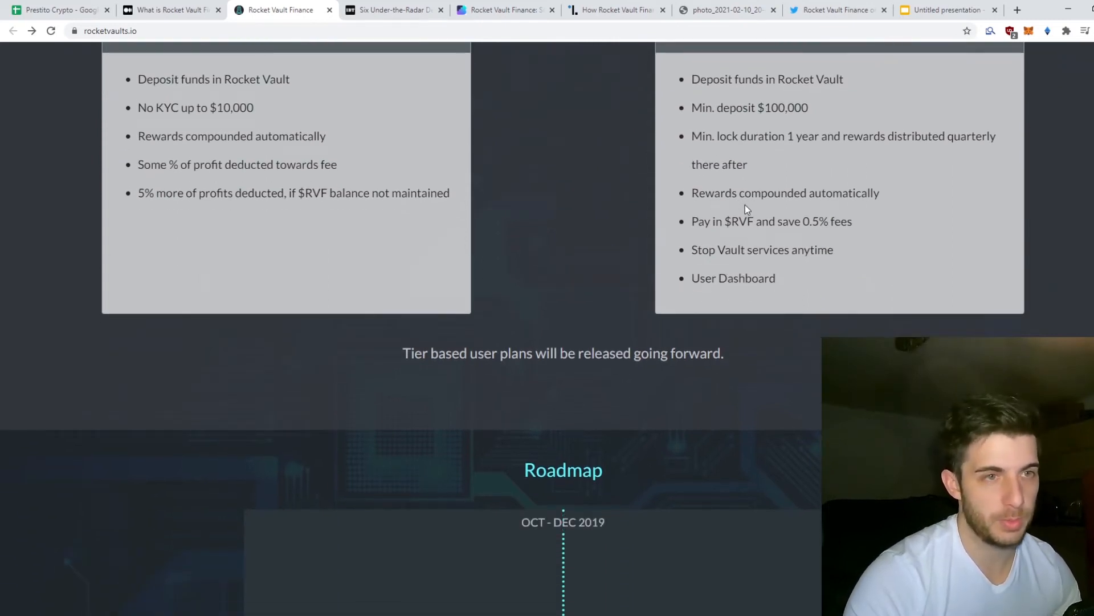
scroll(down, 3)
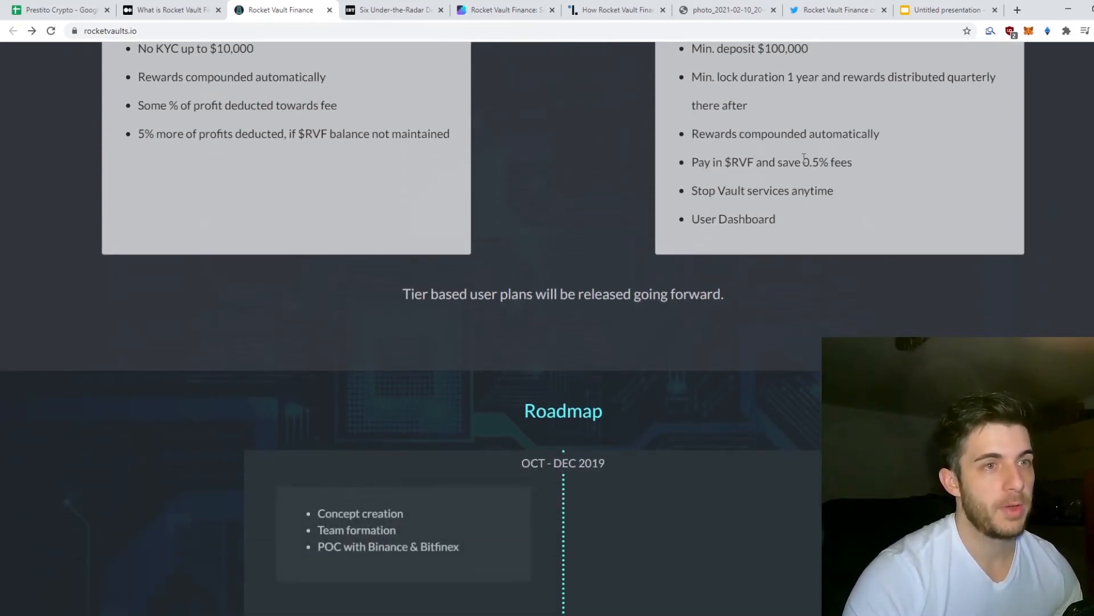
mouse_move(848, 201)
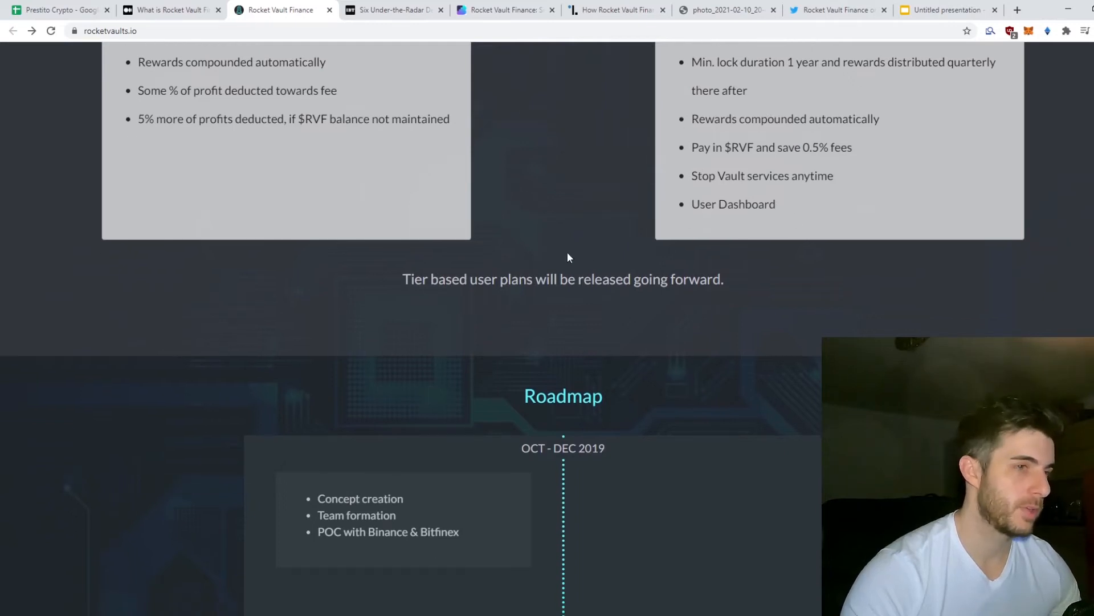
Highlight the phrase about buying $RVF, then scroll to the Token Info supply chart
scroll(down, 3)
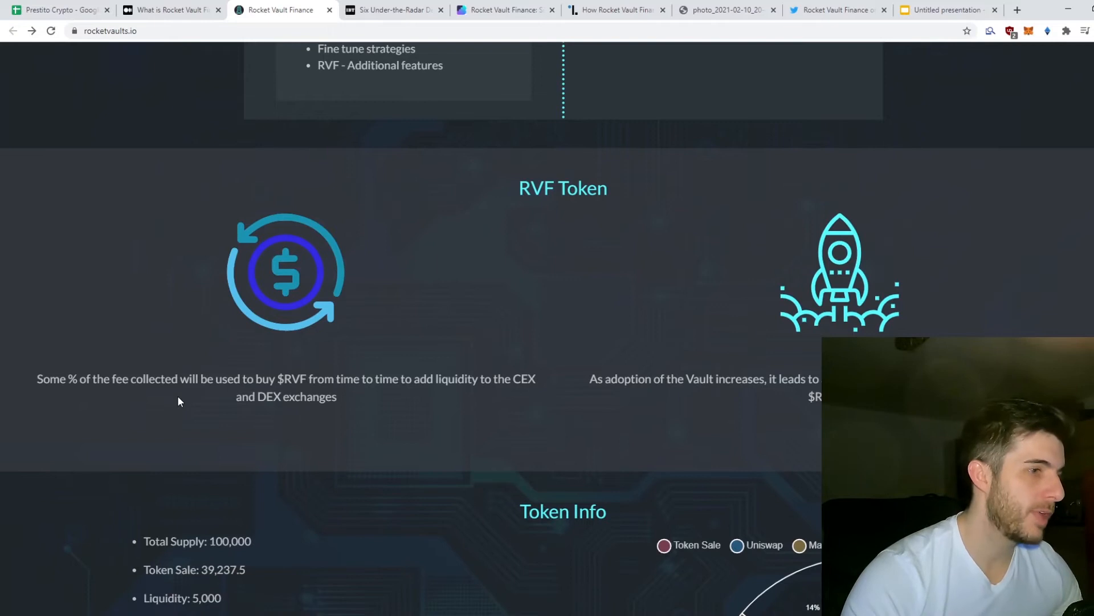
mouse_move(243, 391)
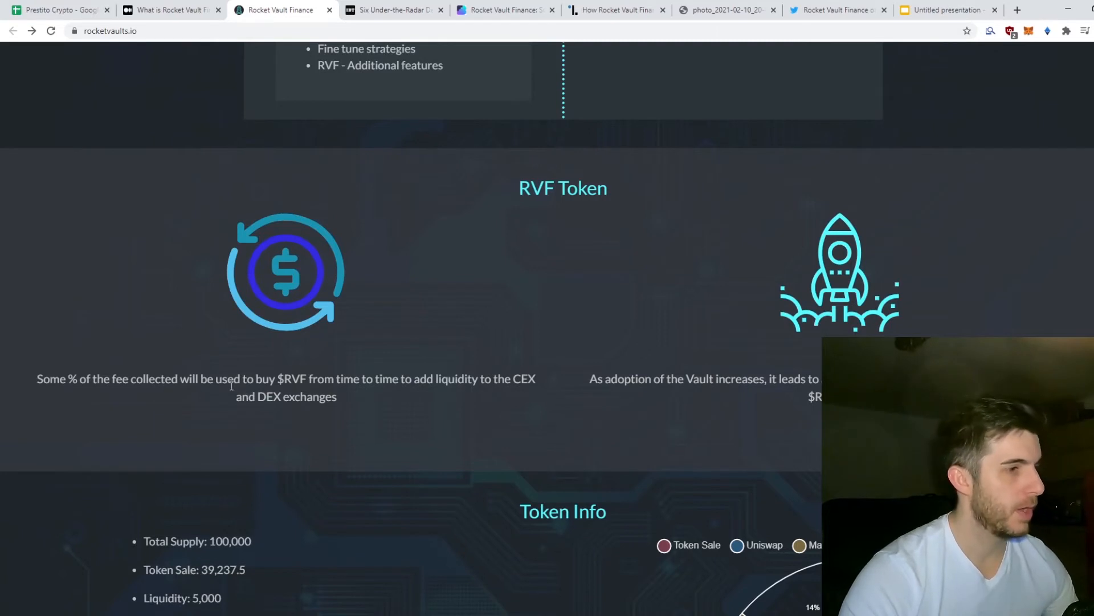
drag(276, 379, 355, 378)
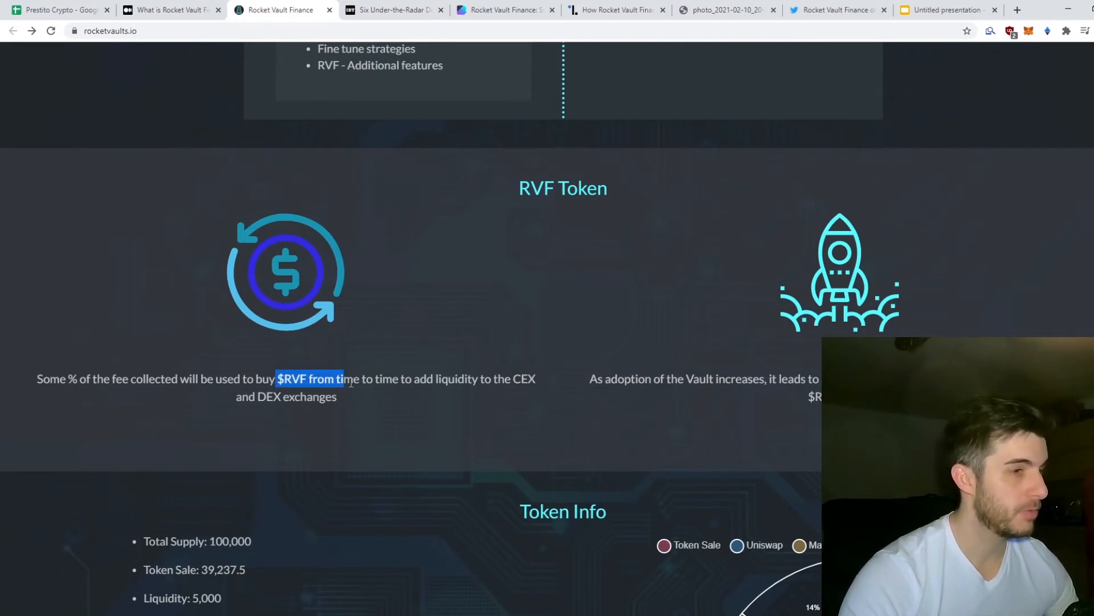
click(383, 384)
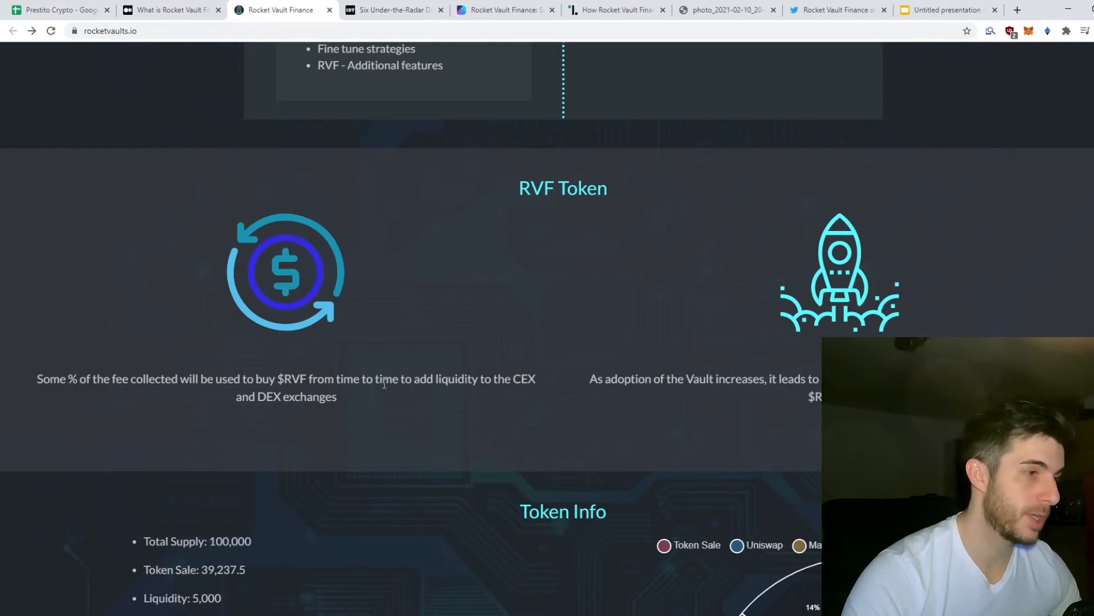
mouse_move(377, 379)
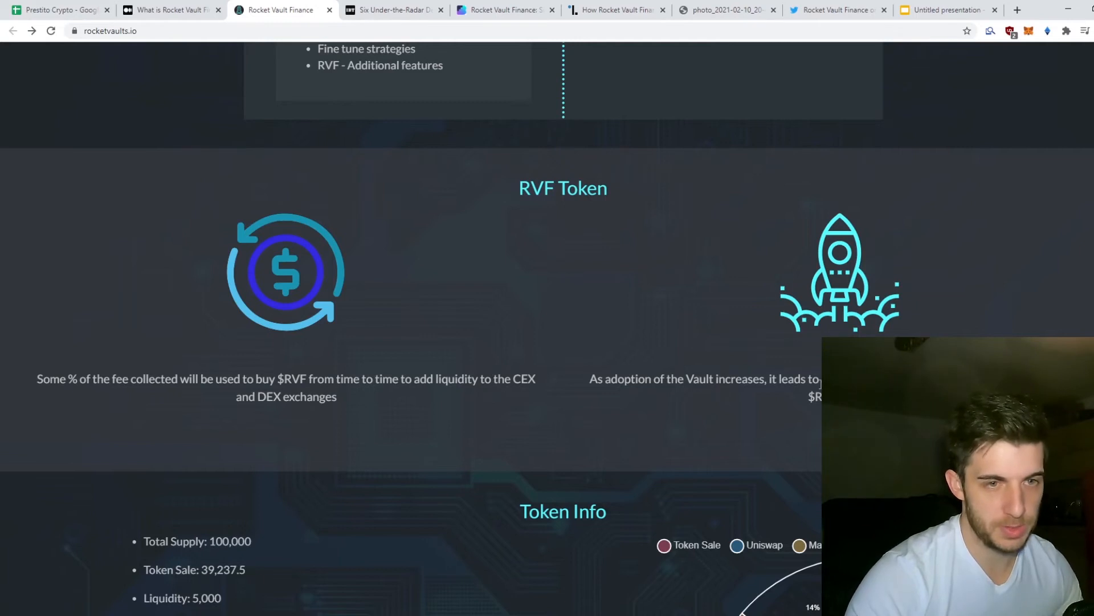
scroll(down, 3)
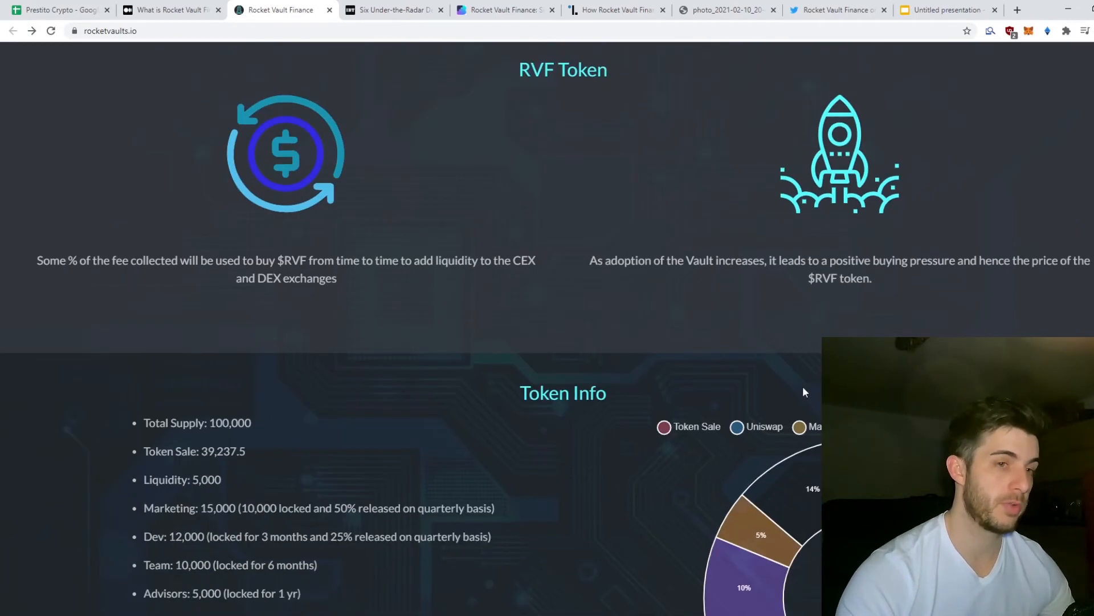
scroll(down, 3)
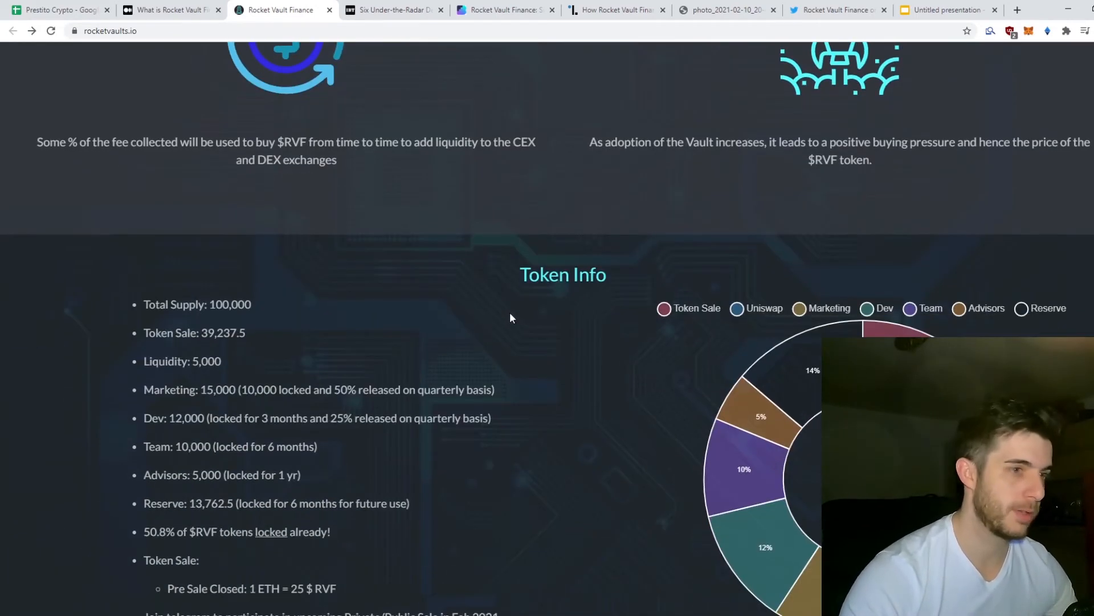
scroll(down, 3)
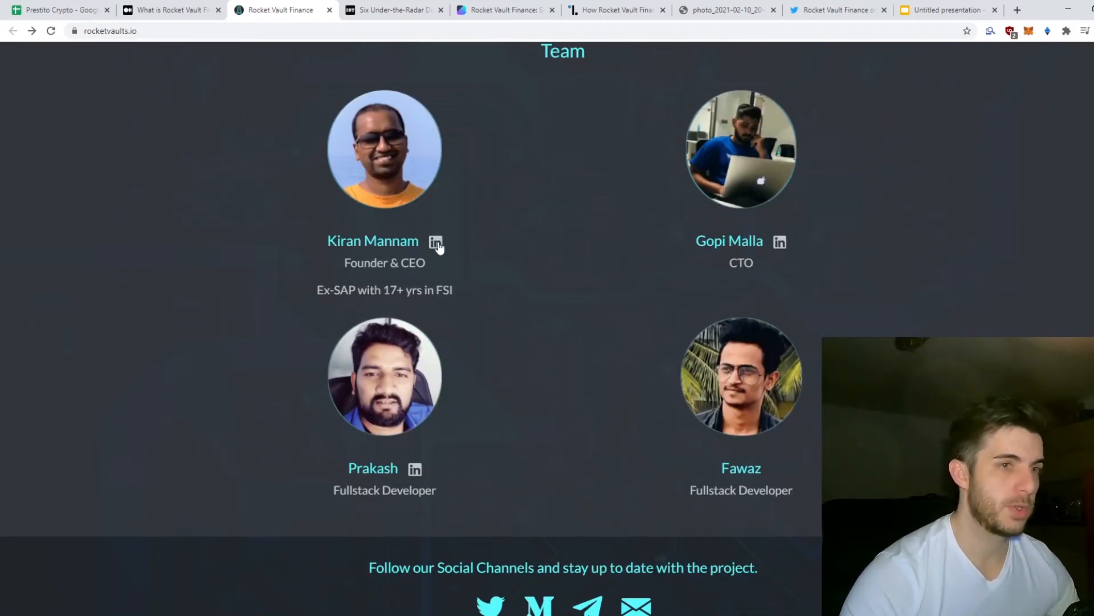
Revisit Team and Token Info, then view the advisor tweet and token metrics image
scroll(down, 3)
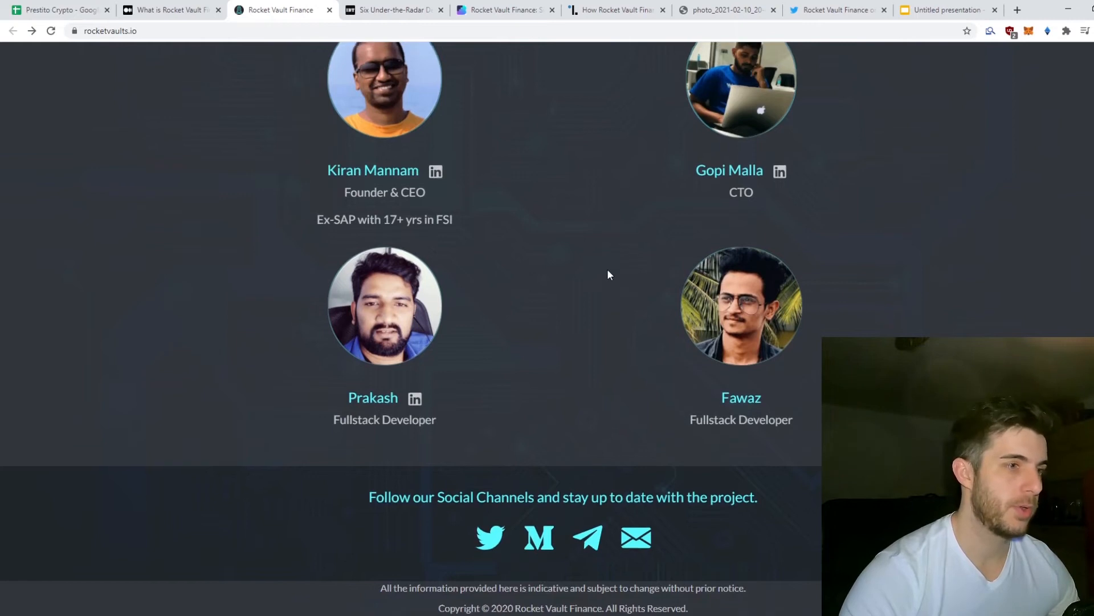
scroll(up, 3)
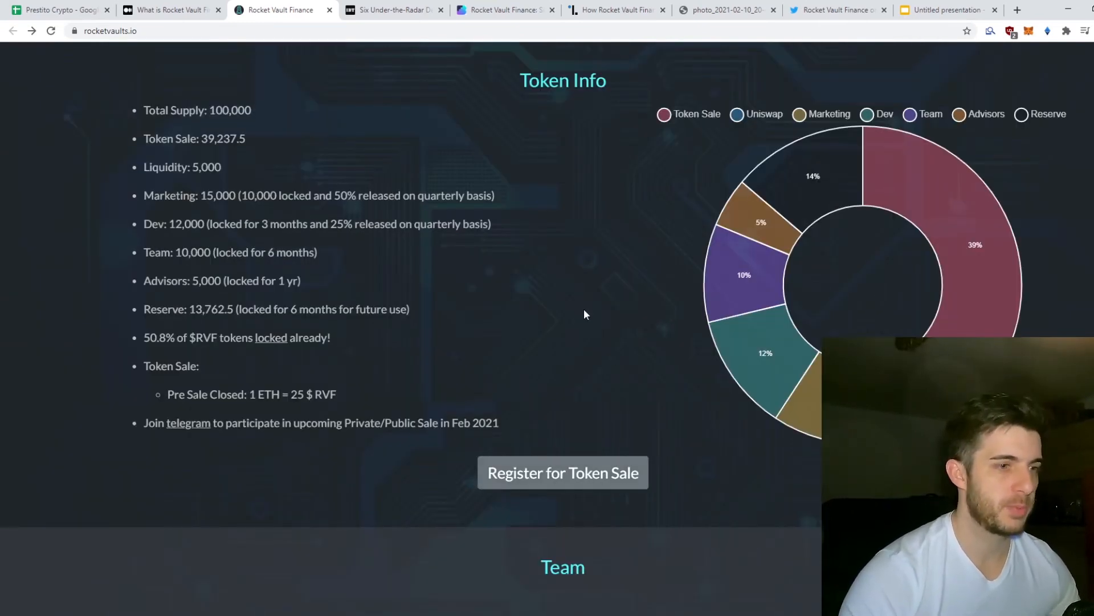
click(835, 10)
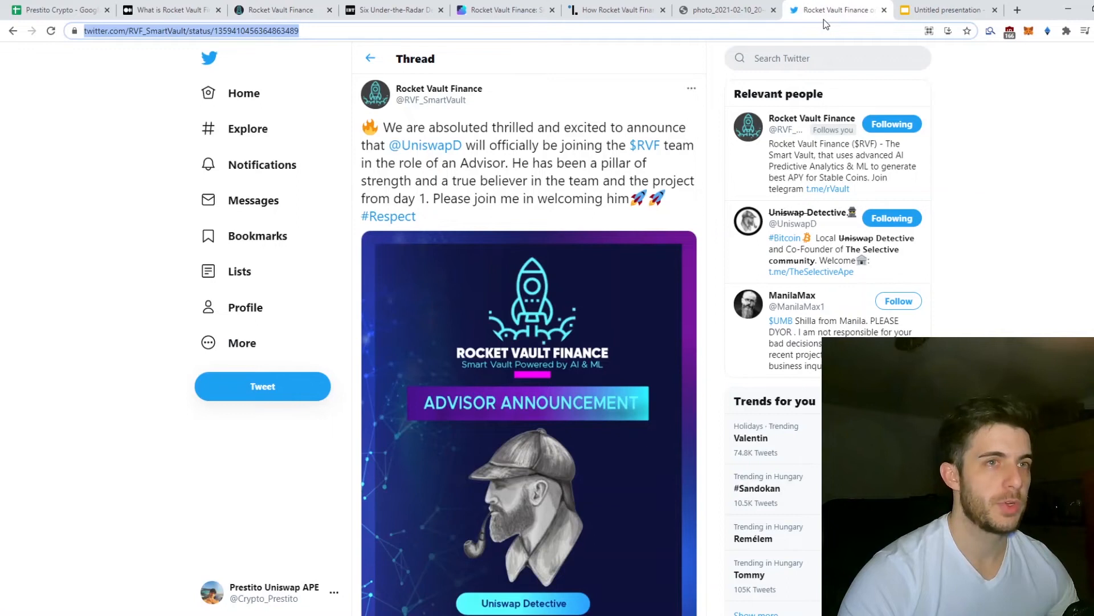
click(726, 10)
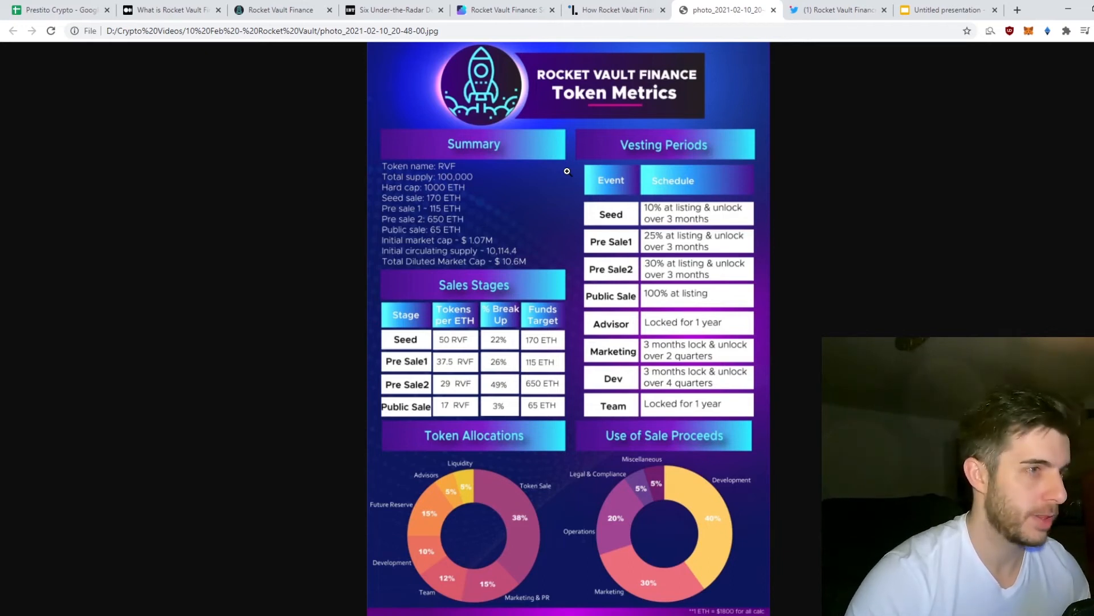
mouse_move(477, 194)
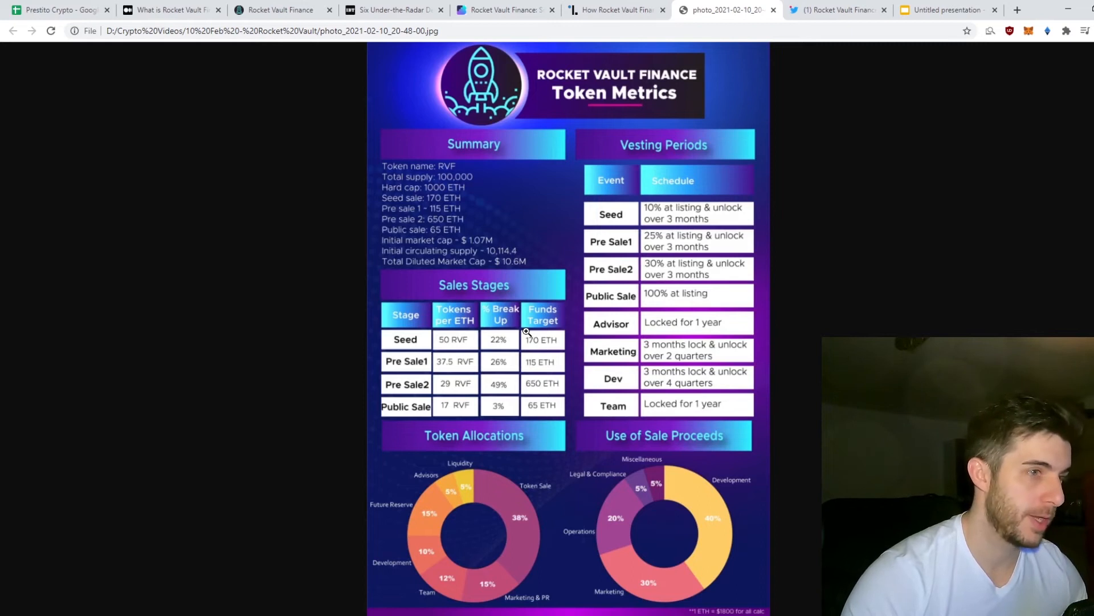
mouse_move(480, 342)
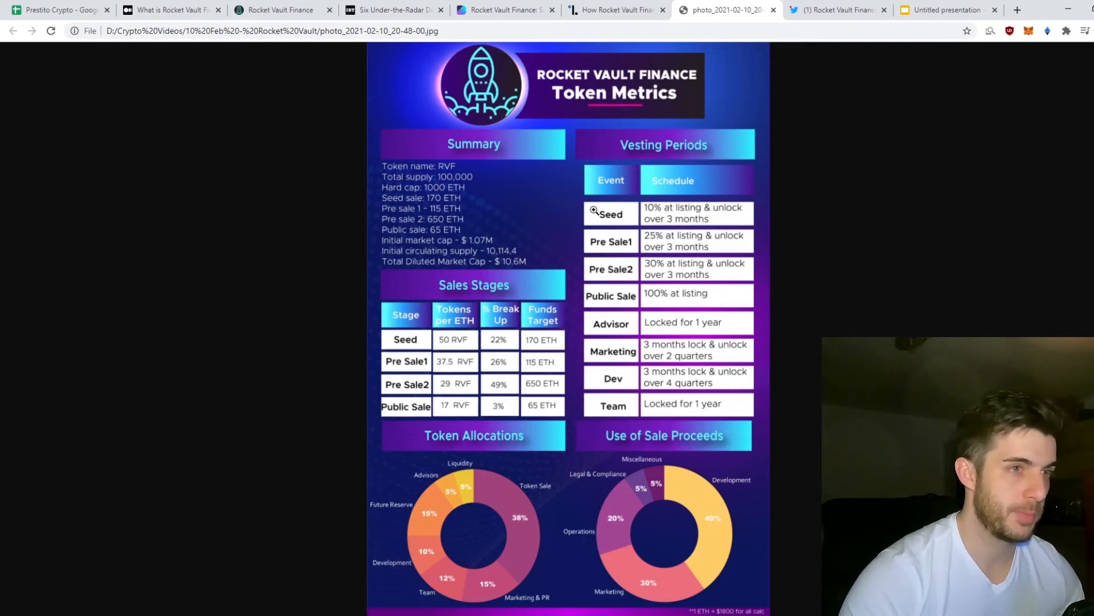
mouse_move(672, 215)
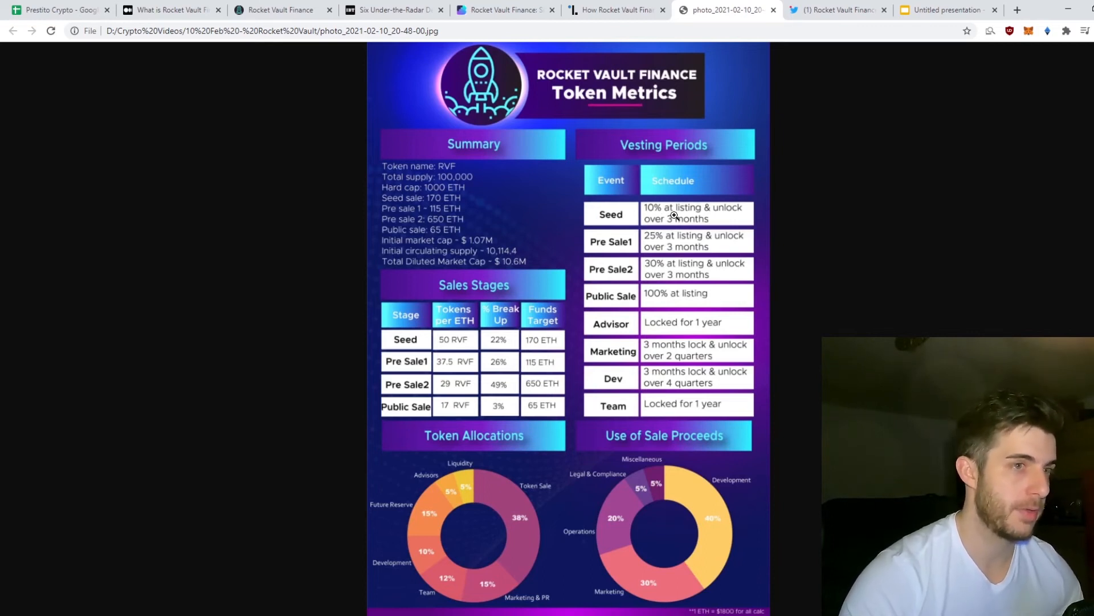
mouse_move(452, 375)
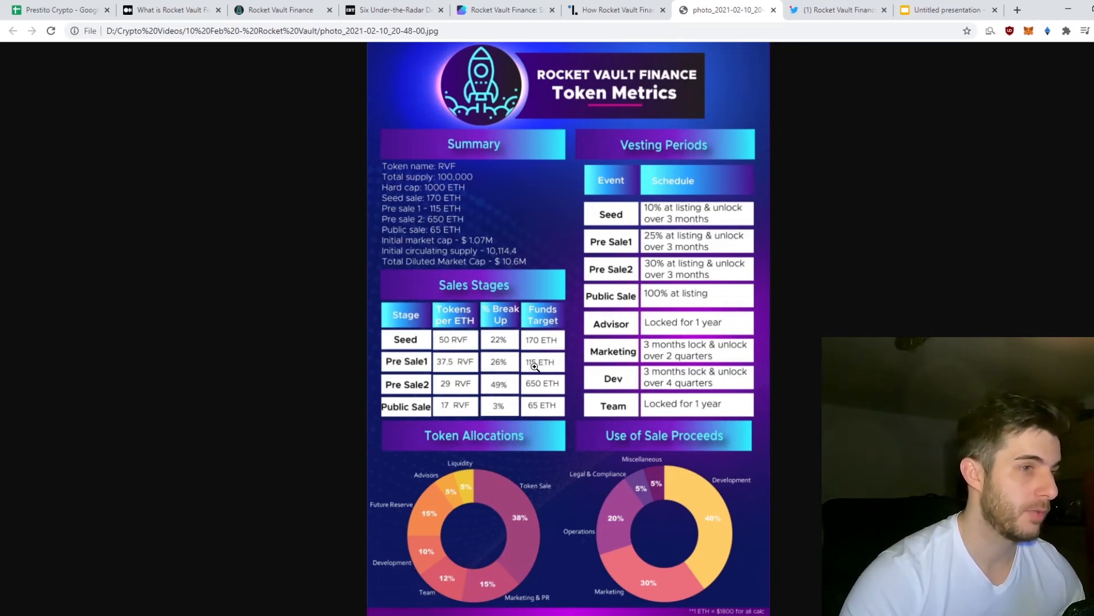
mouse_move(448, 369)
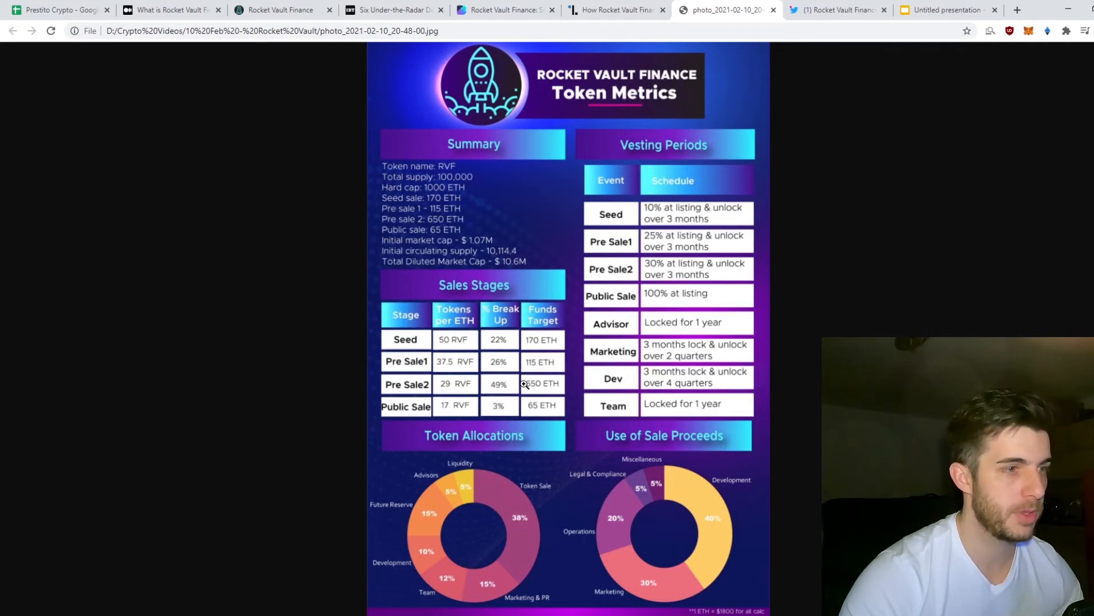
mouse_move(544, 259)
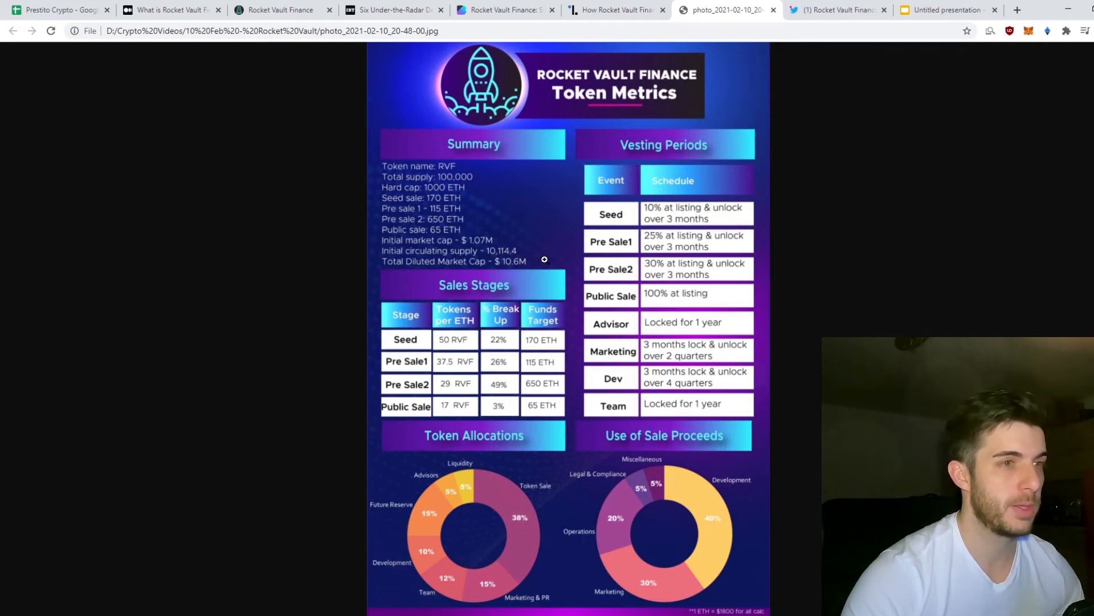
mouse_move(663, 272)
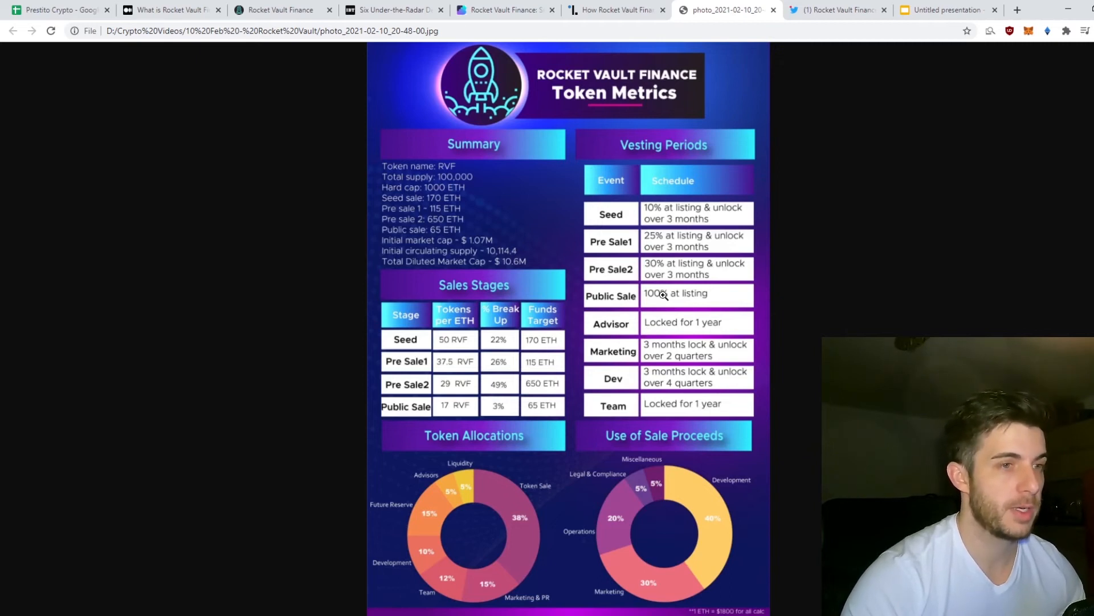
mouse_move(77, 16)
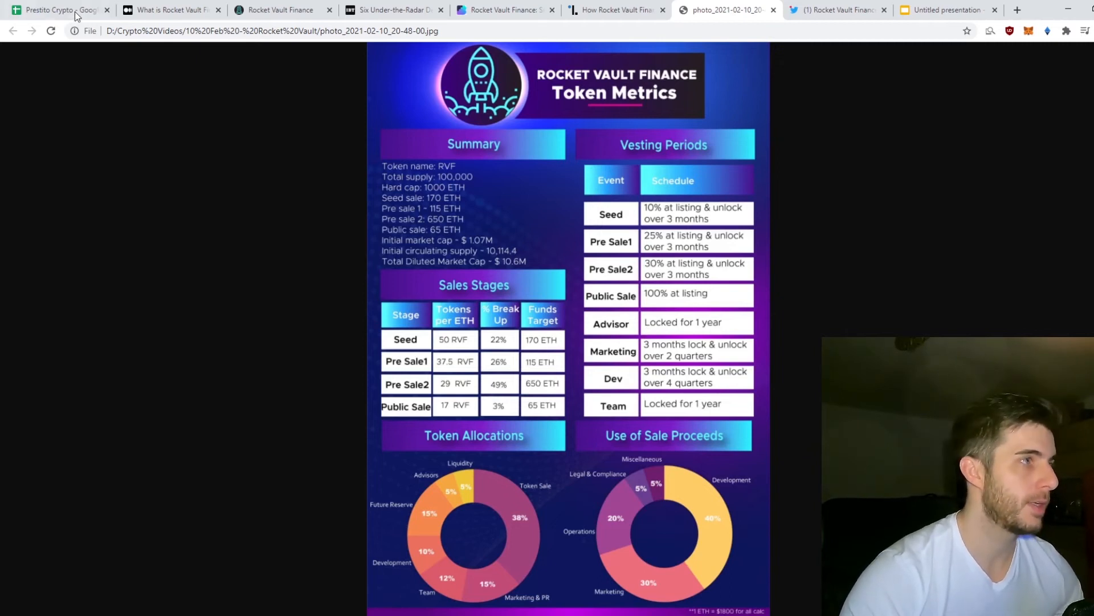
click(55, 10)
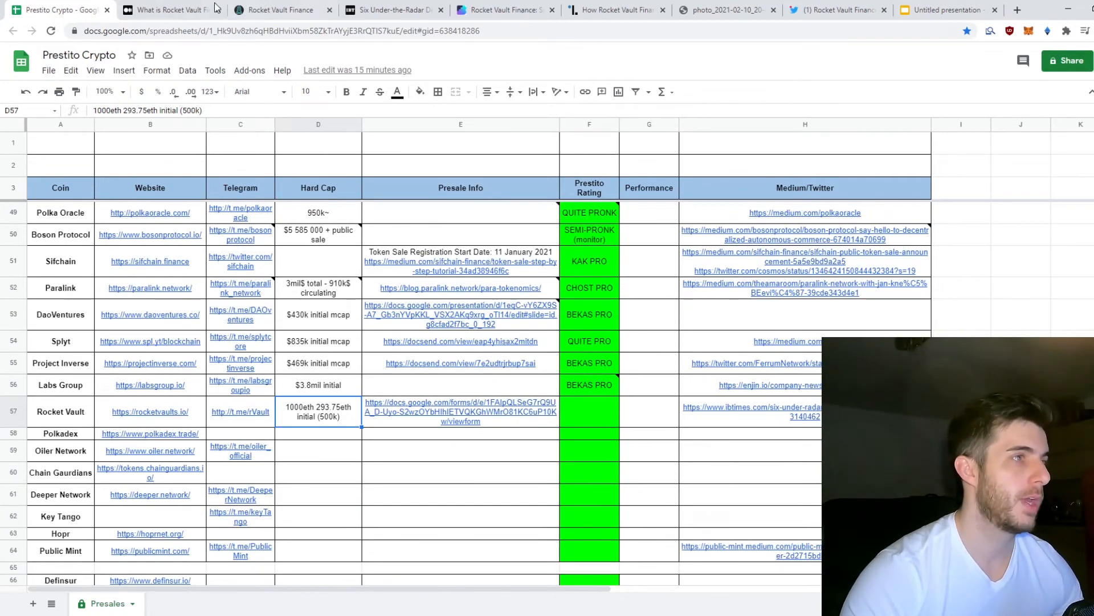
click(280, 10)
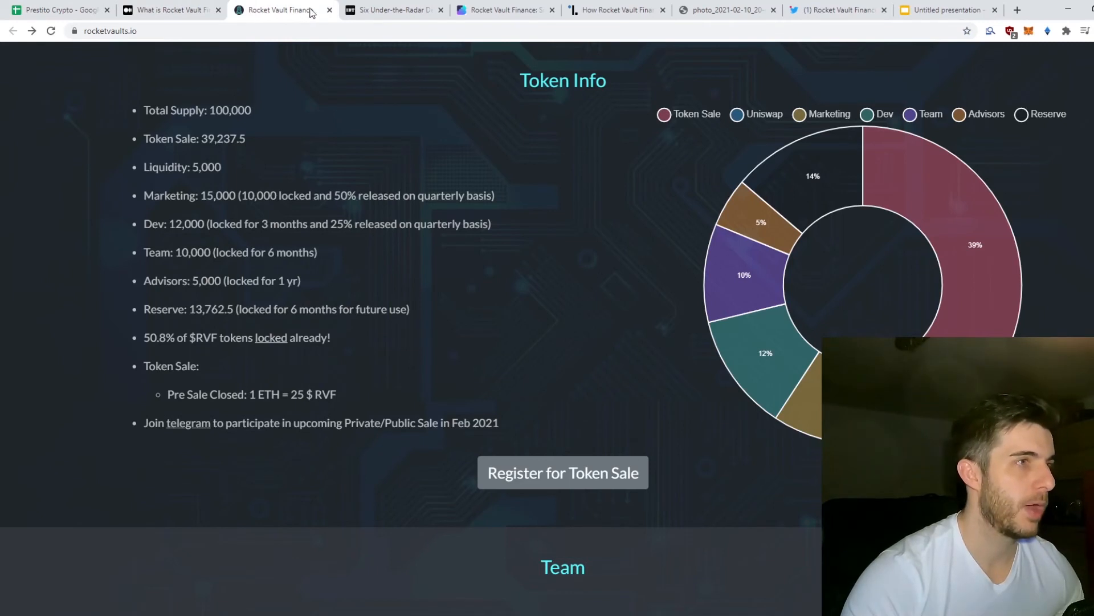
click(726, 10)
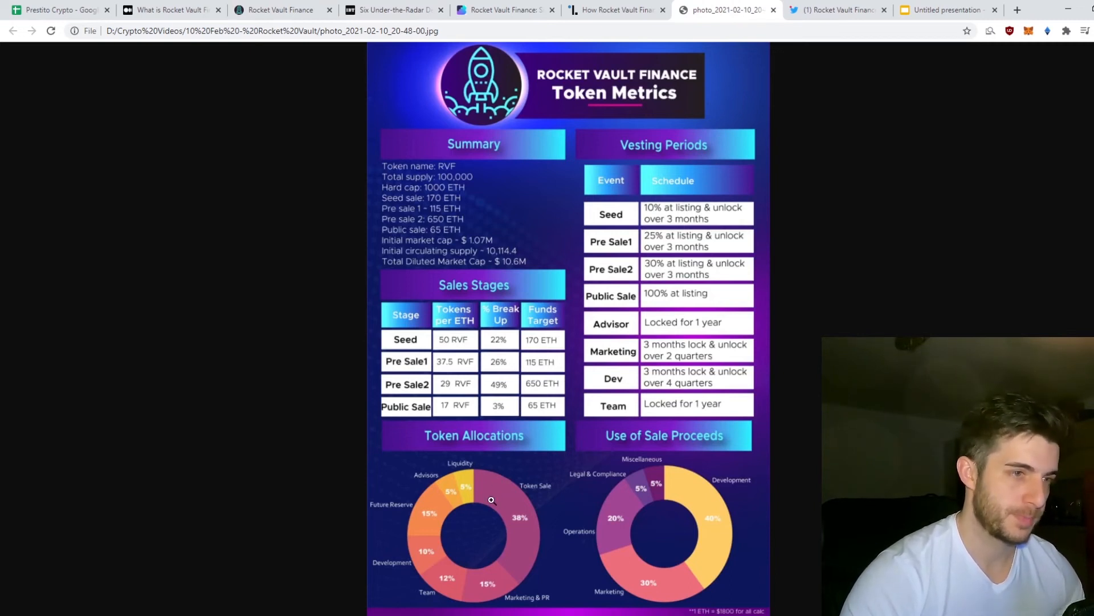
mouse_move(464, 509)
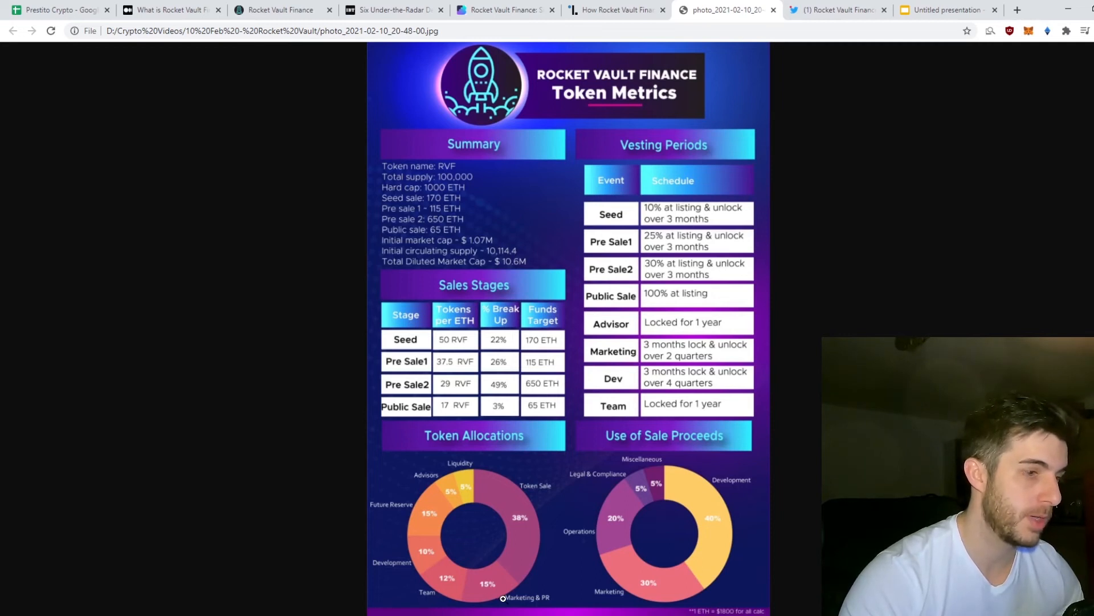
mouse_move(535, 506)
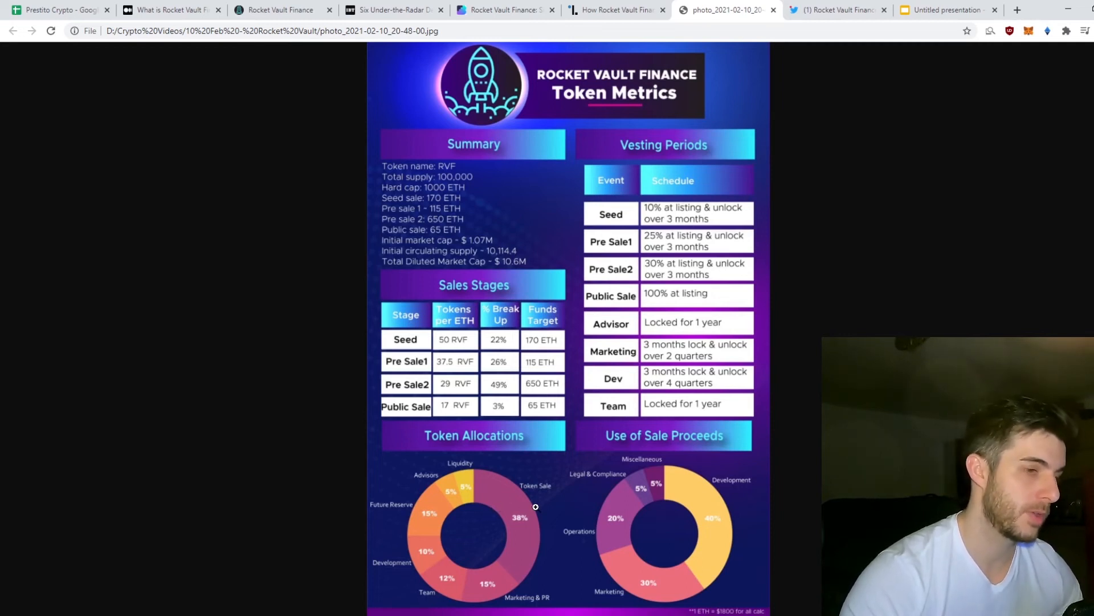
mouse_move(696, 484)
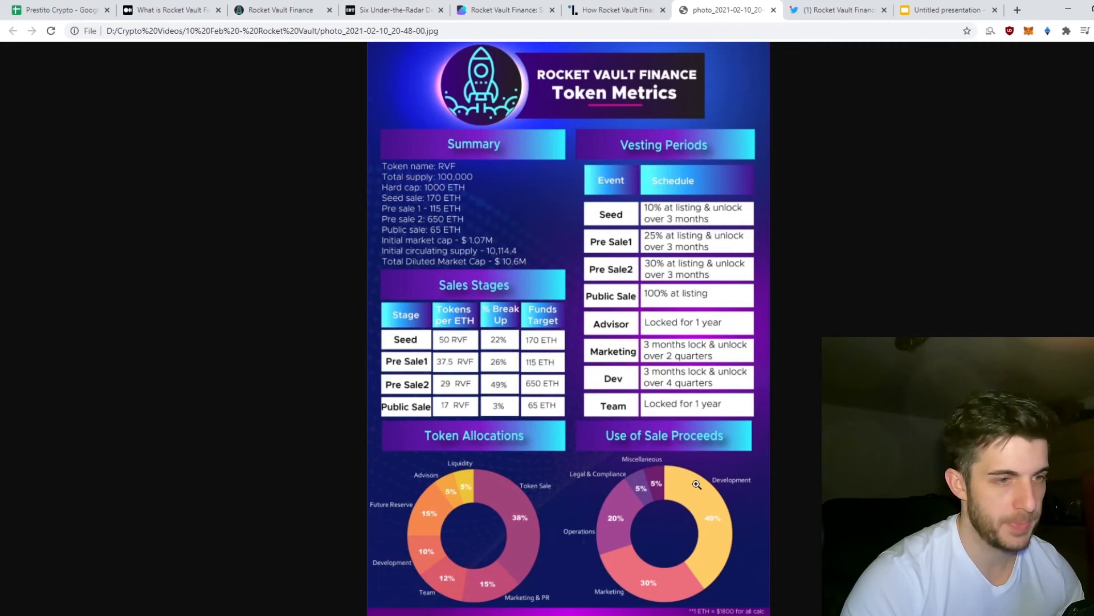
mouse_move(659, 484)
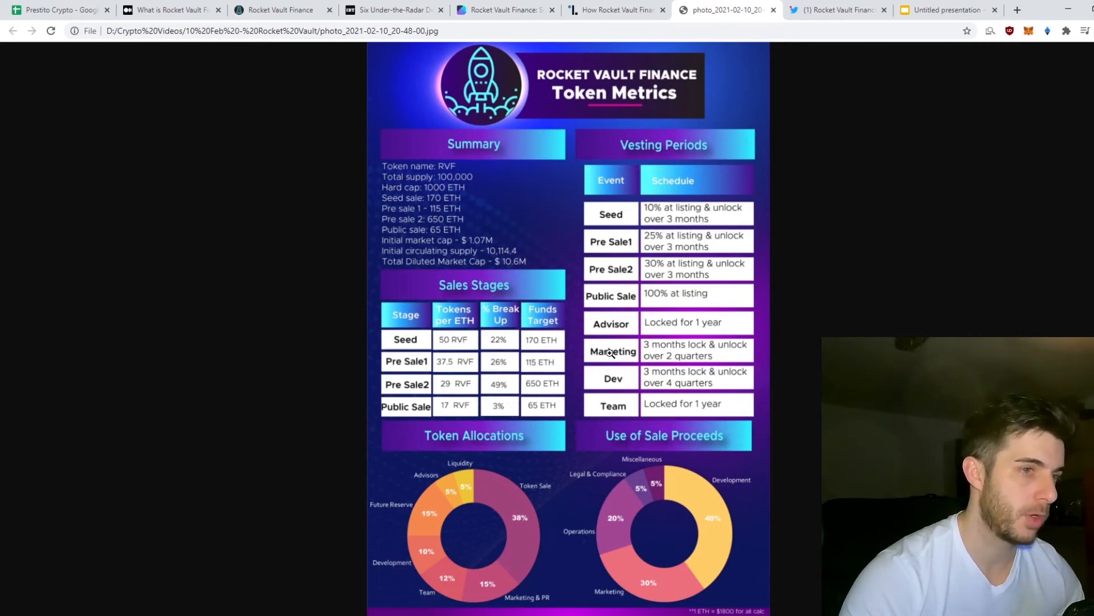
mouse_move(706, 361)
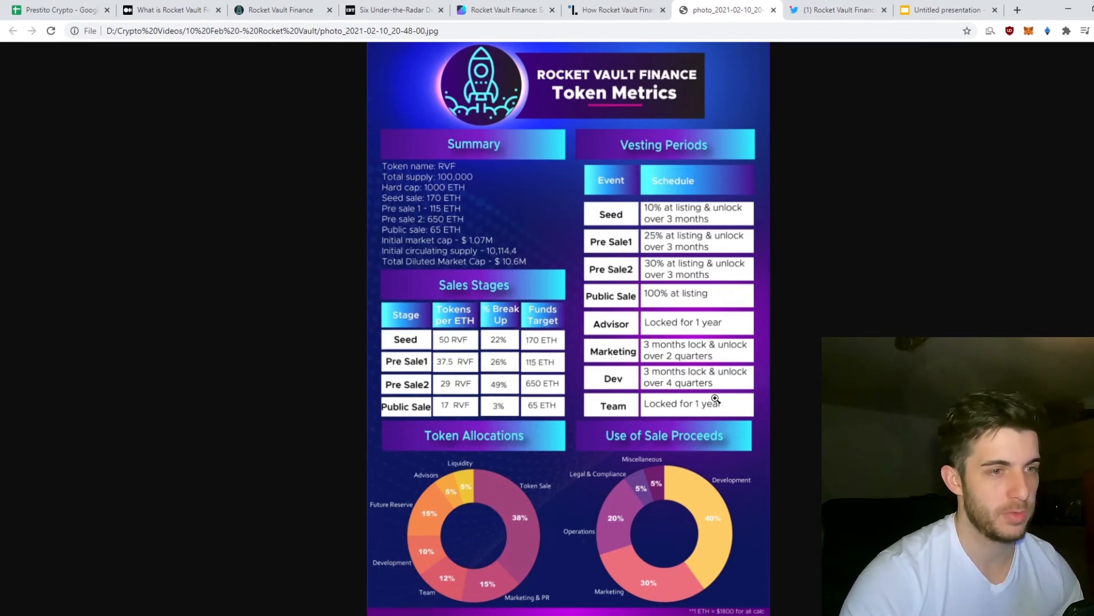
mouse_move(641, 413)
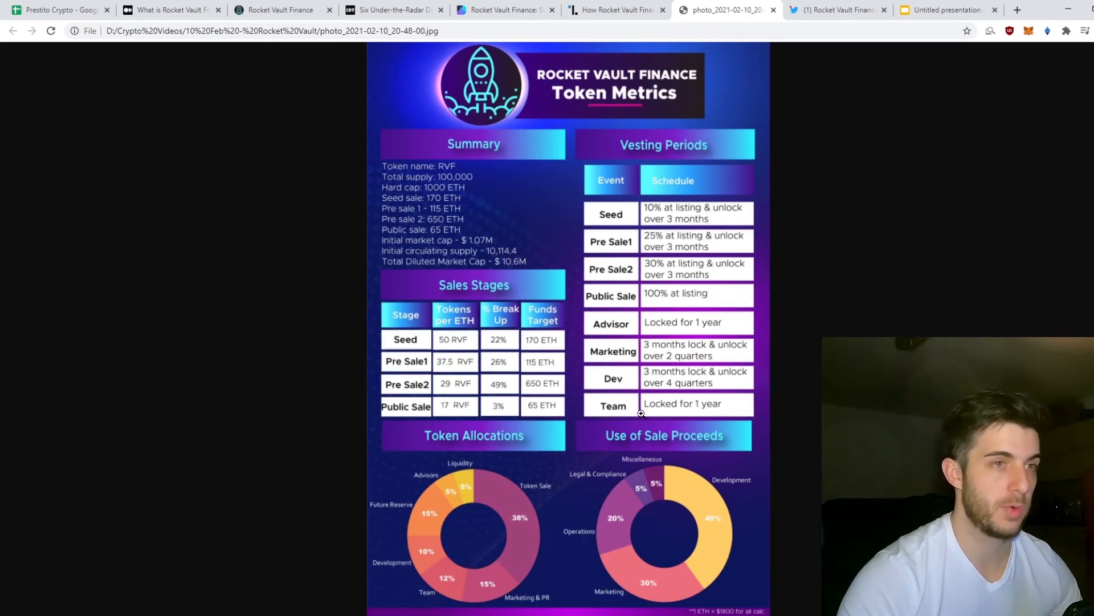
mouse_move(608, 347)
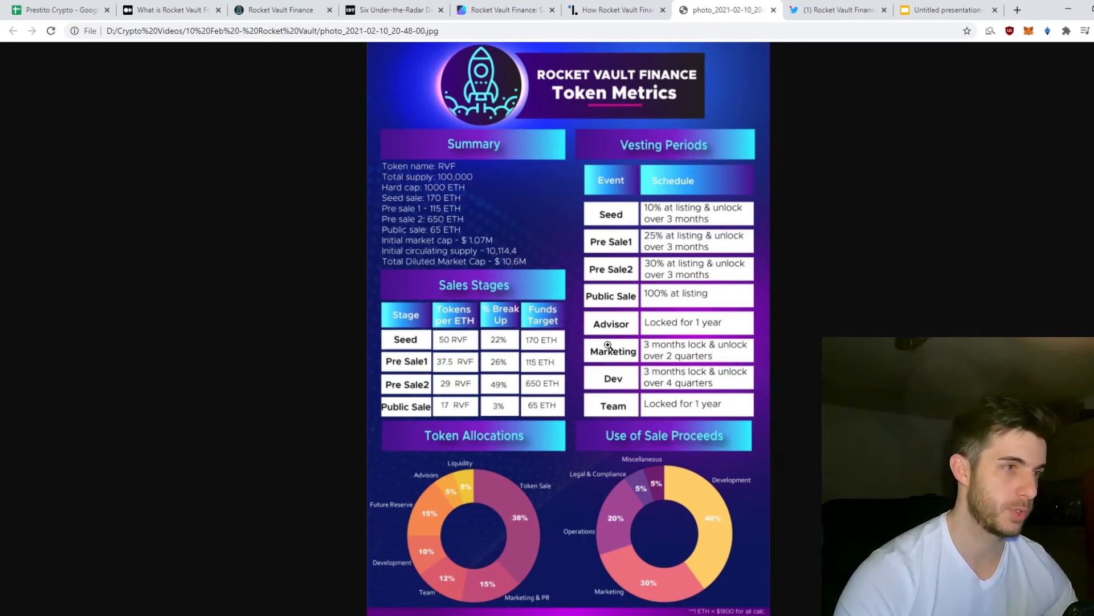
mouse_move(513, 258)
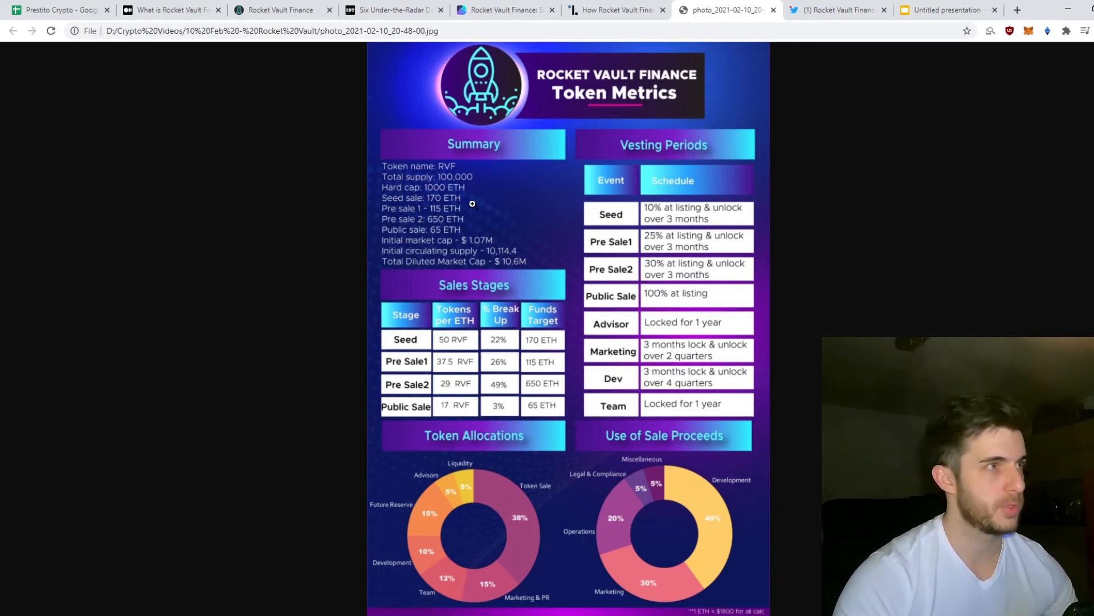
Enter the rating KAK PRO in Rocket Vault's Prestito Rating cell
click(57, 10)
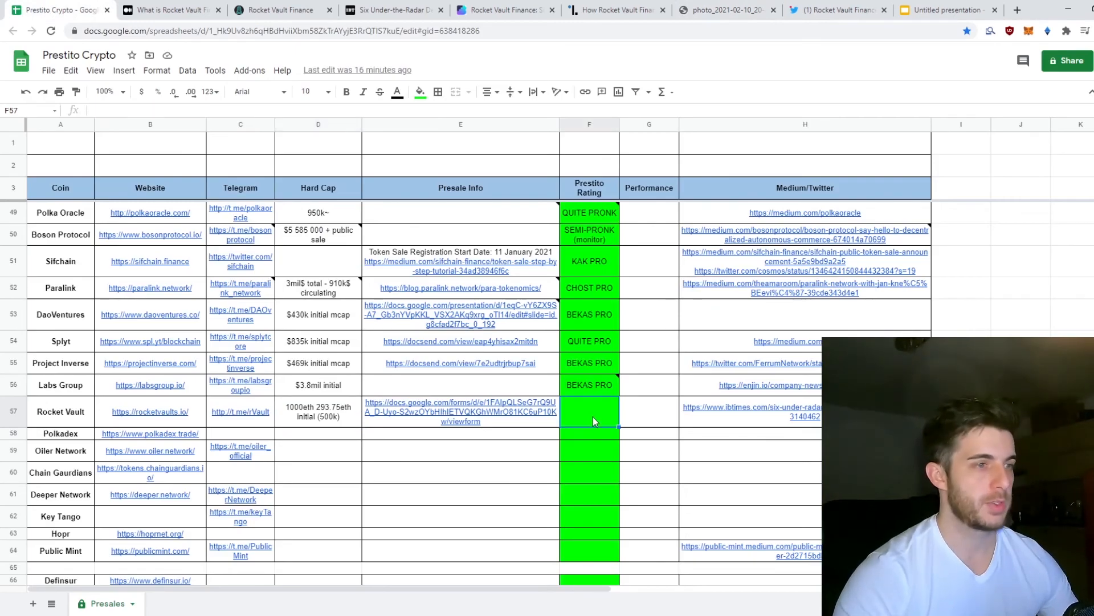
mouse_move(322, 416)
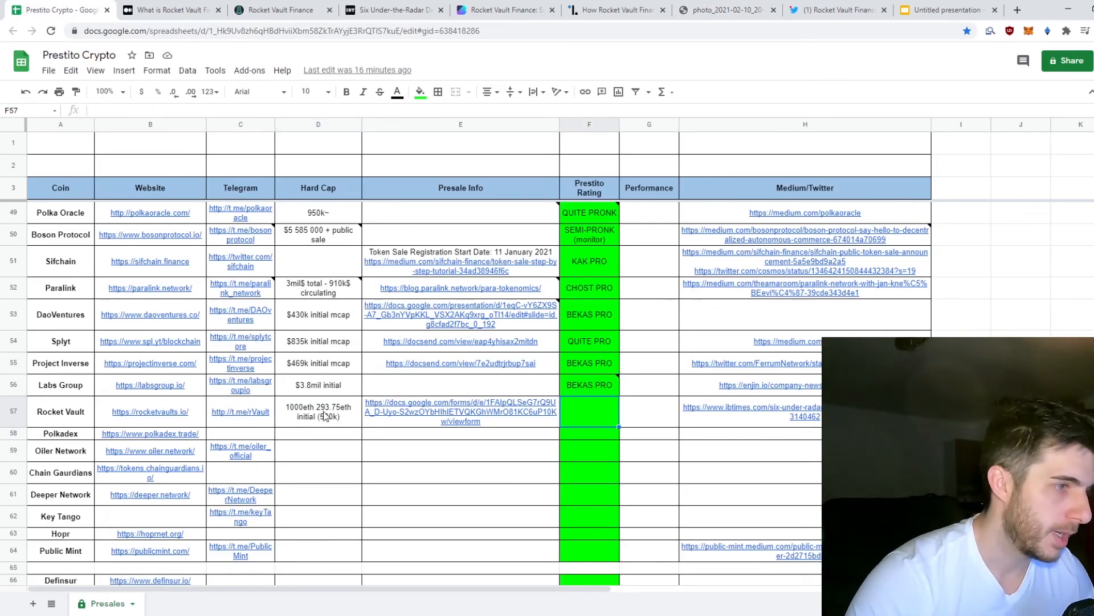
click(240, 411)
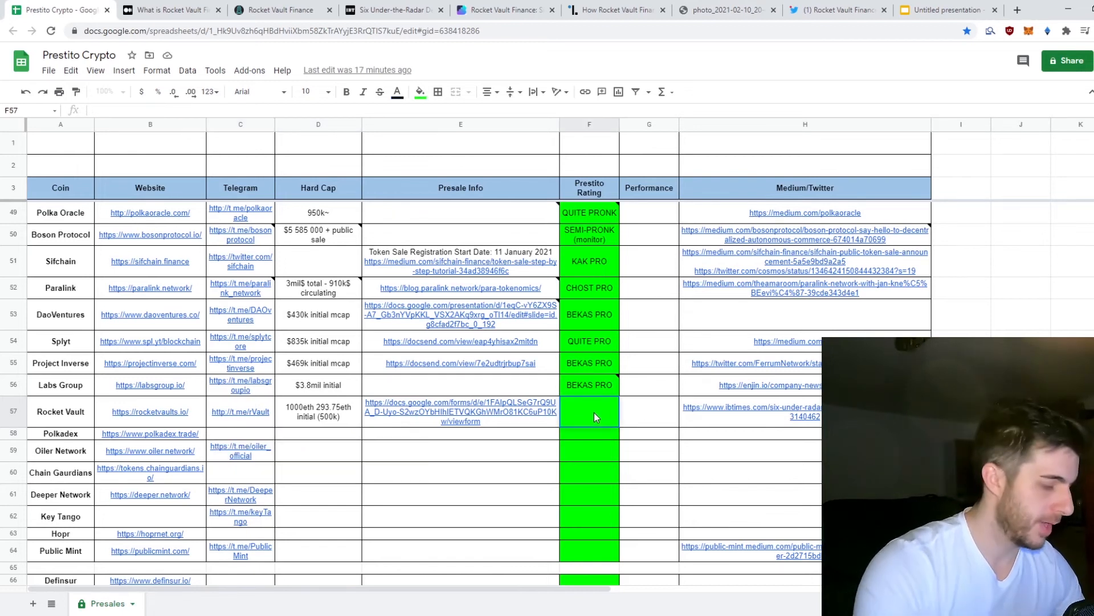
text(KAK PRO)
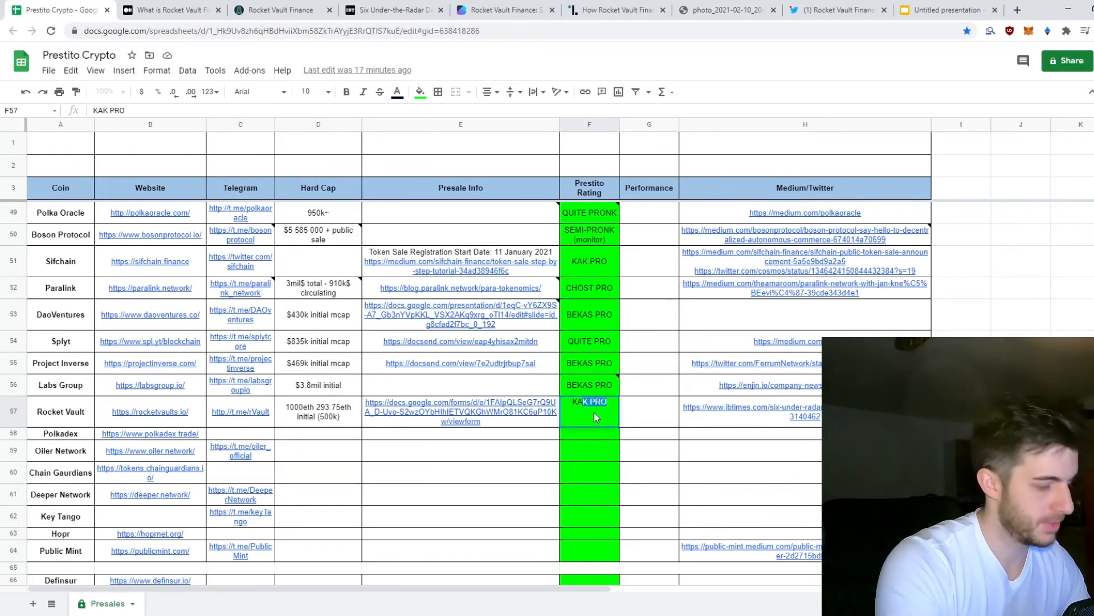
key(enter)
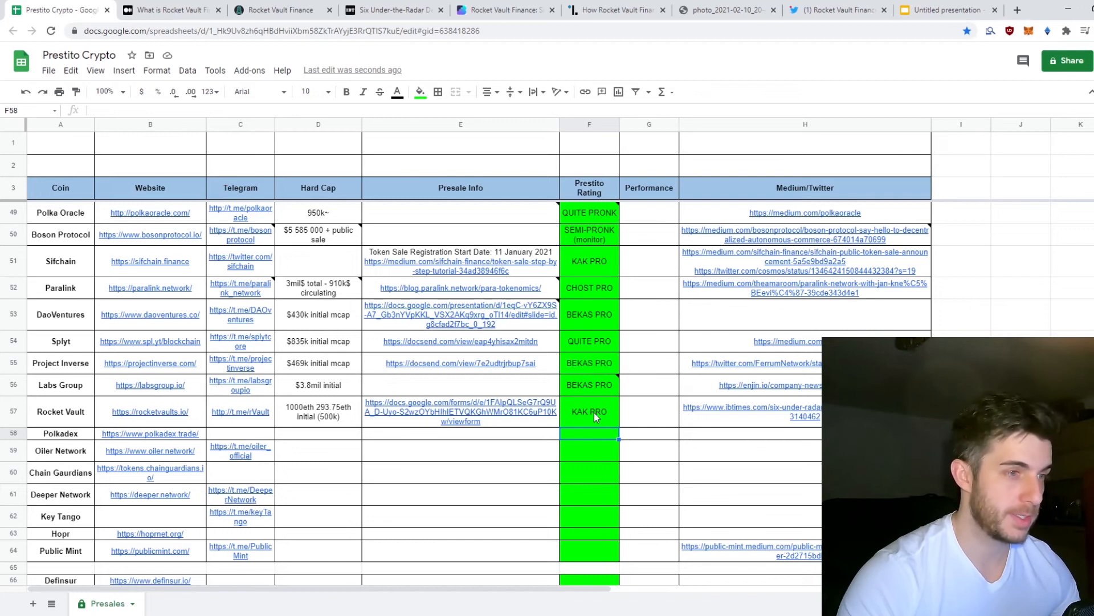
Review the new rating and Rocket Vault's Performance cells, then switch to the presentation
click(589, 411)
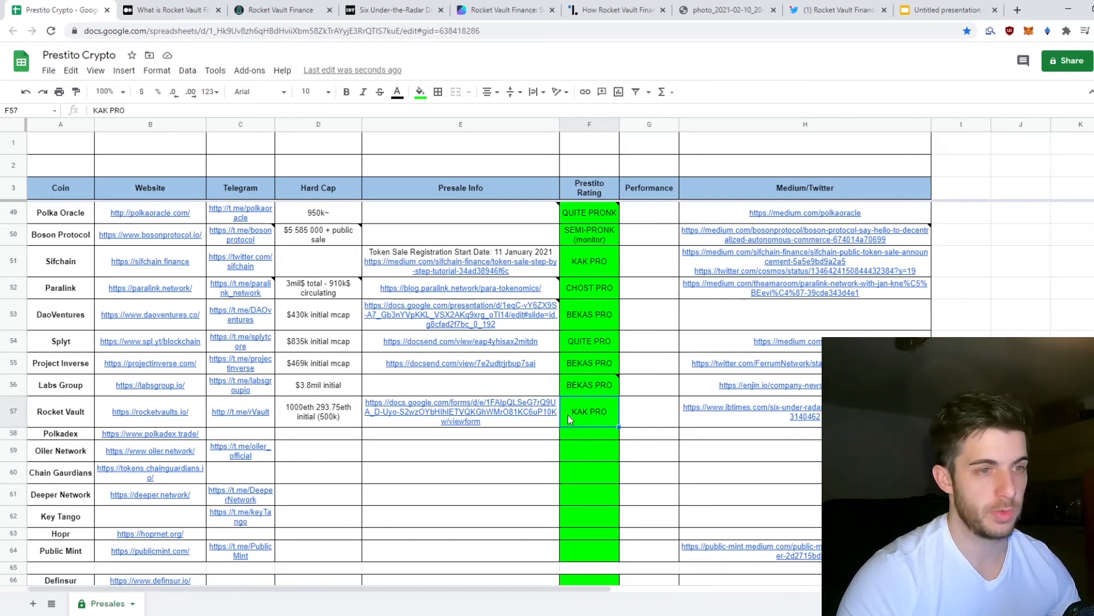
click(649, 411)
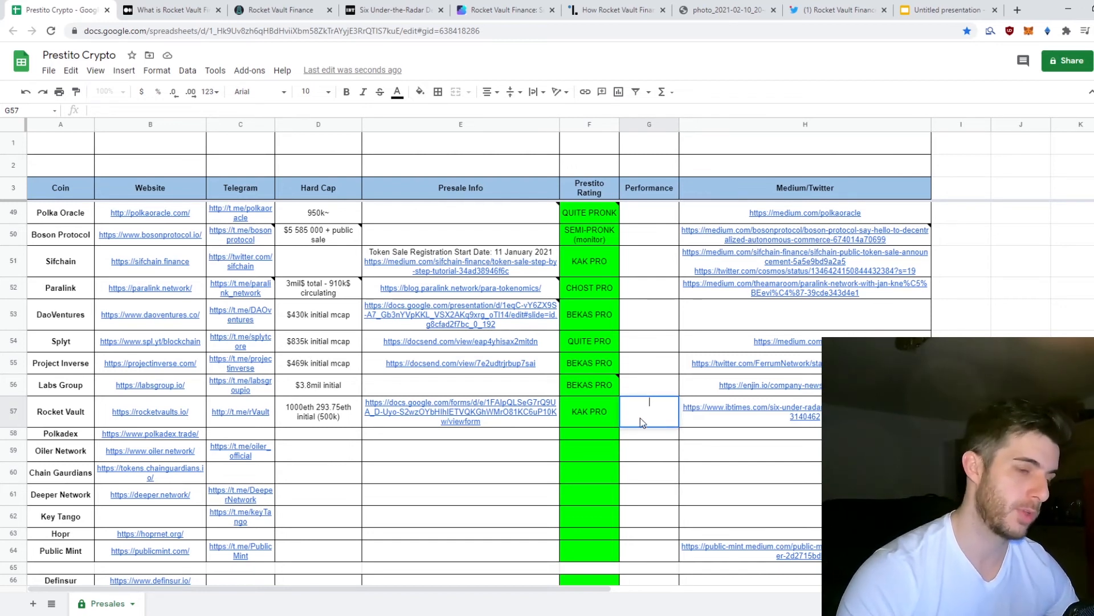
click(648, 432)
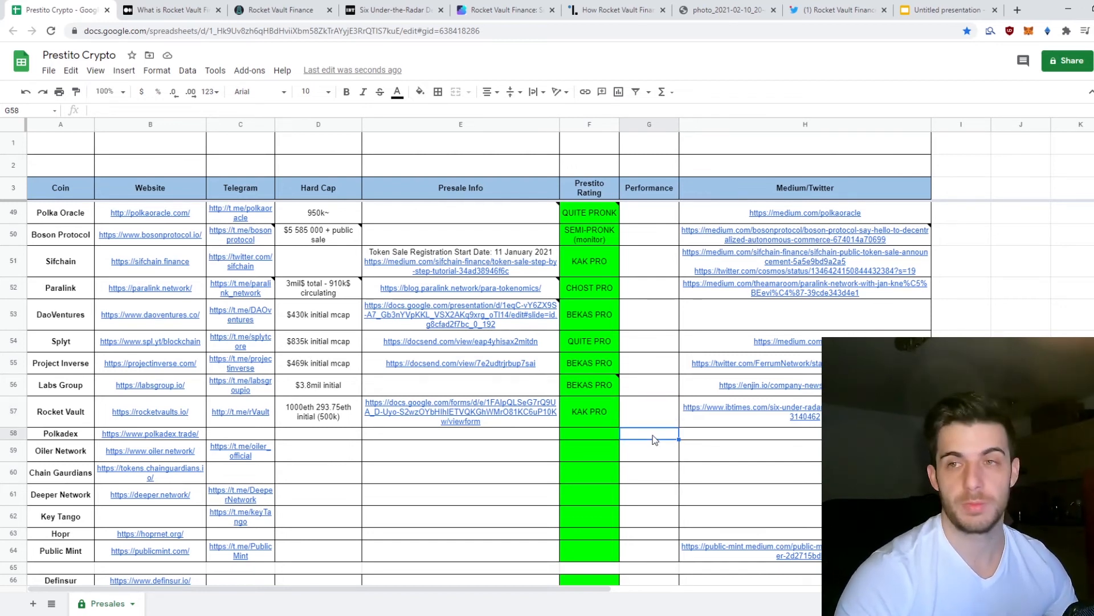
click(460, 450)
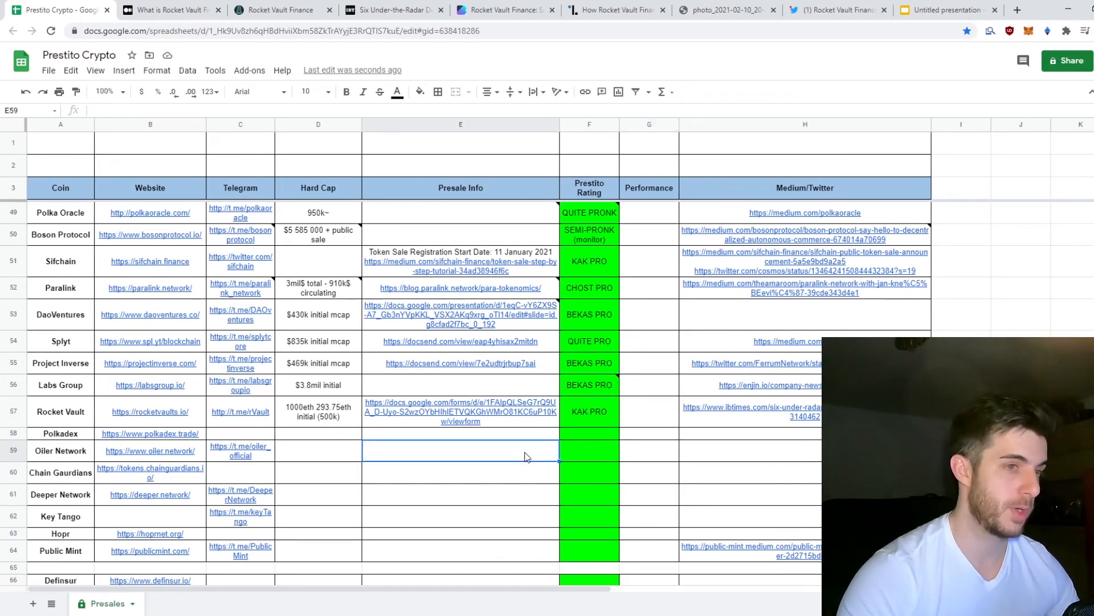
click(946, 9)
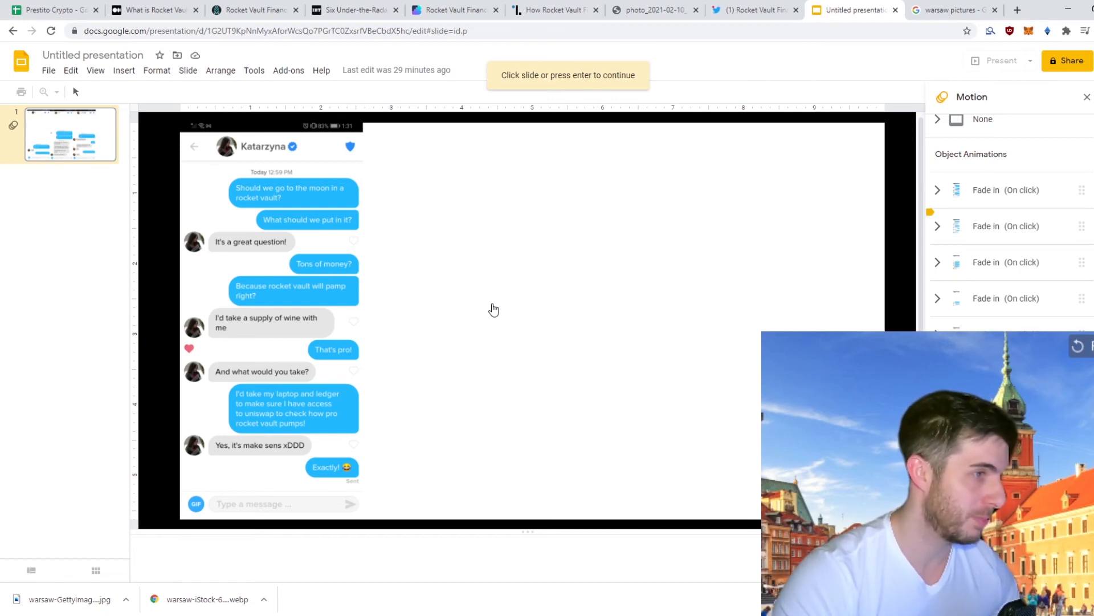
mouse_move(286, 329)
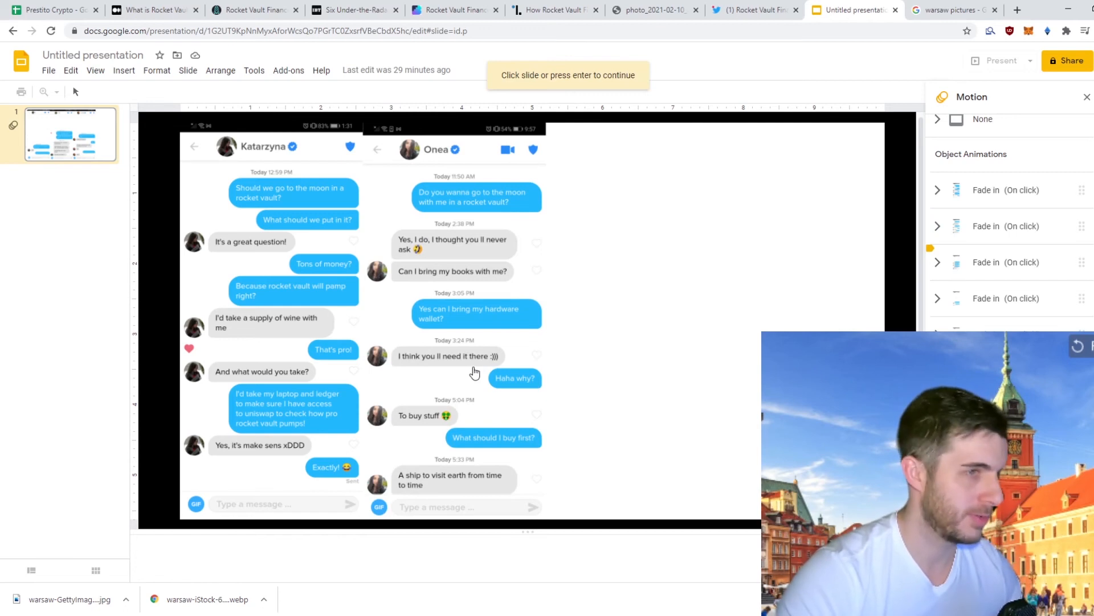
mouse_move(468, 253)
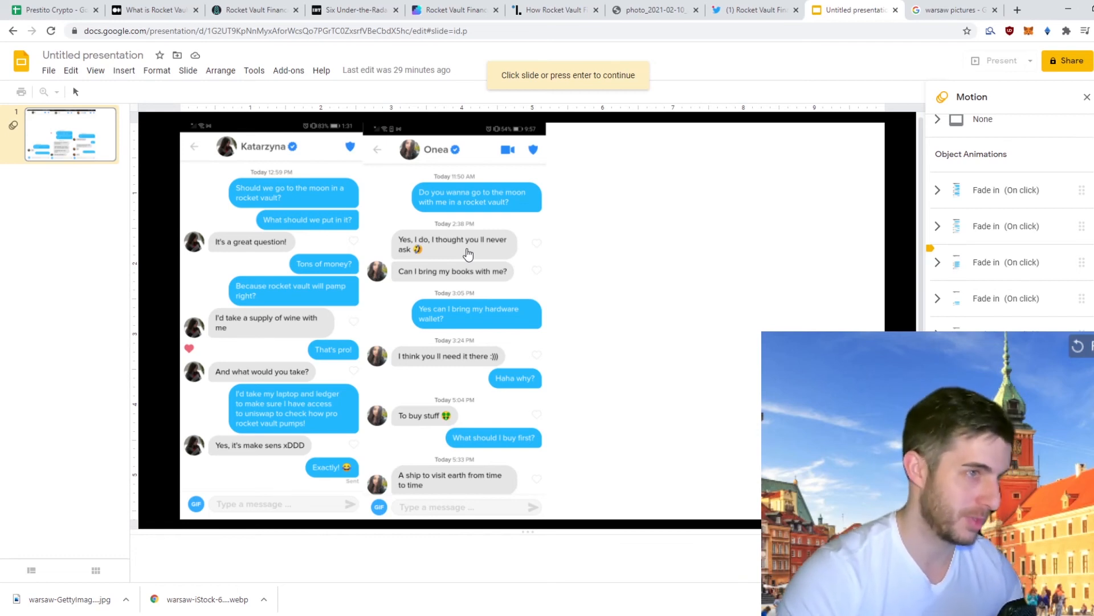
mouse_move(484, 290)
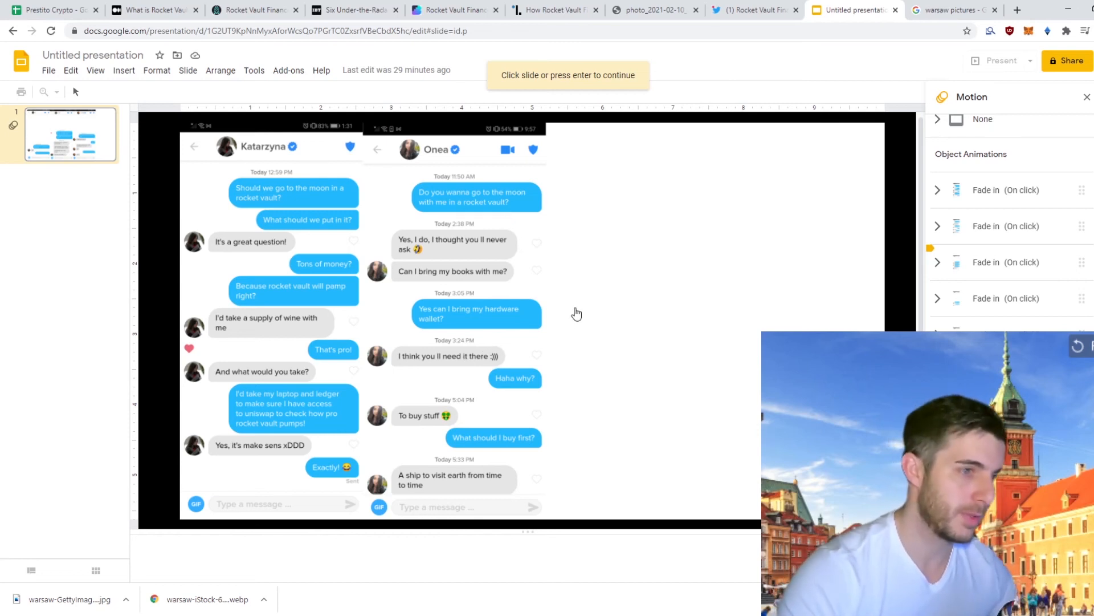
mouse_move(505, 398)
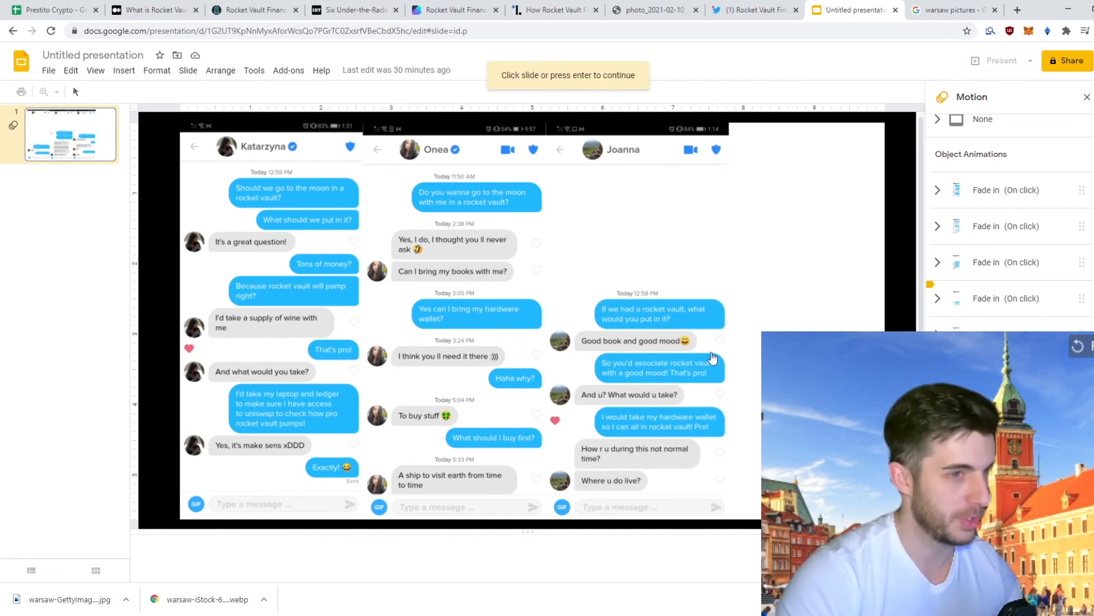
mouse_move(644, 351)
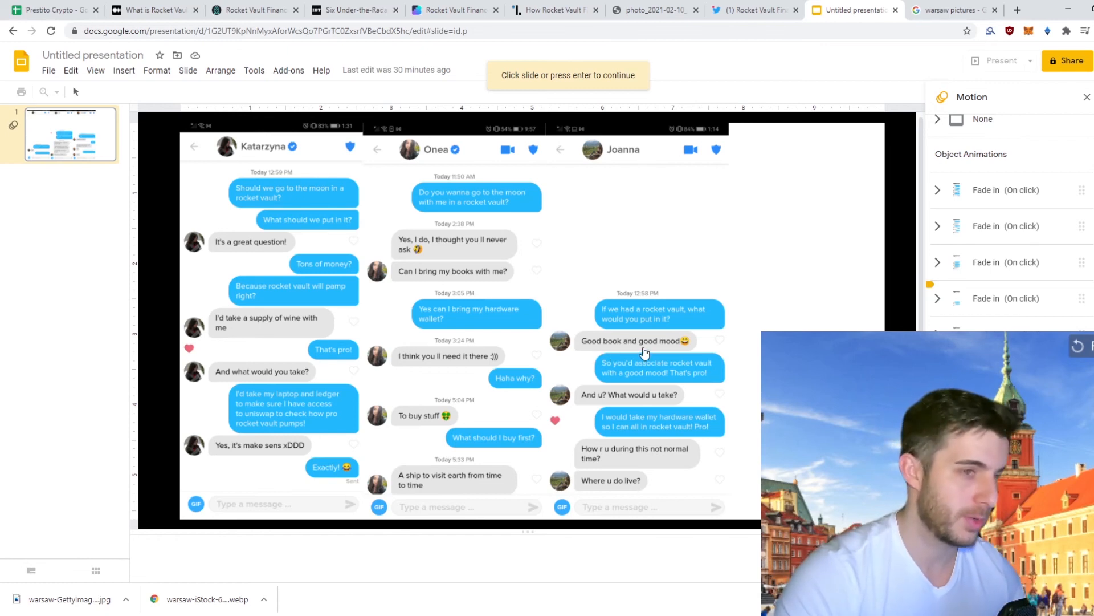
mouse_move(676, 382)
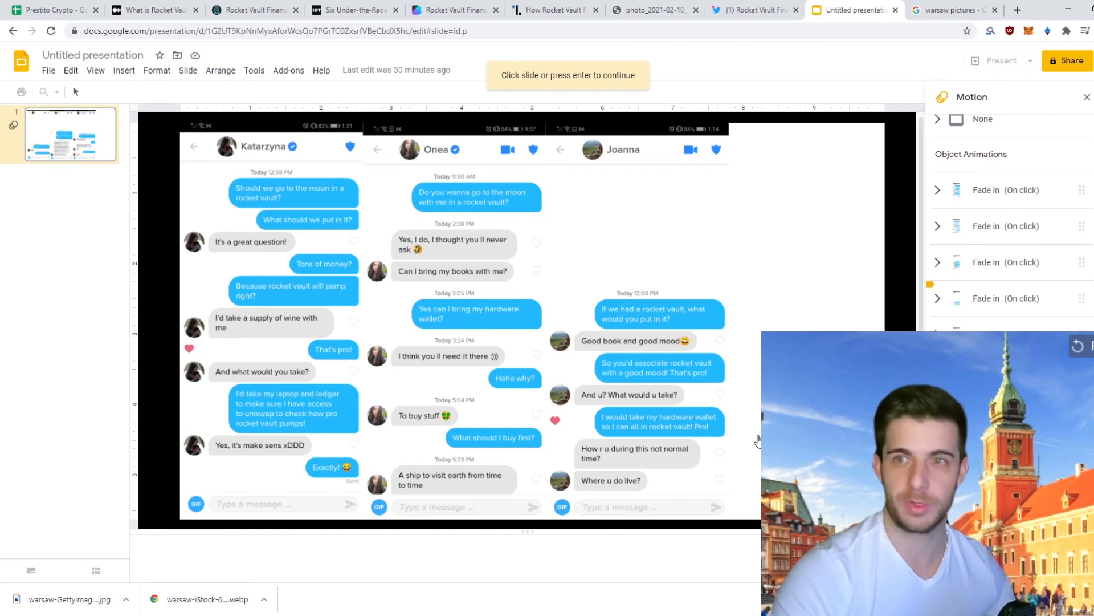
mouse_move(717, 383)
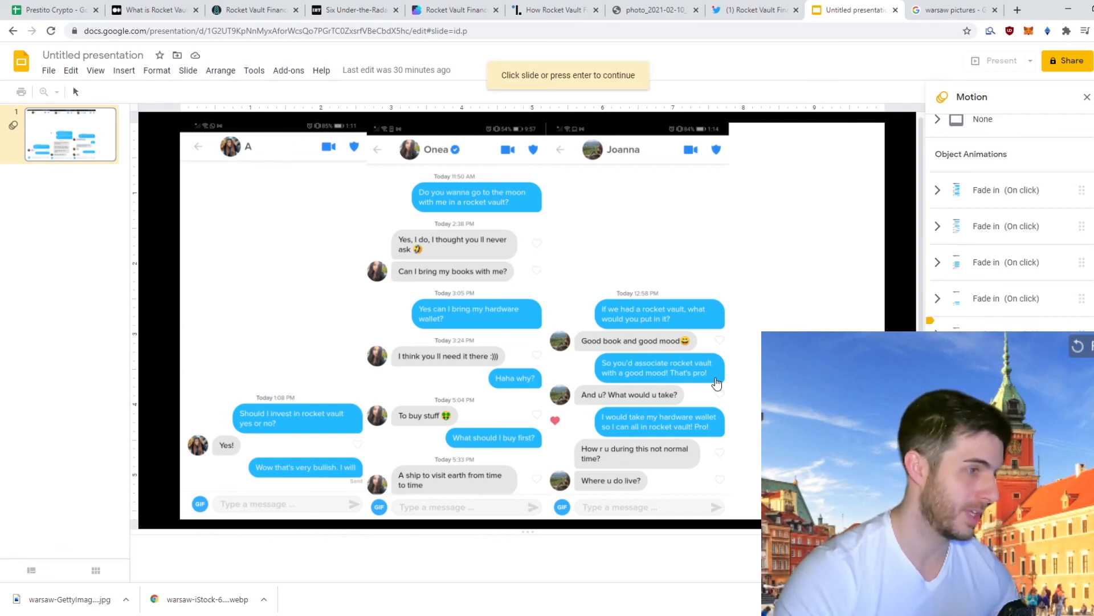
mouse_move(408, 332)
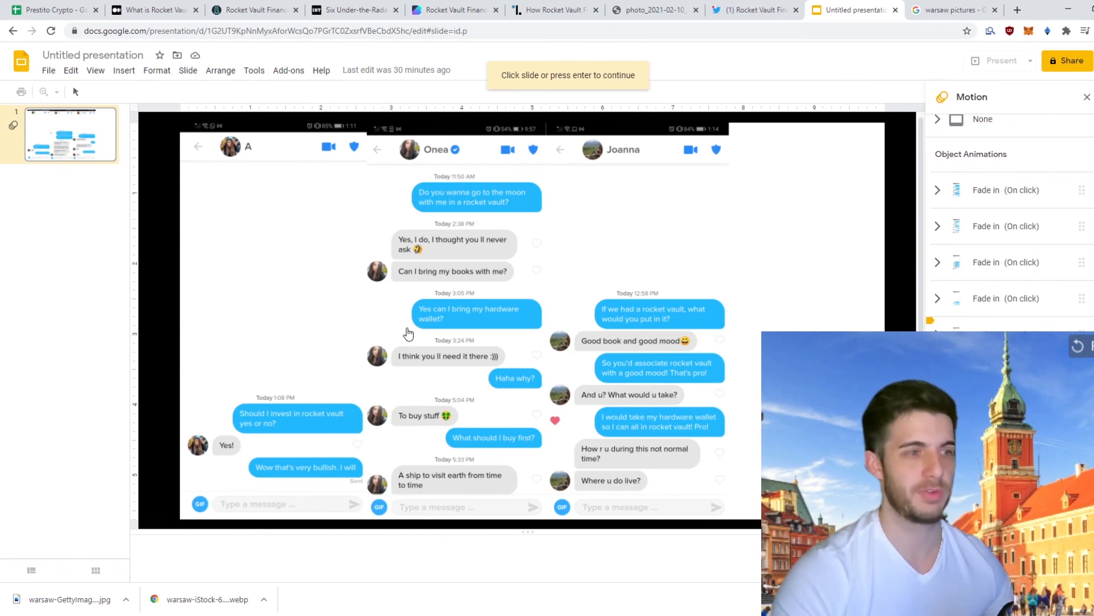
mouse_move(457, 342)
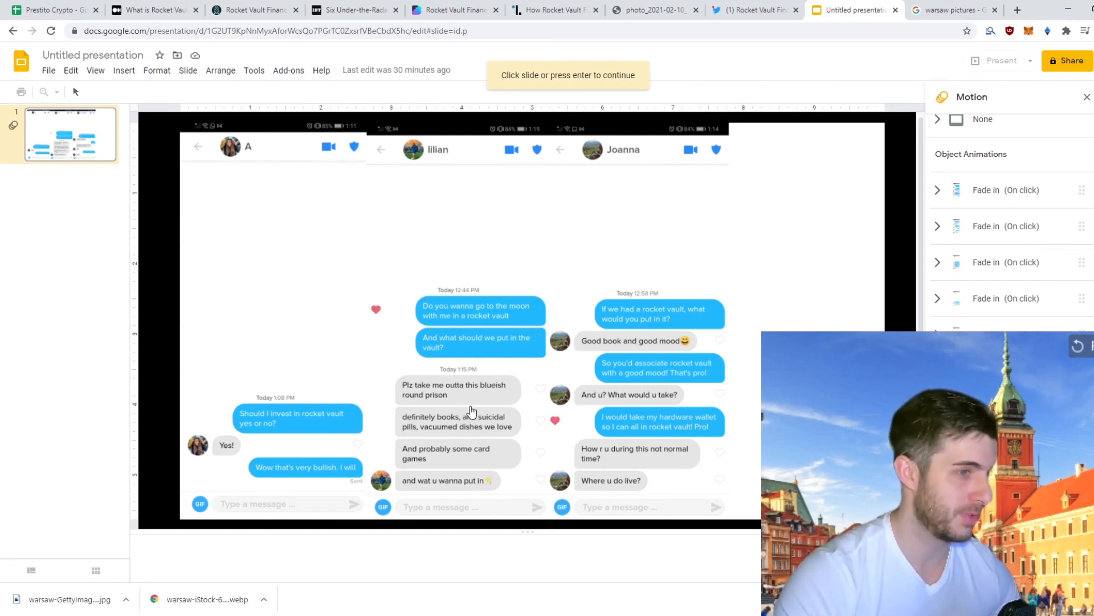
mouse_move(590, 466)
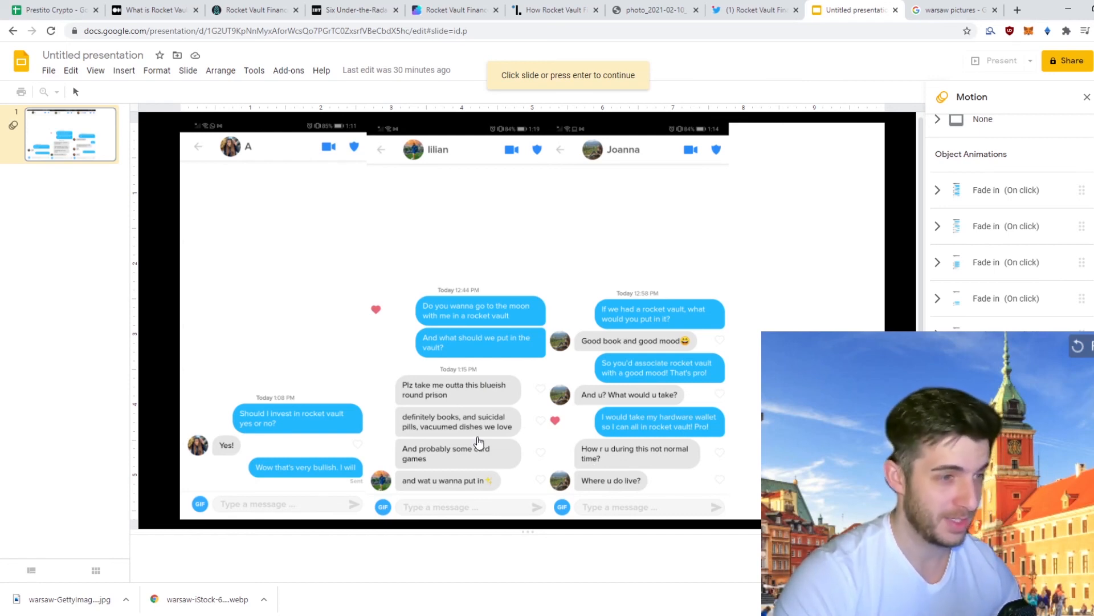
mouse_move(502, 478)
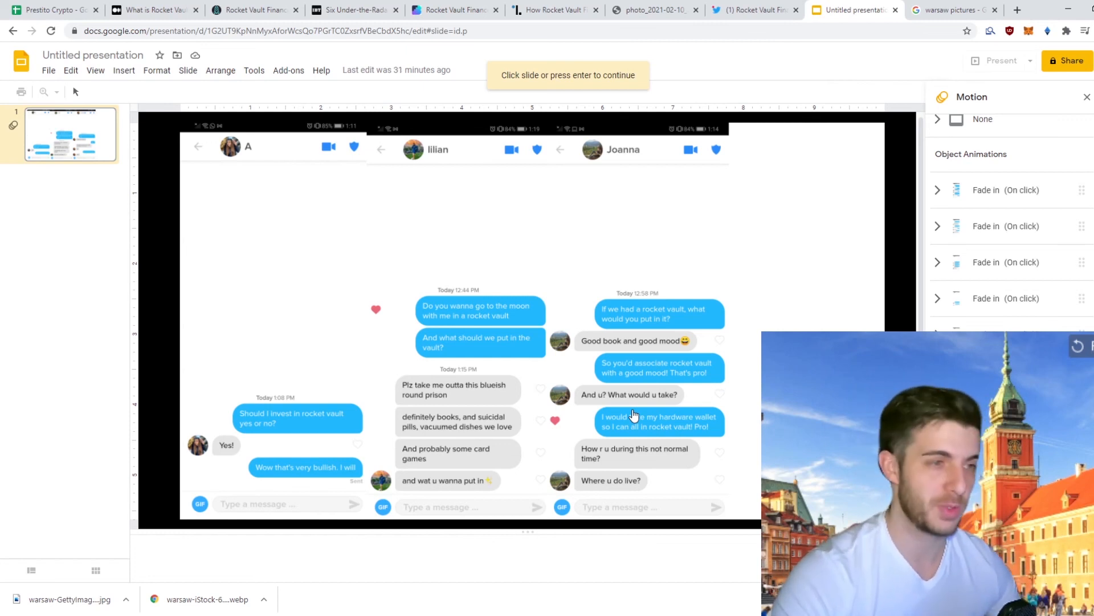
mouse_move(647, 376)
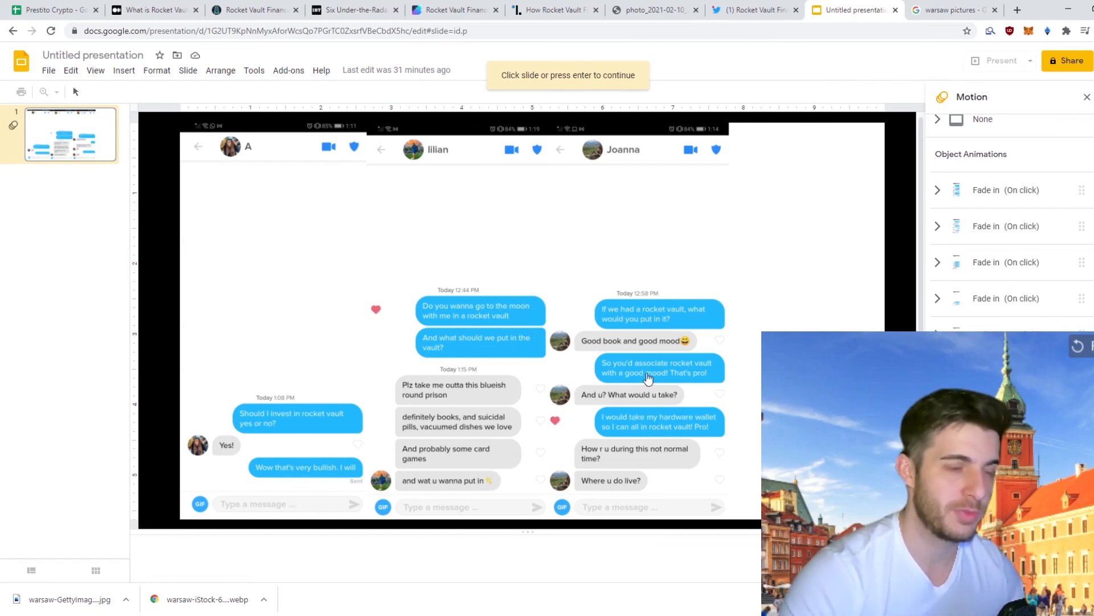